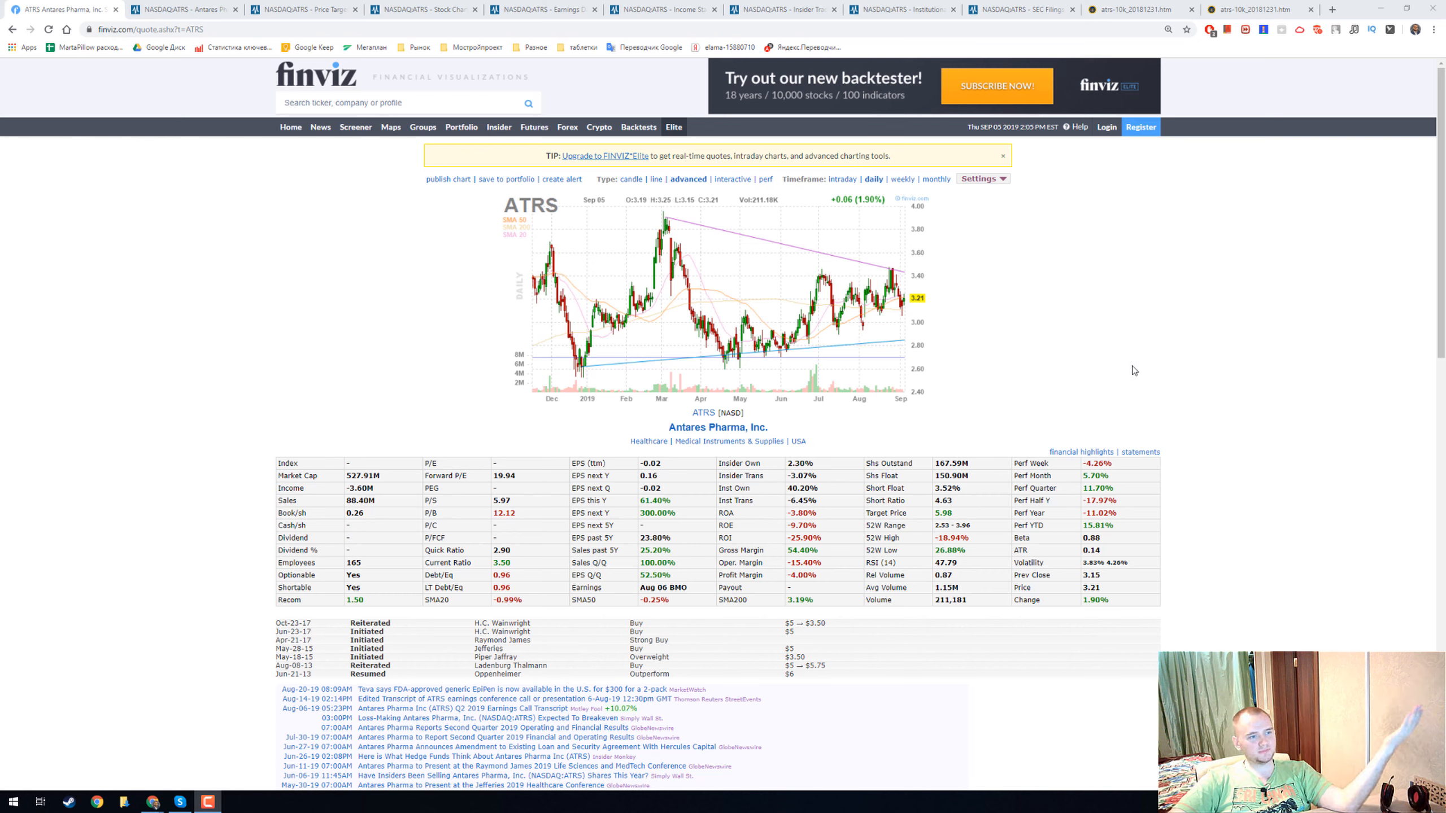
mouse_move(645, 440)
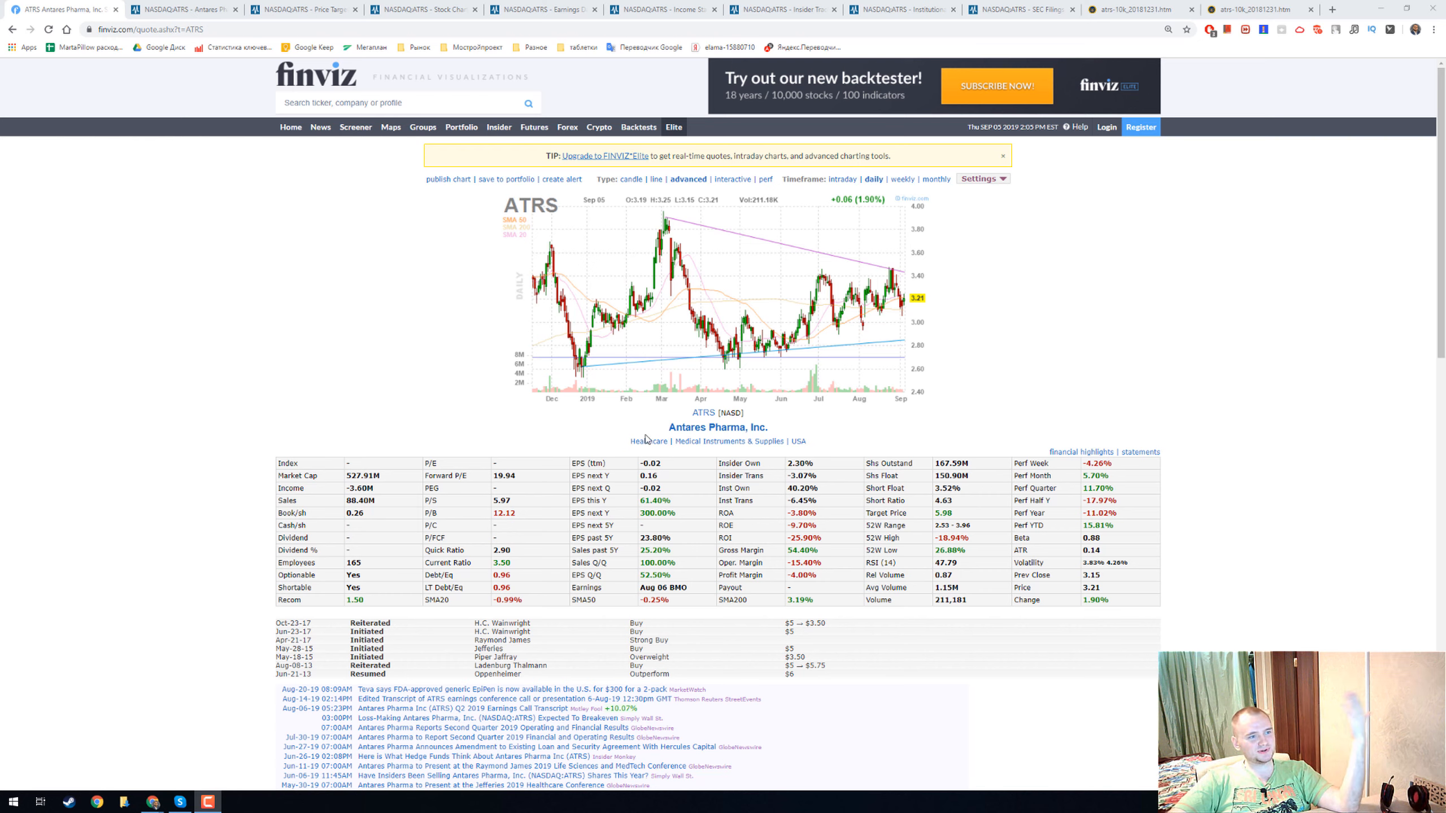
mouse_move(747, 434)
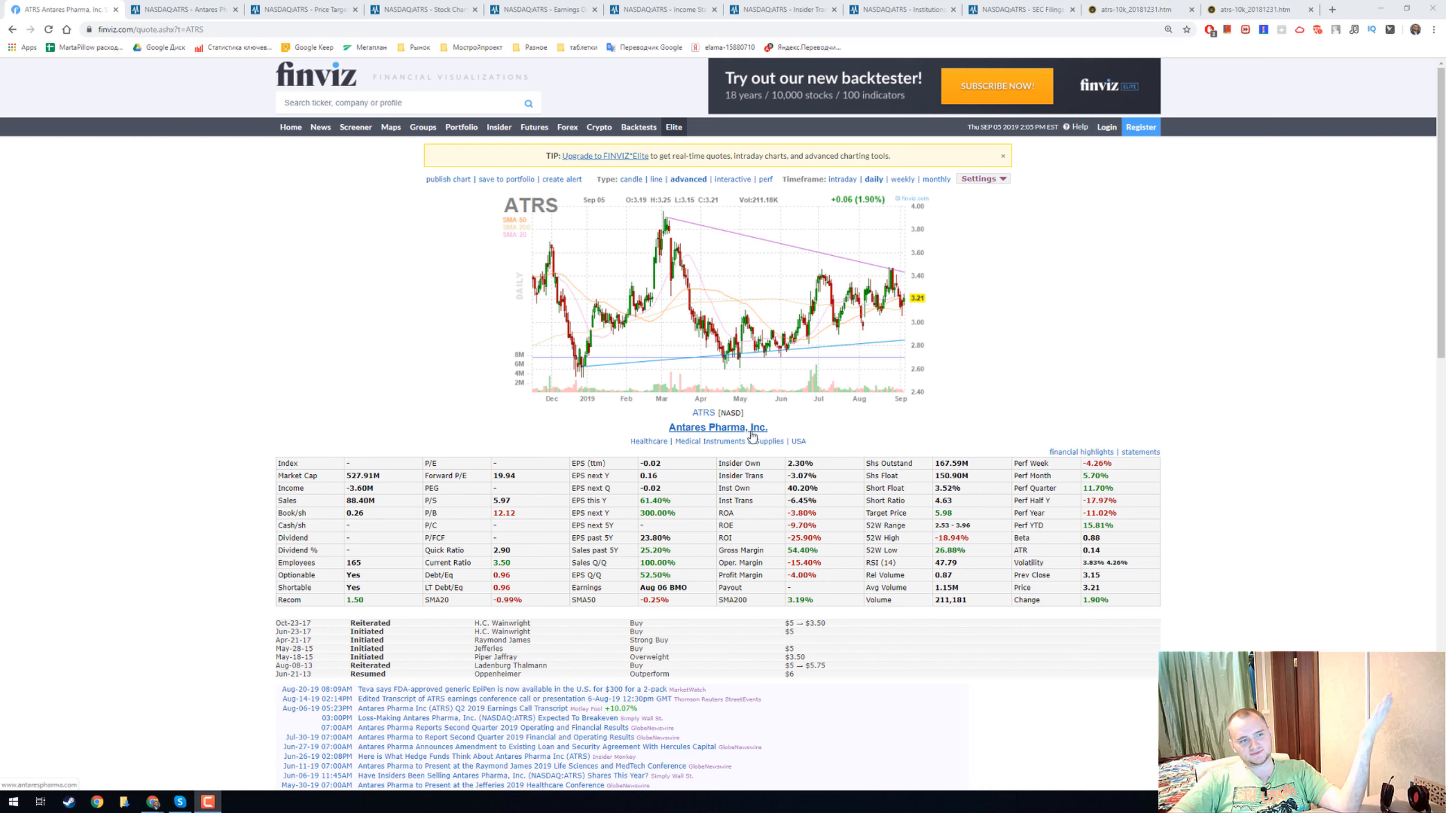
mouse_move(675, 417)
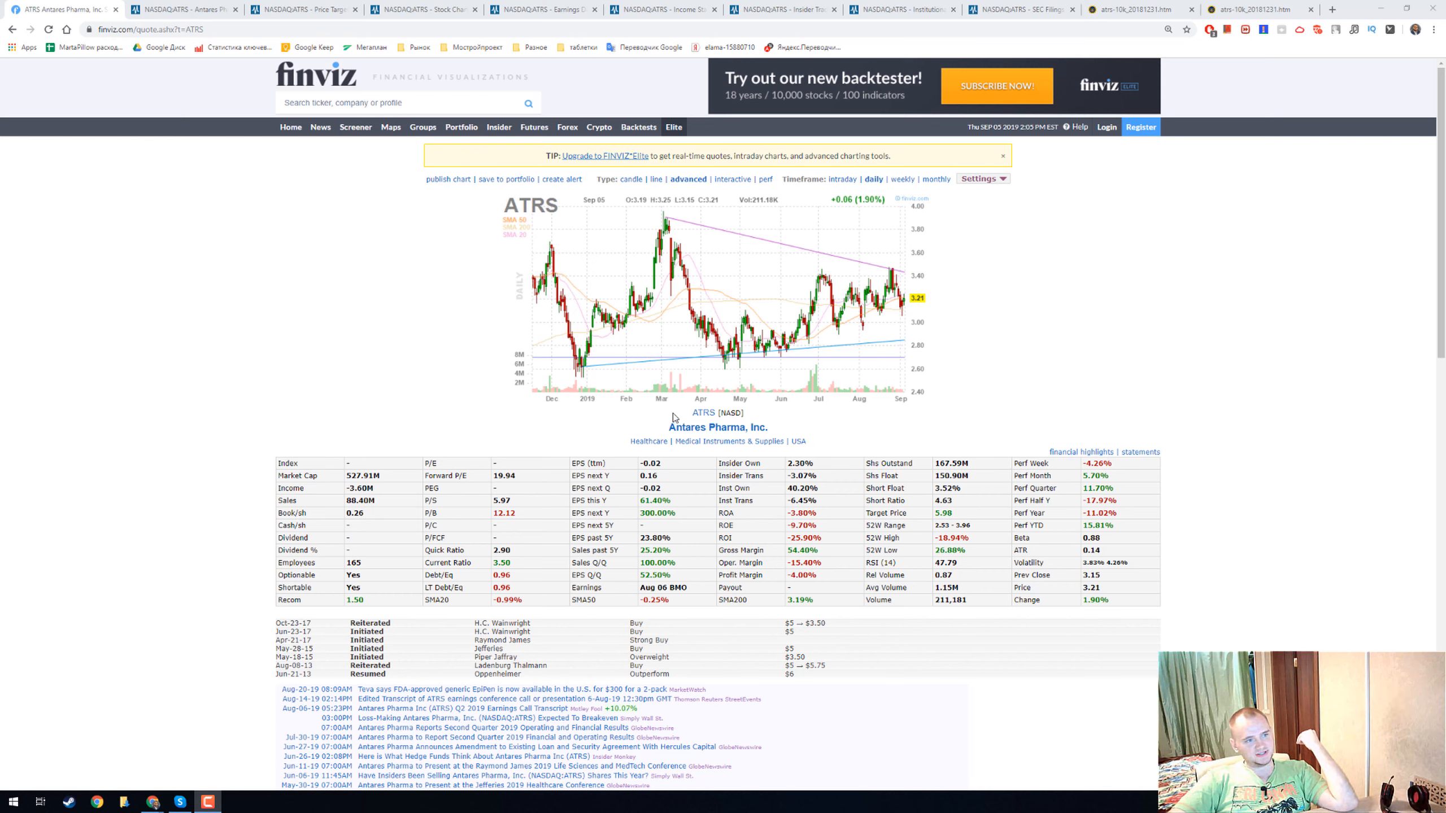
mouse_move(1057, 406)
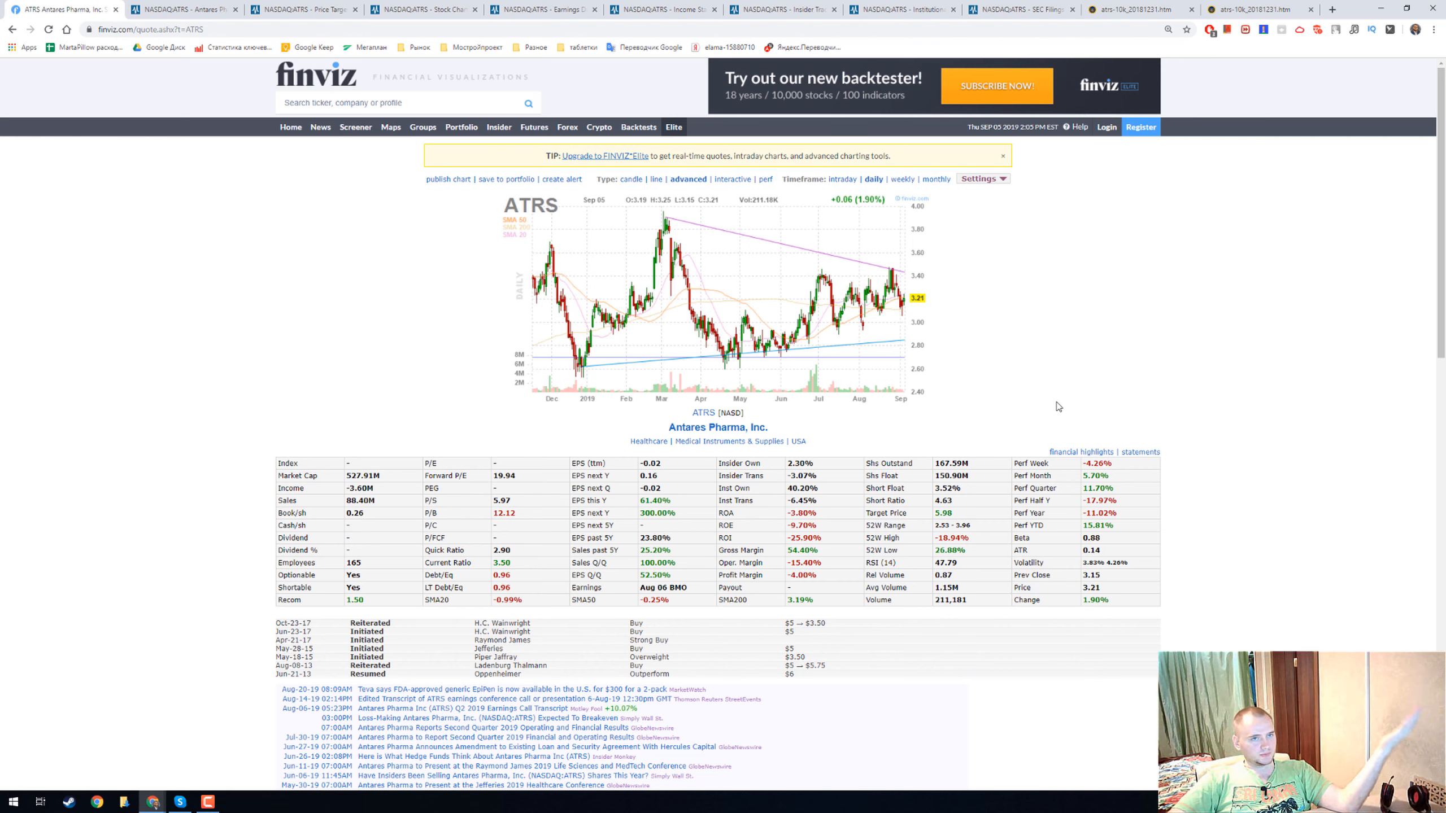
mouse_move(1054, 401)
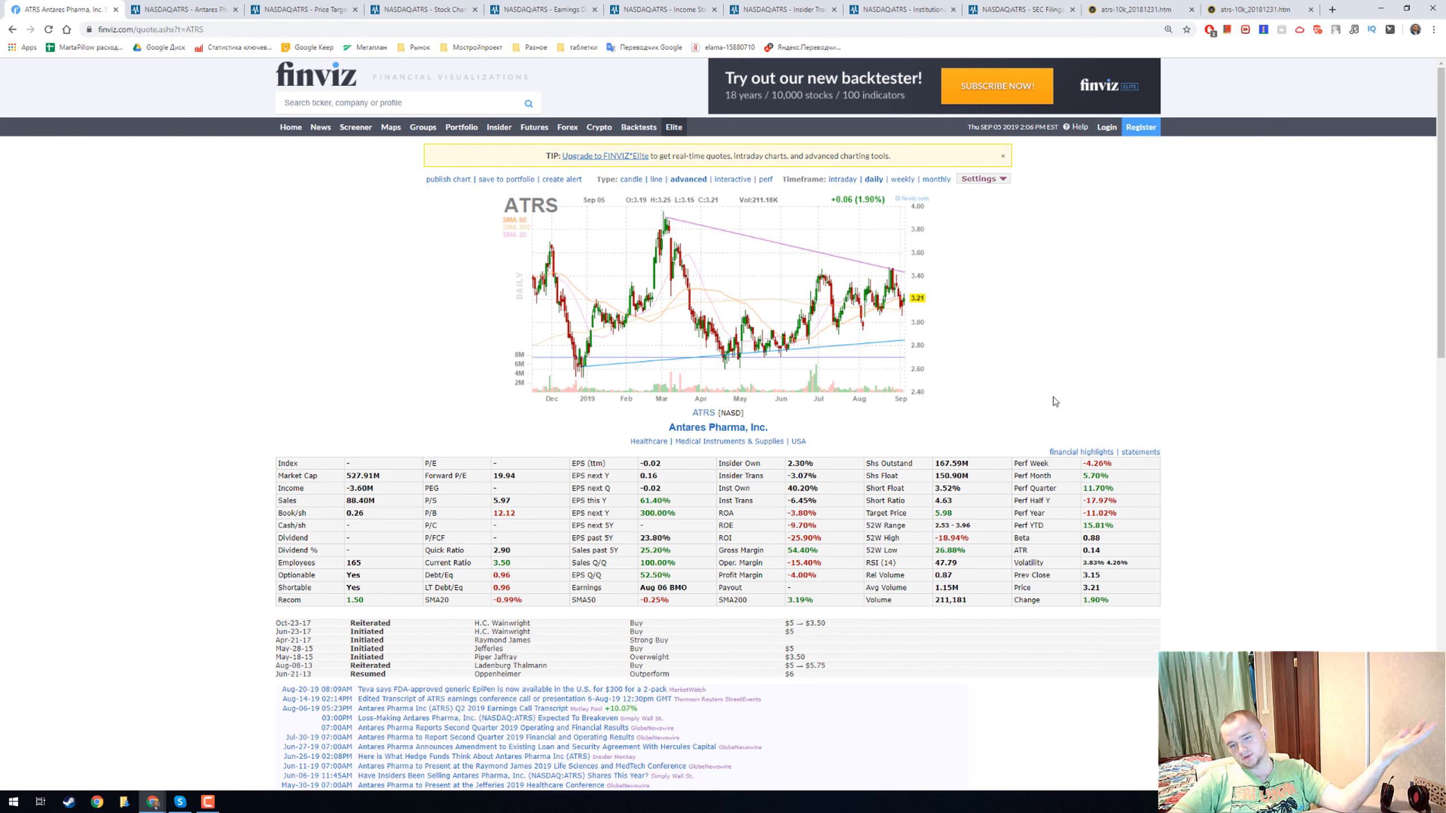
mouse_move(414, 388)
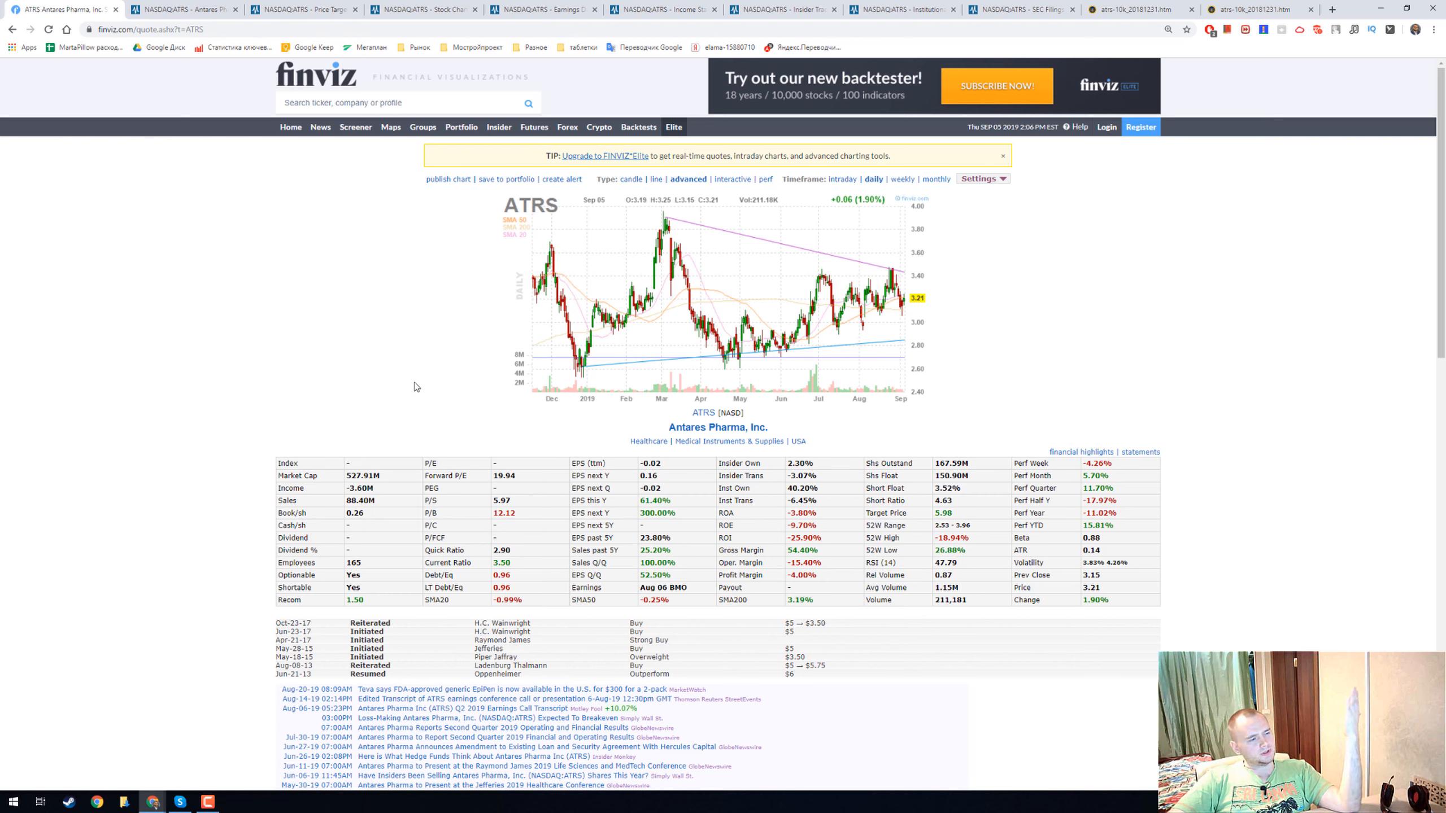
mouse_move(395, 479)
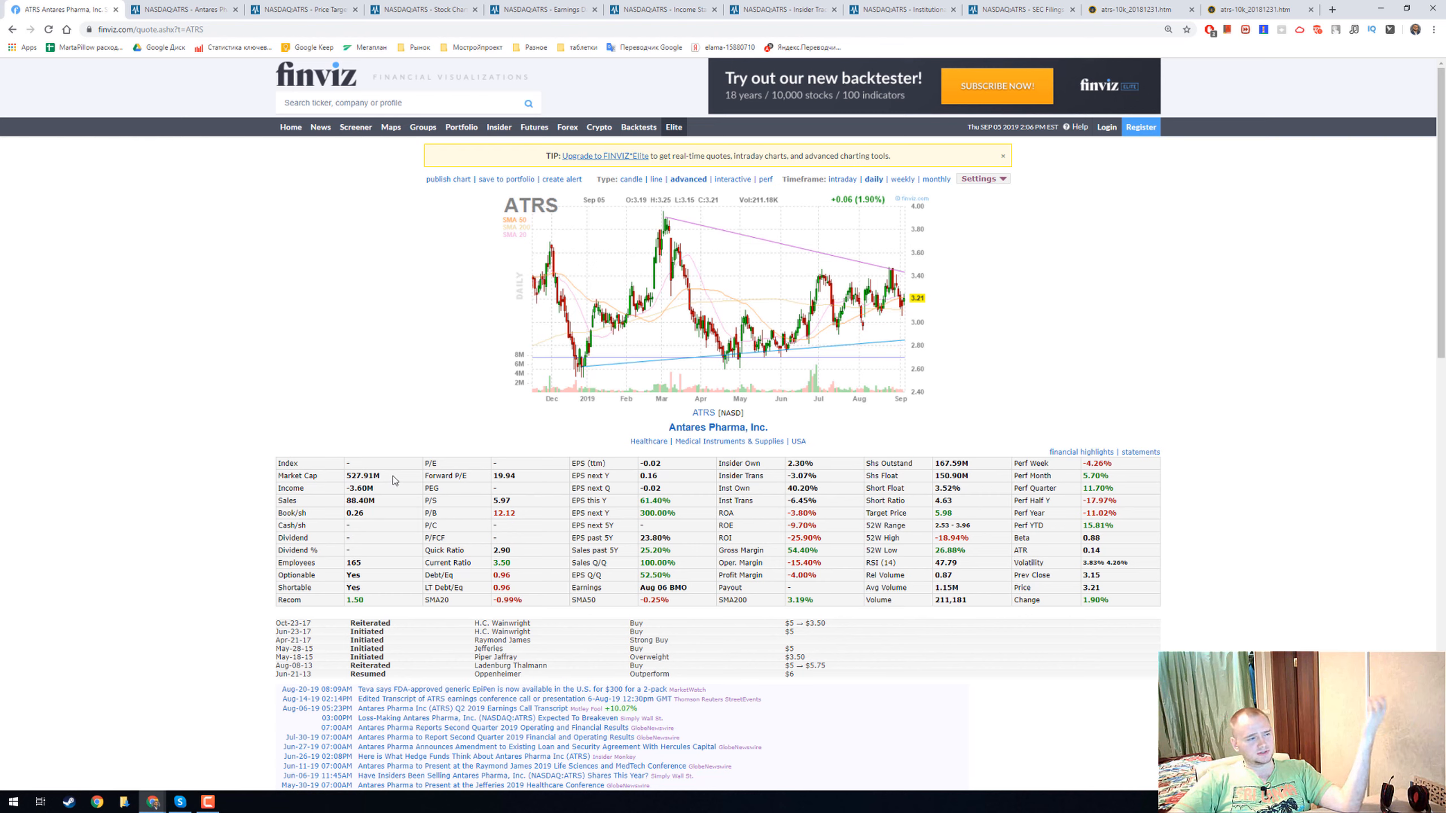
mouse_move(391, 505)
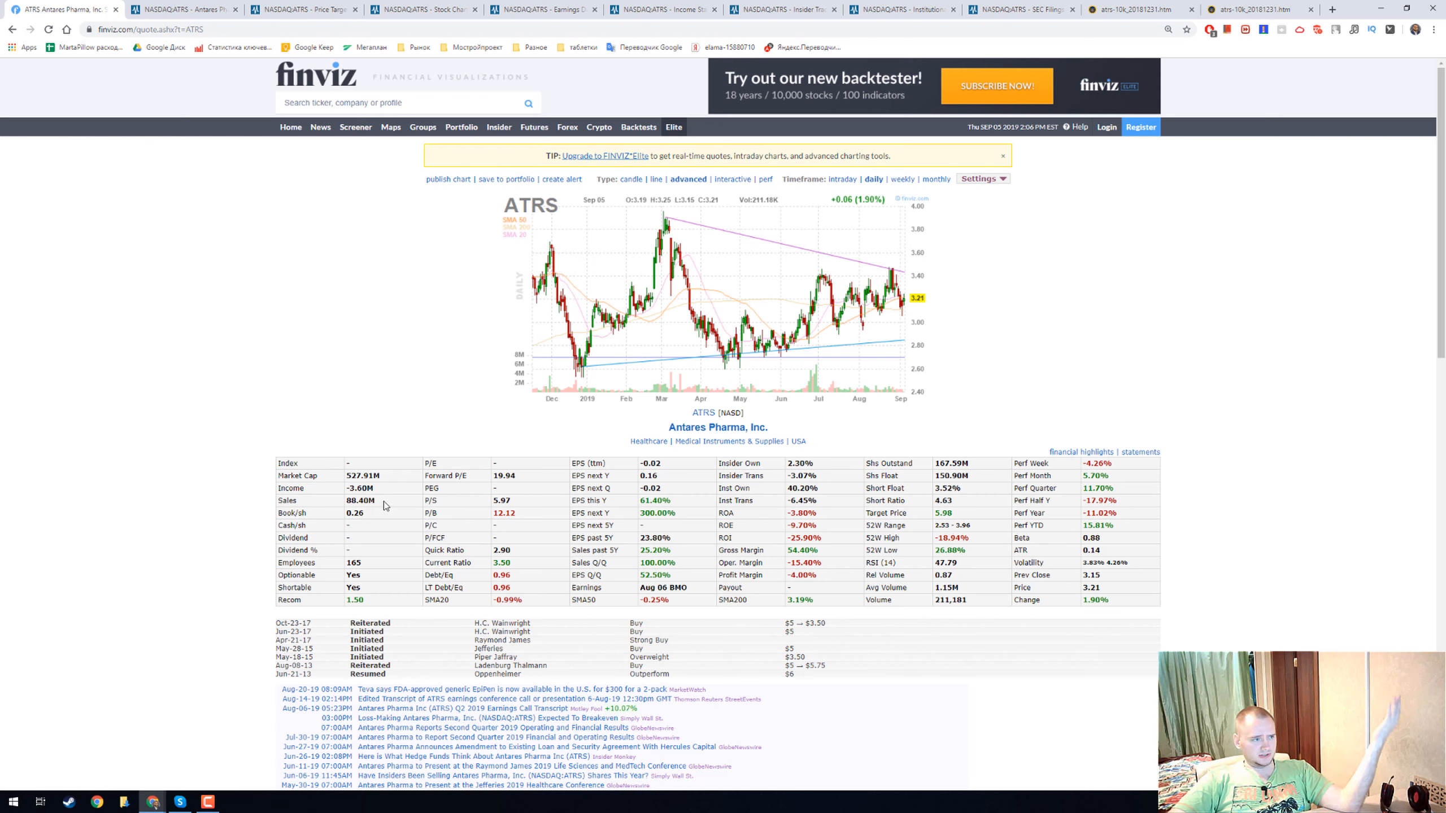
mouse_move(458, 584)
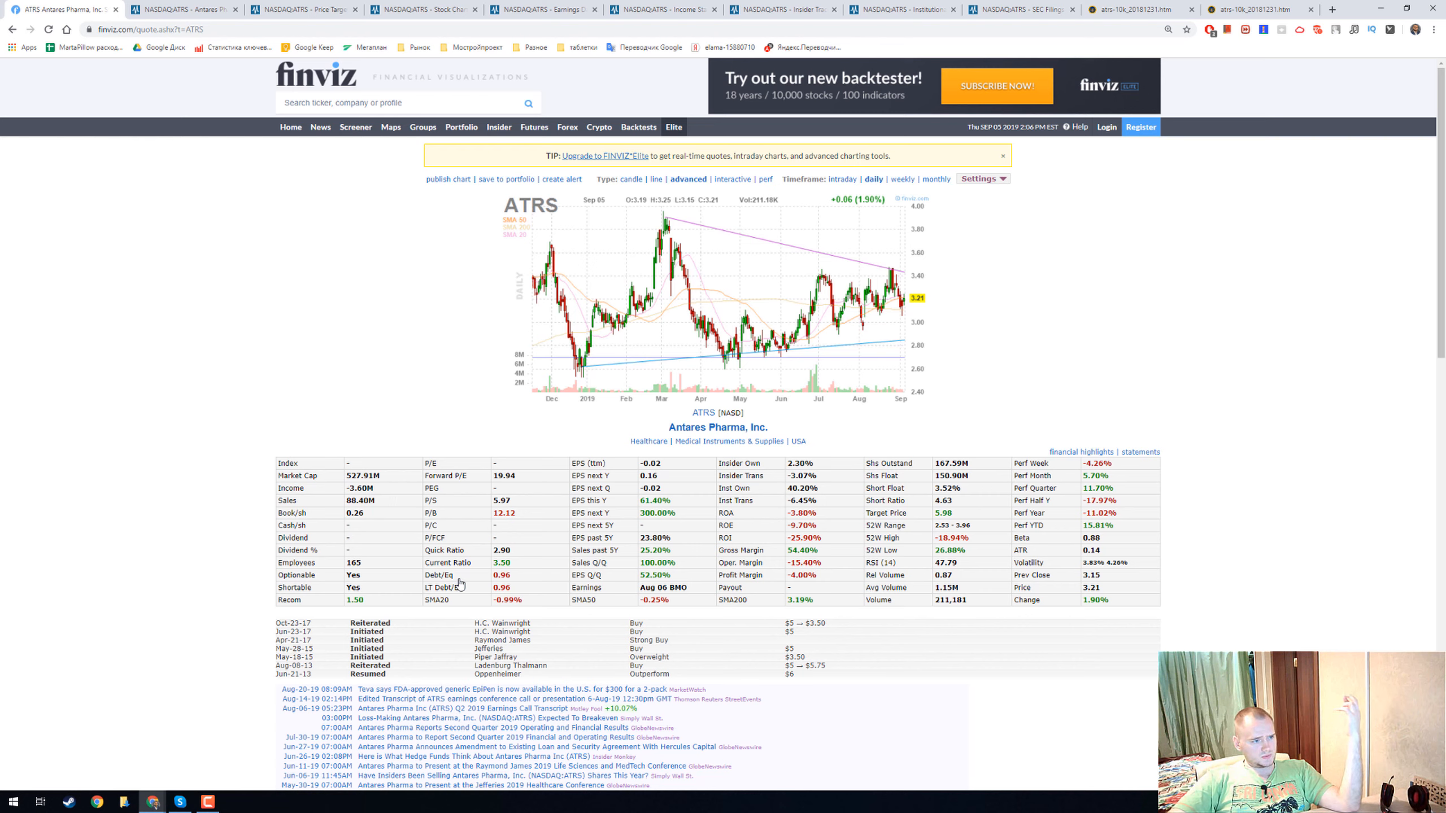
mouse_move(477, 587)
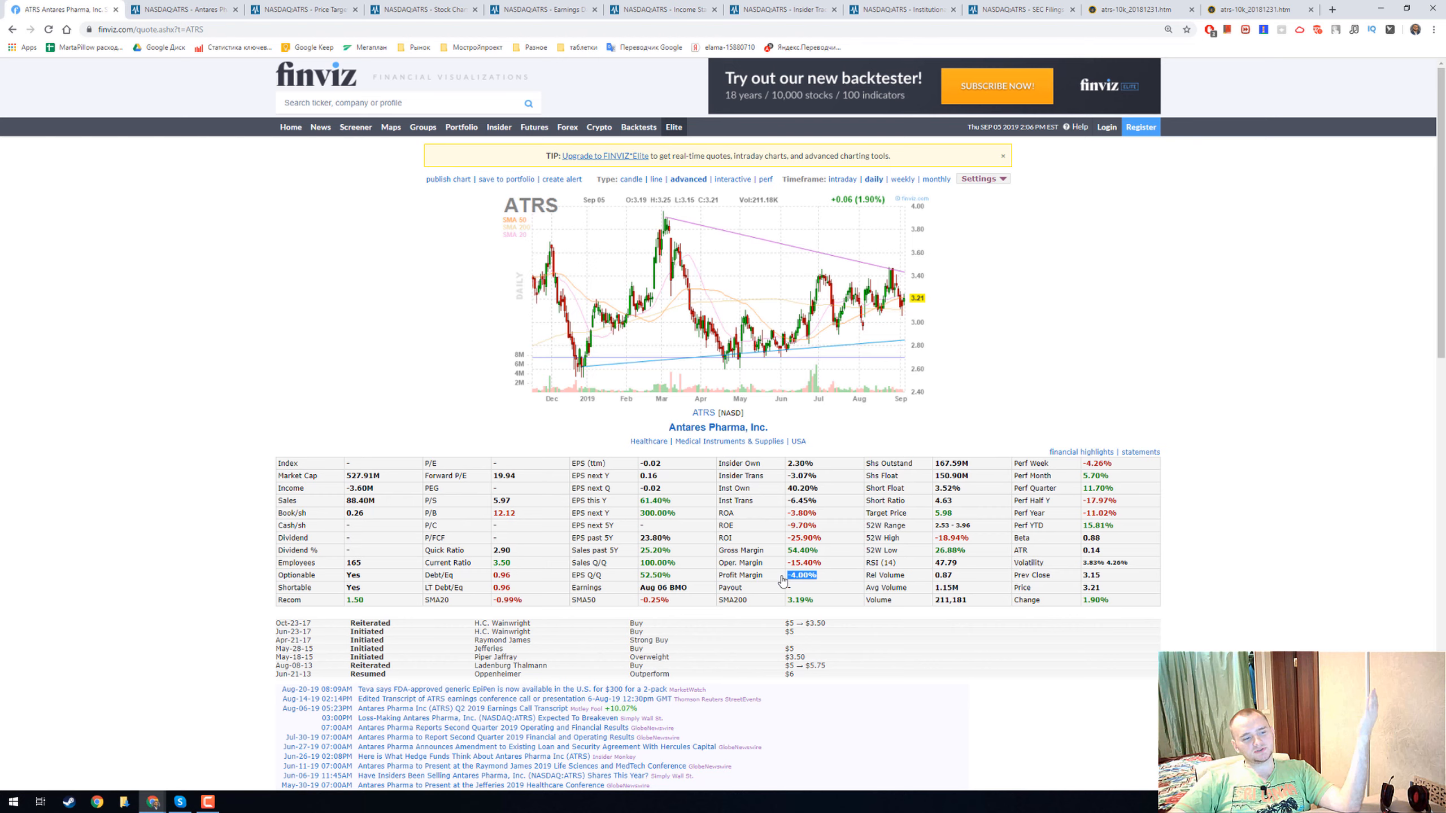
mouse_move(782, 575)
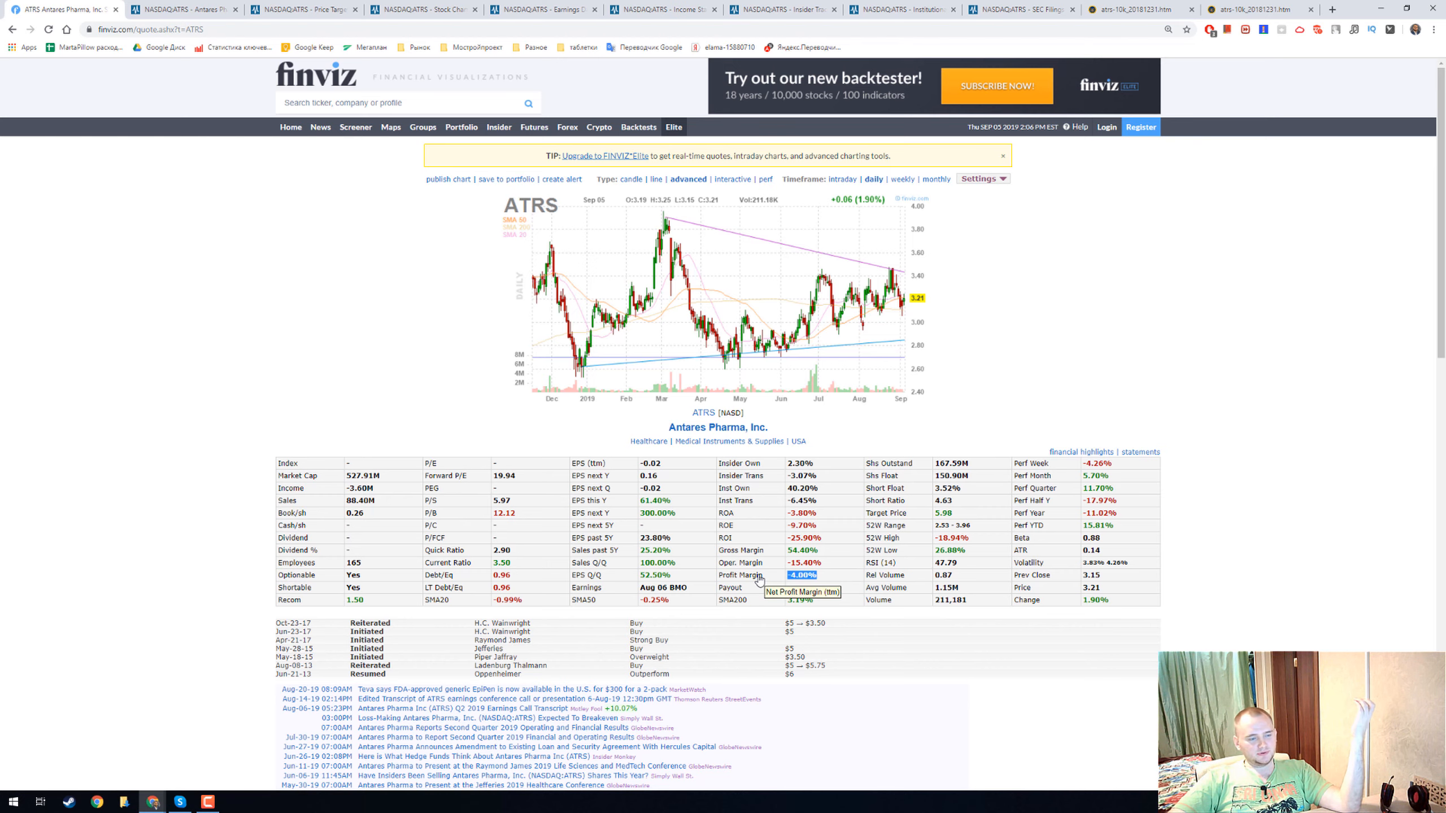
Switch from the Finviz ATRS snapshot to the MarketBeat Antares Pharma profile.
click(179, 9)
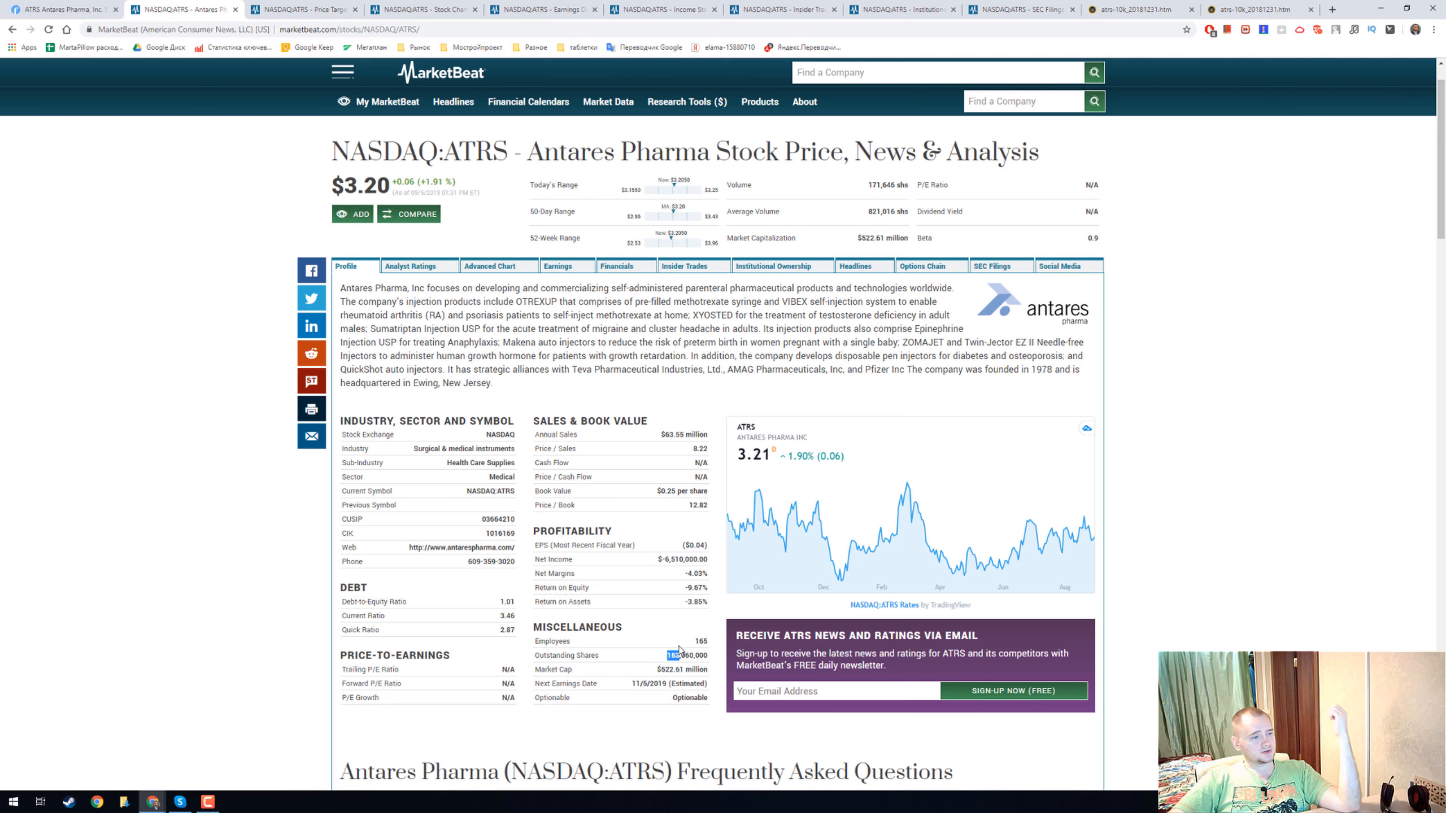
mouse_move(655, 534)
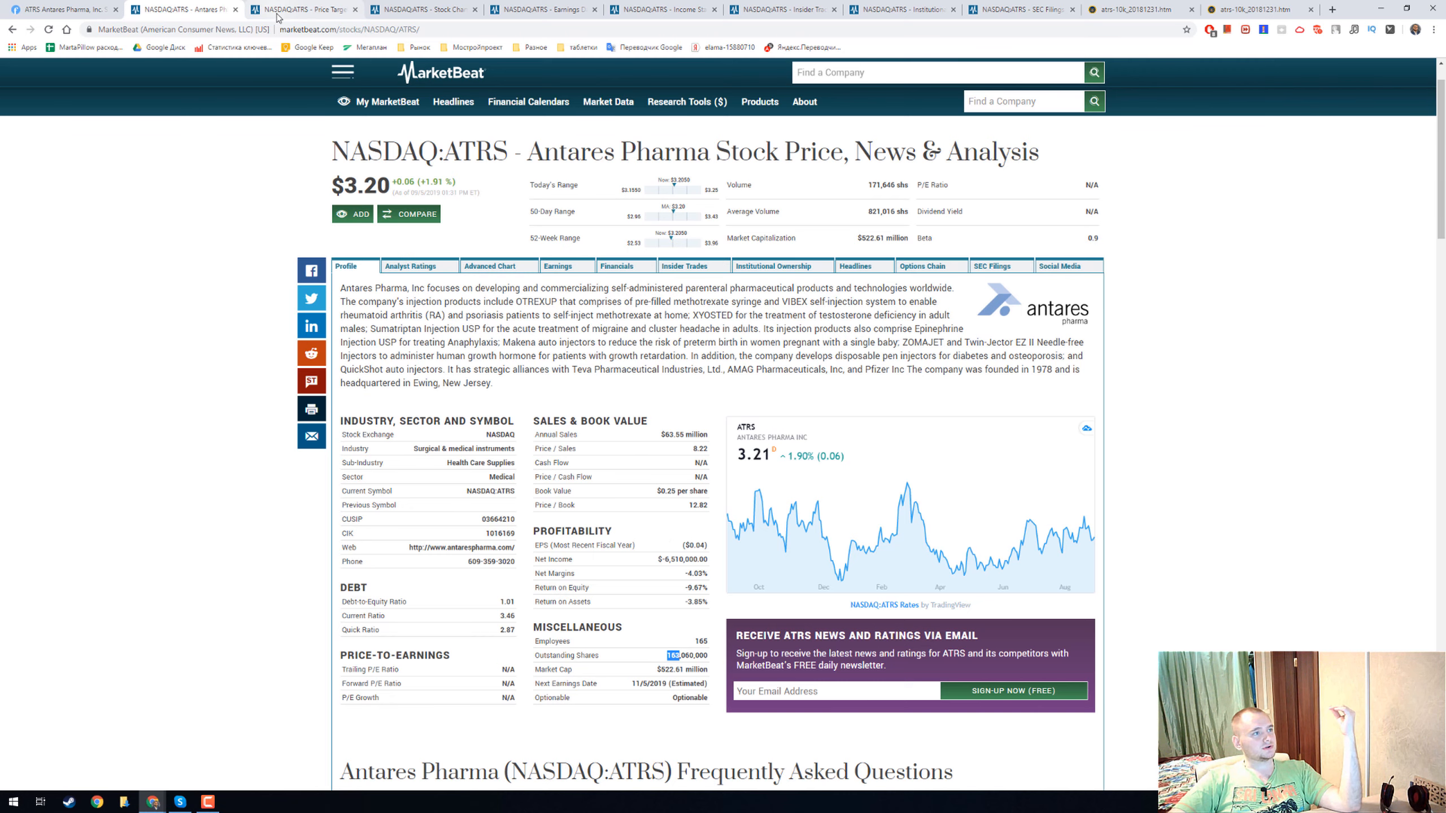
View the ATRS price target and analyst ratings, marking the $5.0350 consensus target.
click(410, 266)
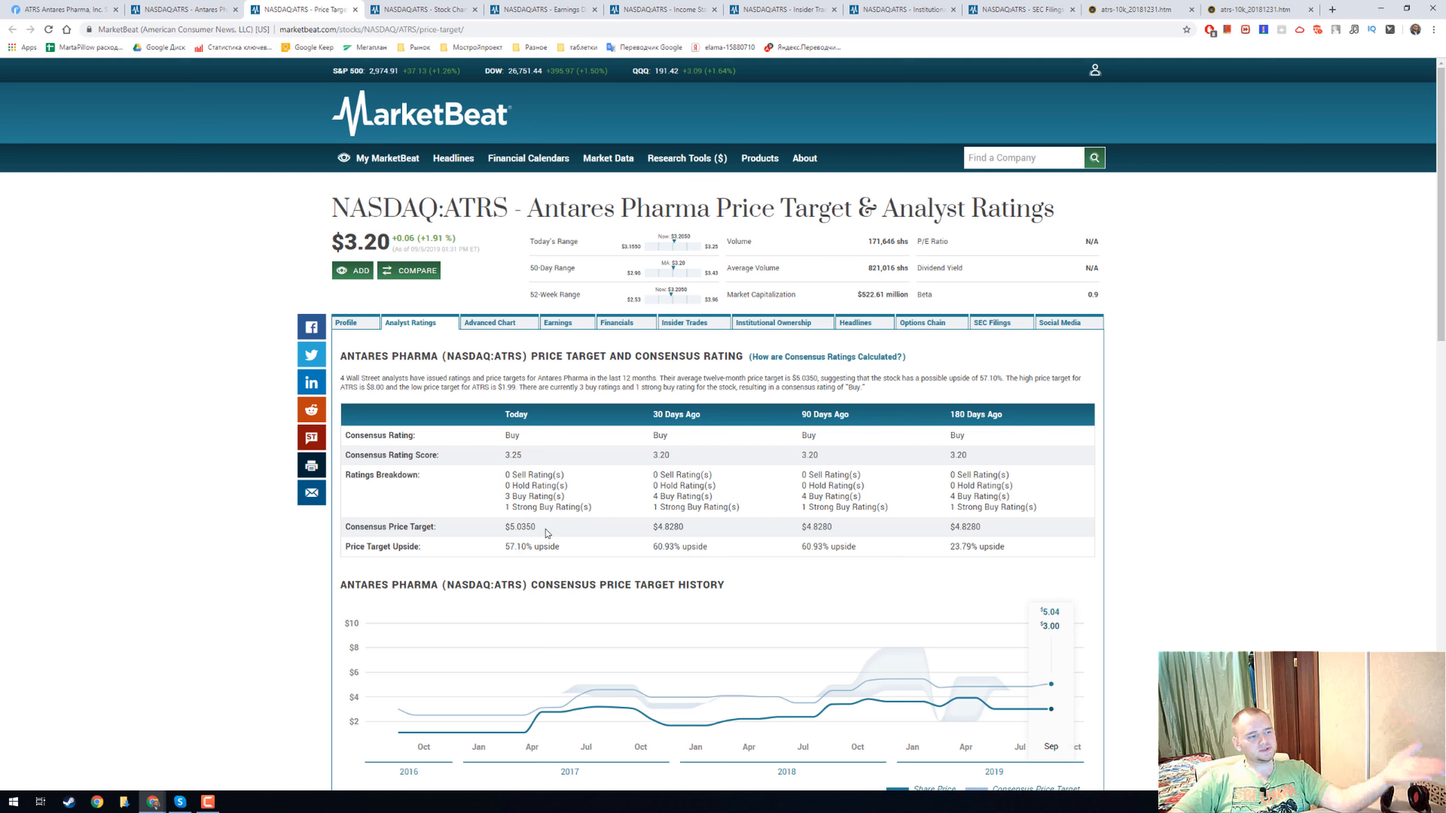
double_click(520, 526)
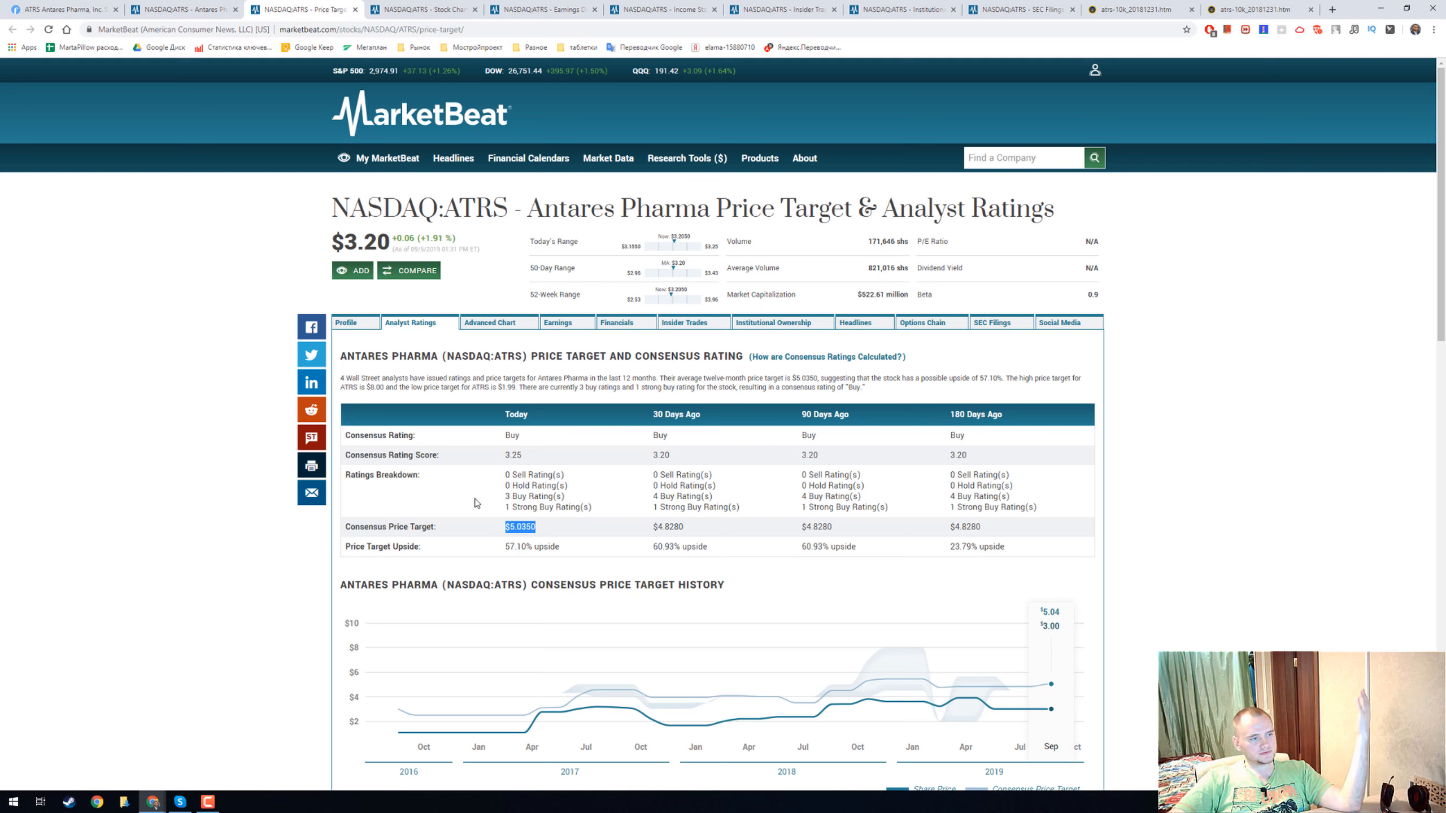
mouse_move(356, 252)
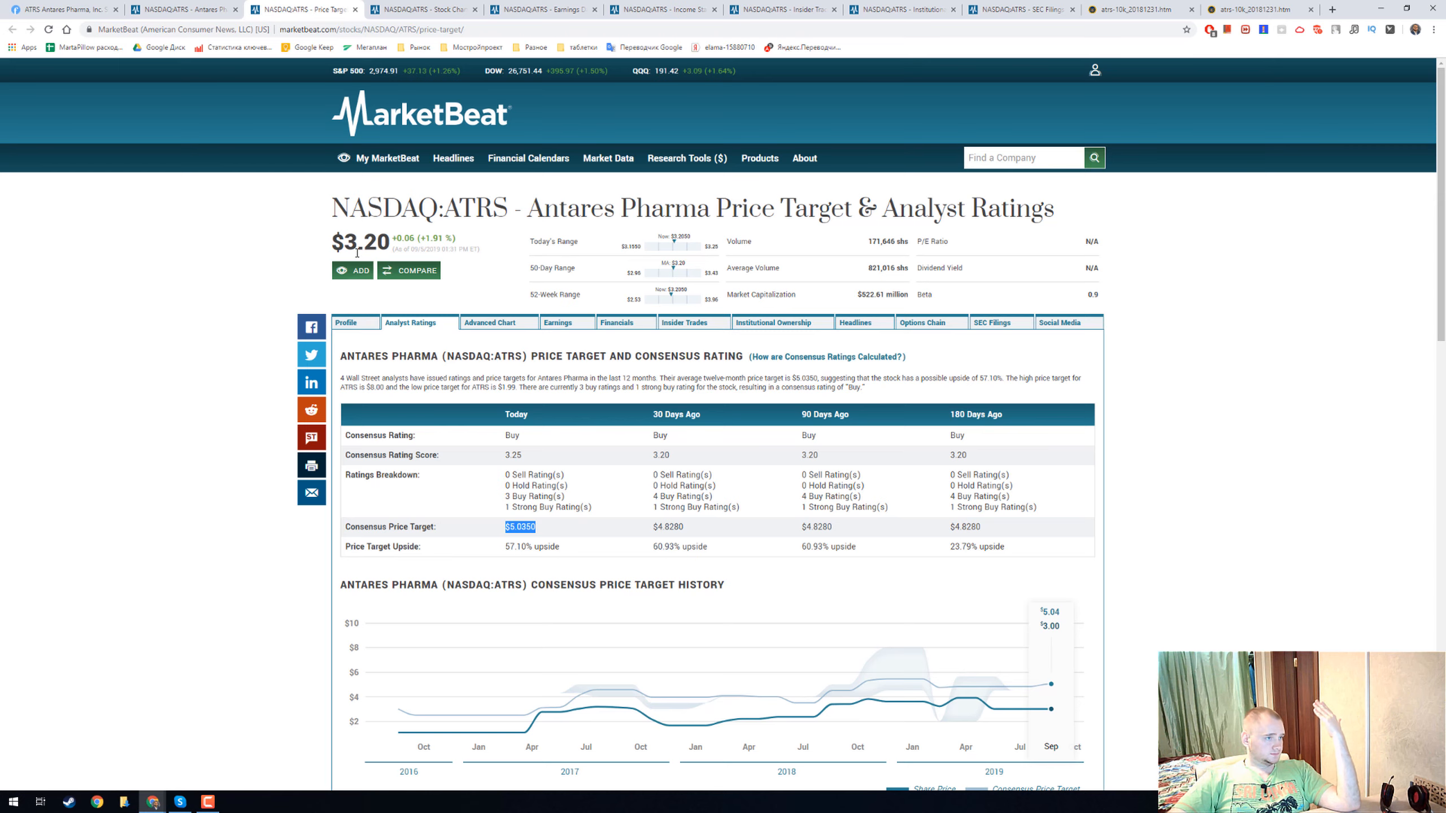
mouse_move(404, 8)
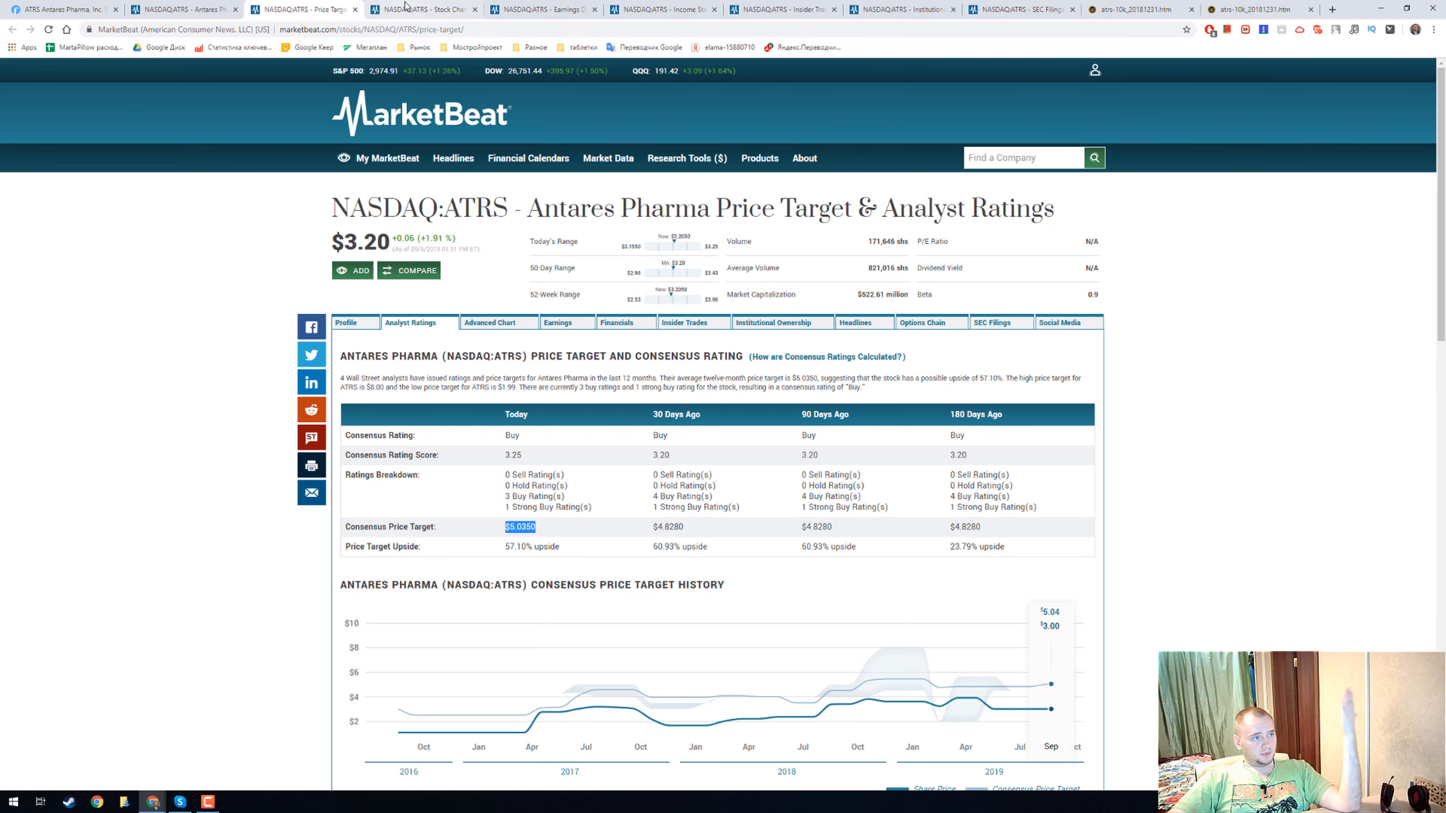
Show the ATRS stock chart with its price history since 2010.
click(489, 323)
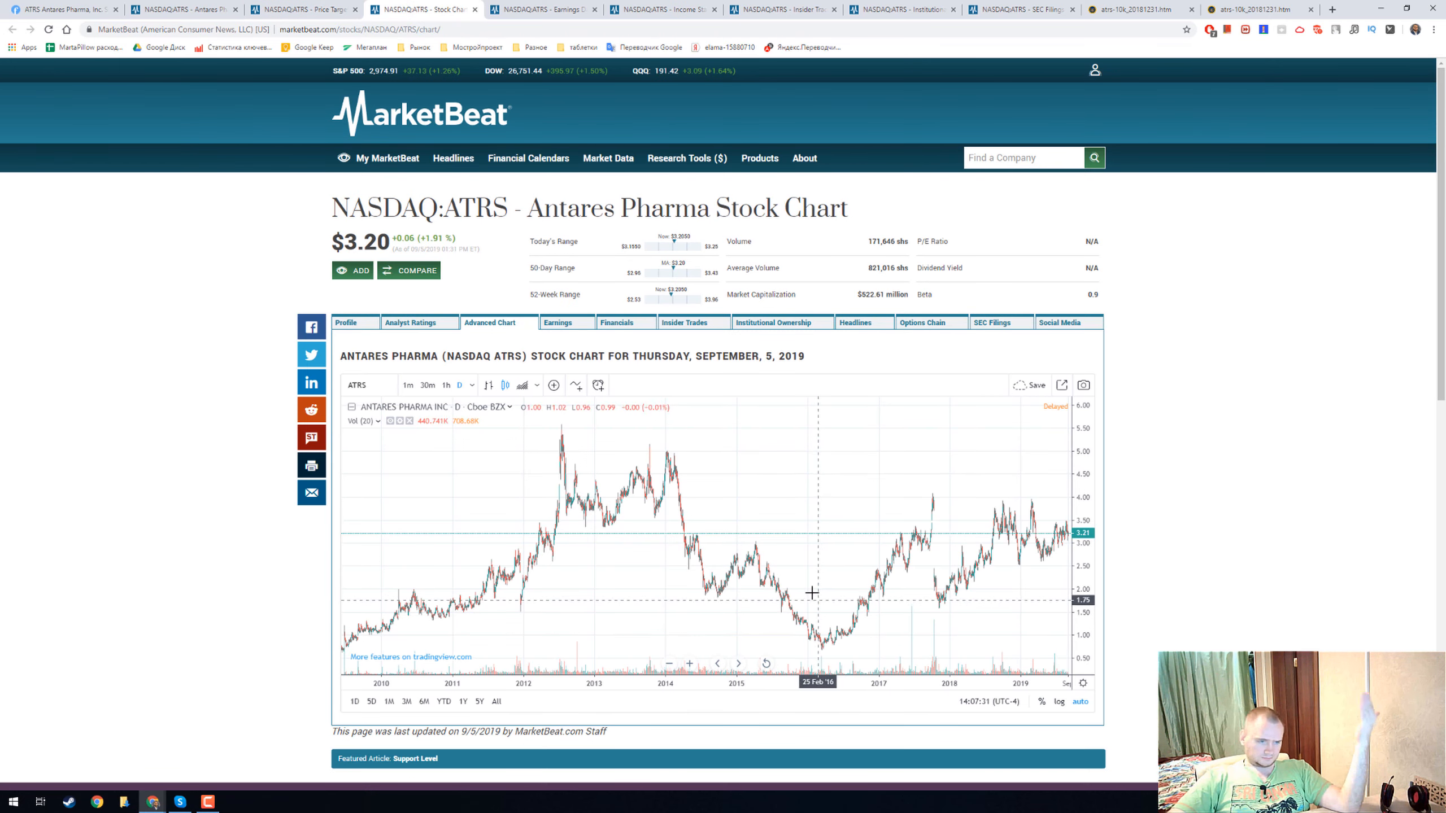
mouse_move(762, 555)
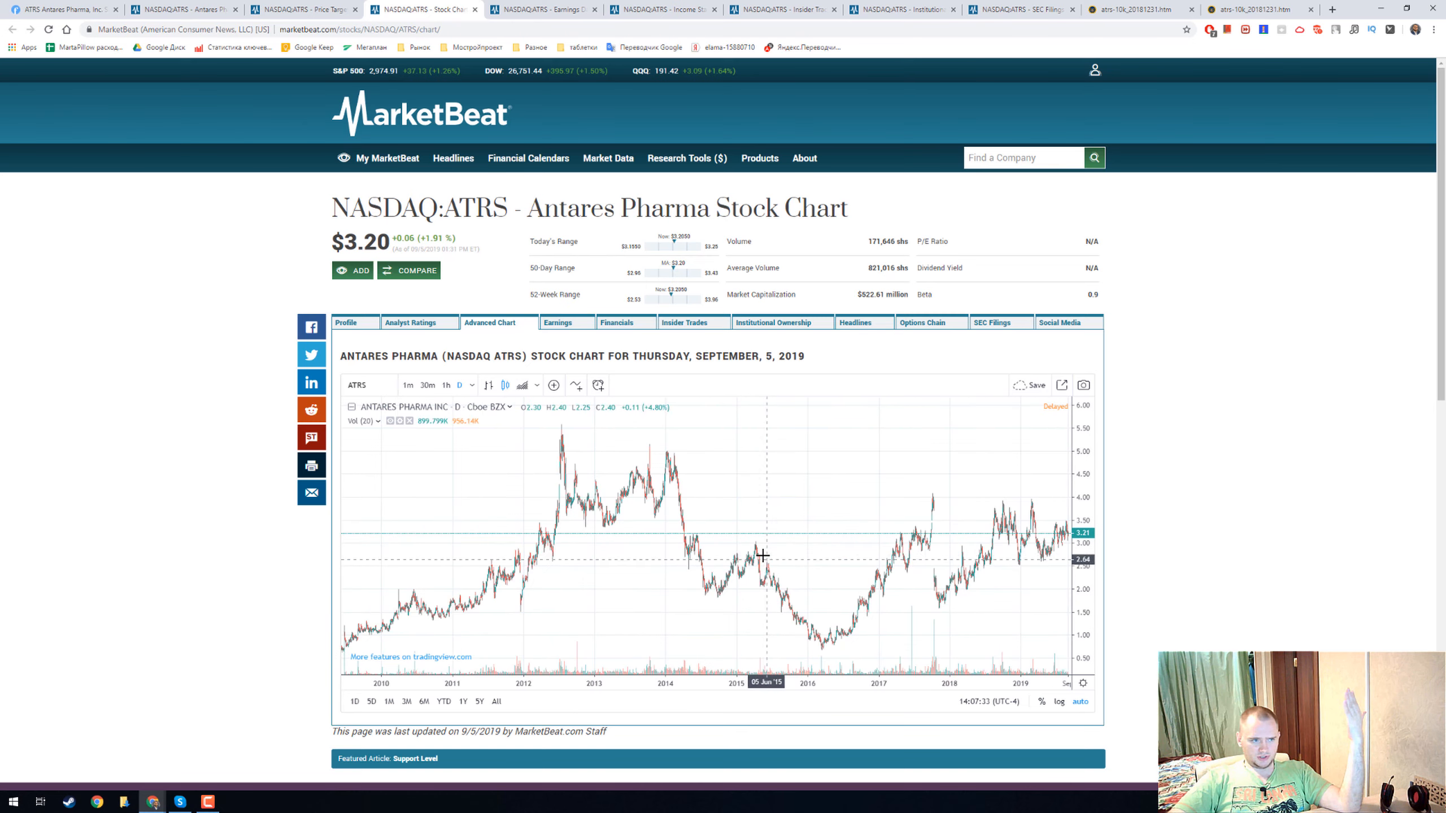
mouse_move(1018, 537)
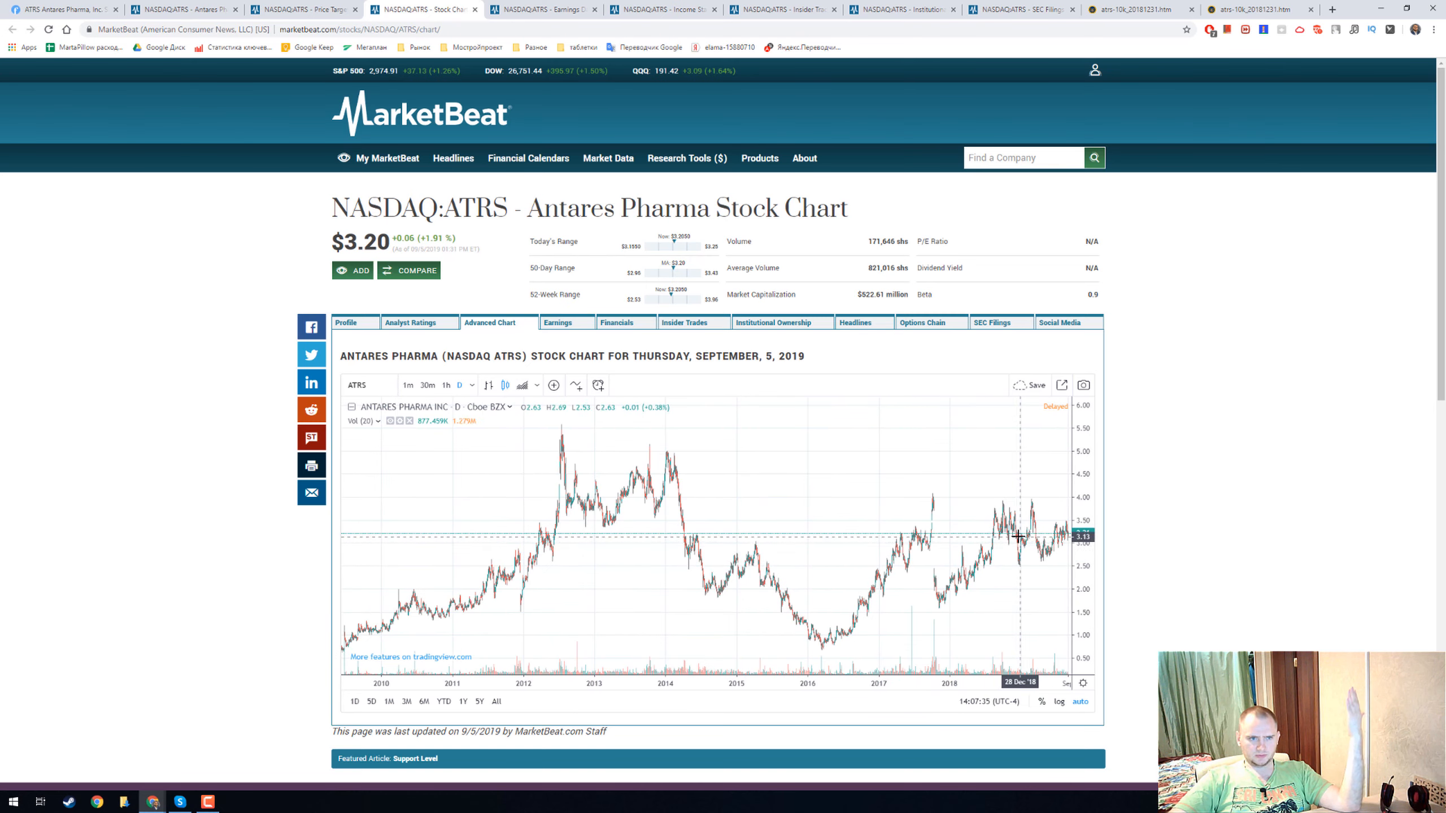
mouse_move(671, 518)
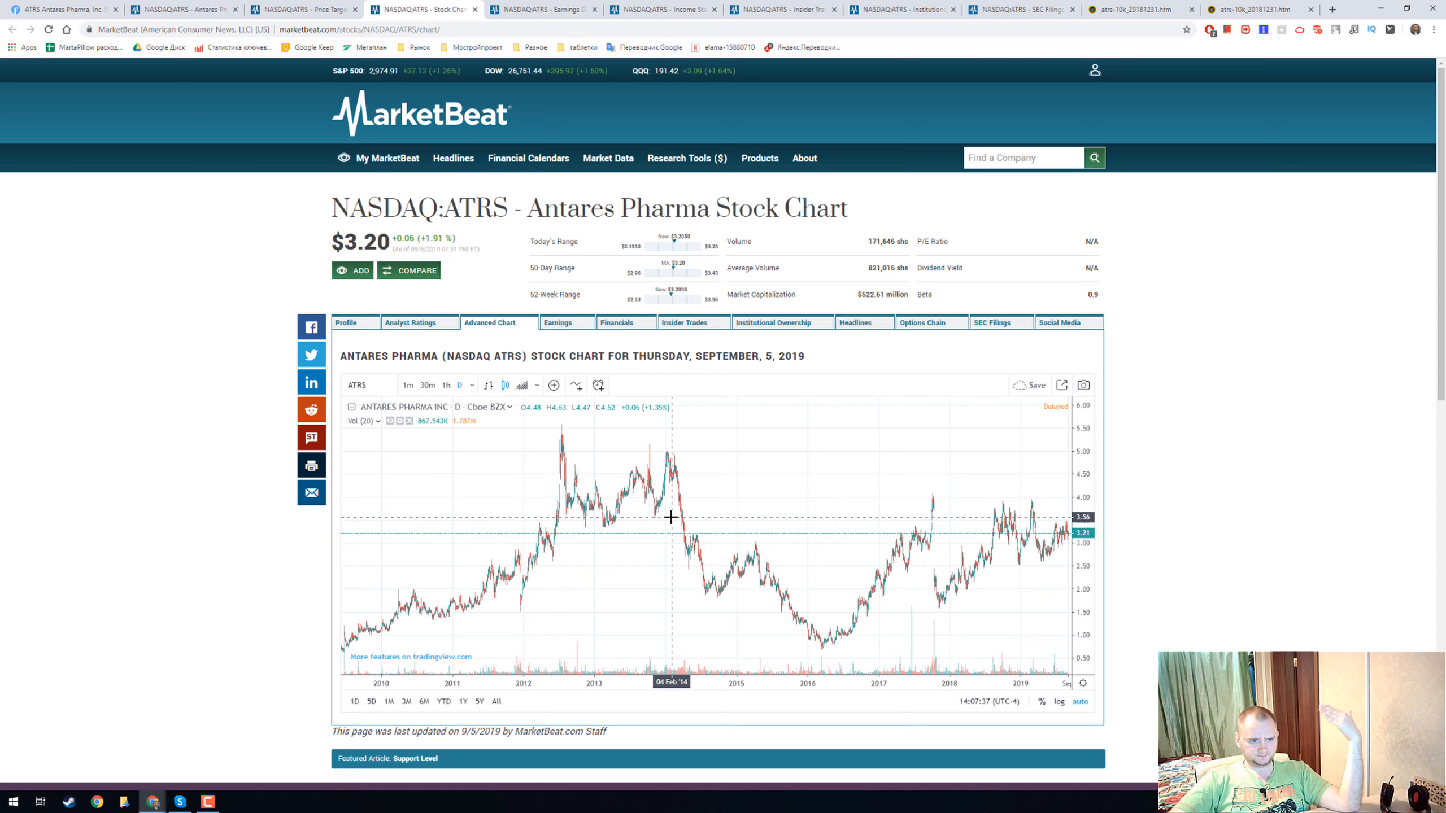
mouse_move(595, 429)
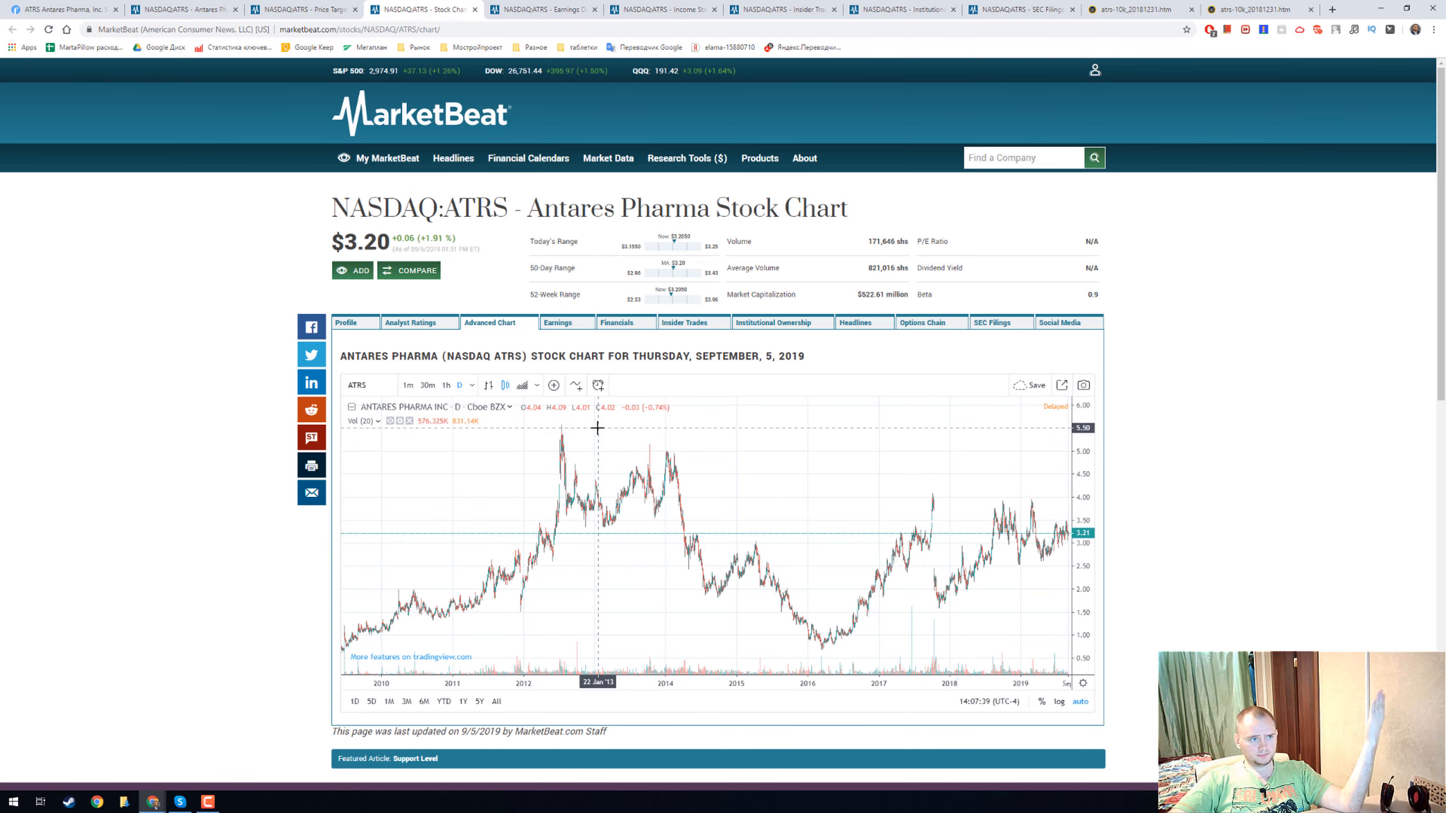
mouse_move(1021, 587)
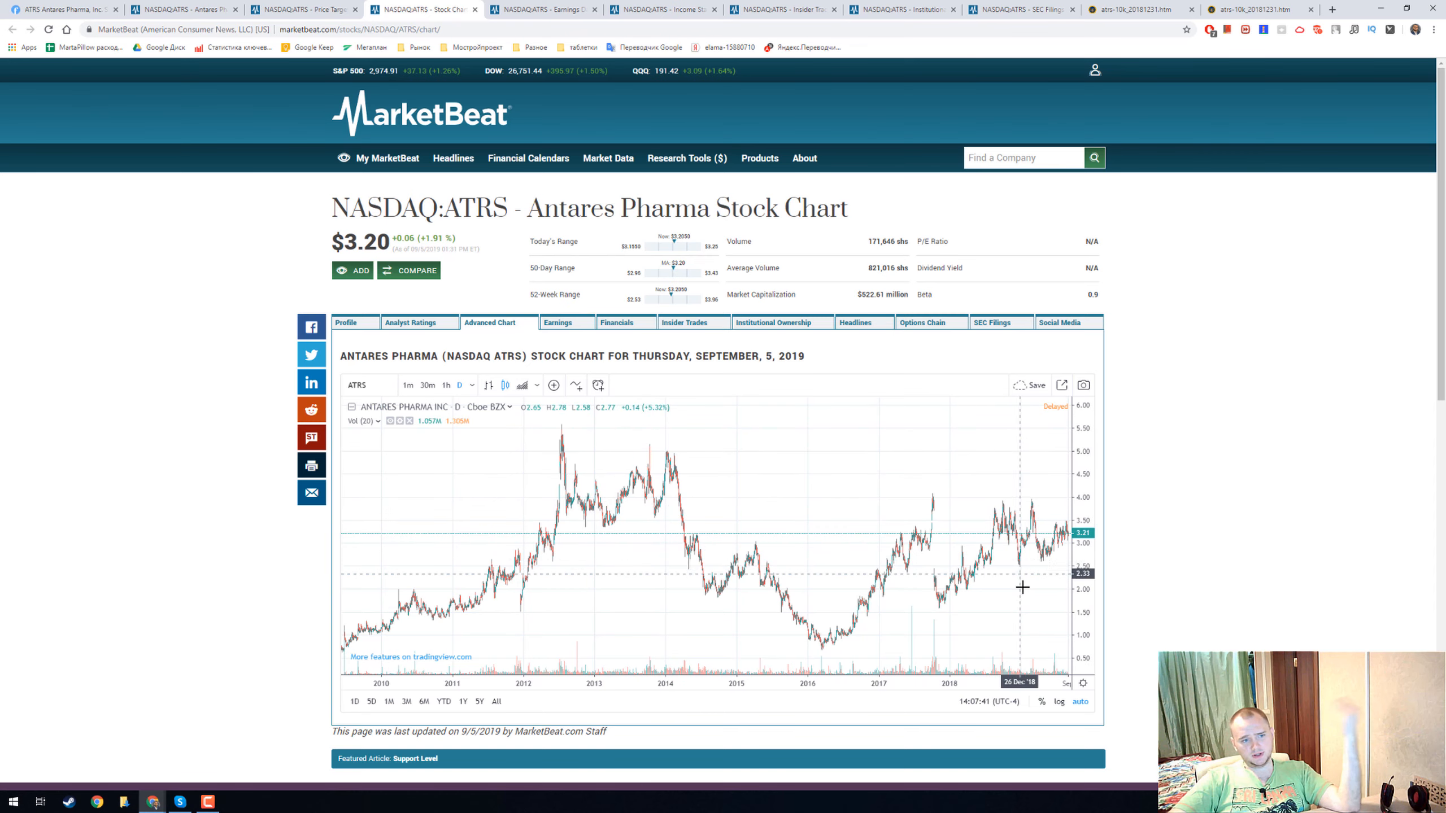
mouse_move(819, 590)
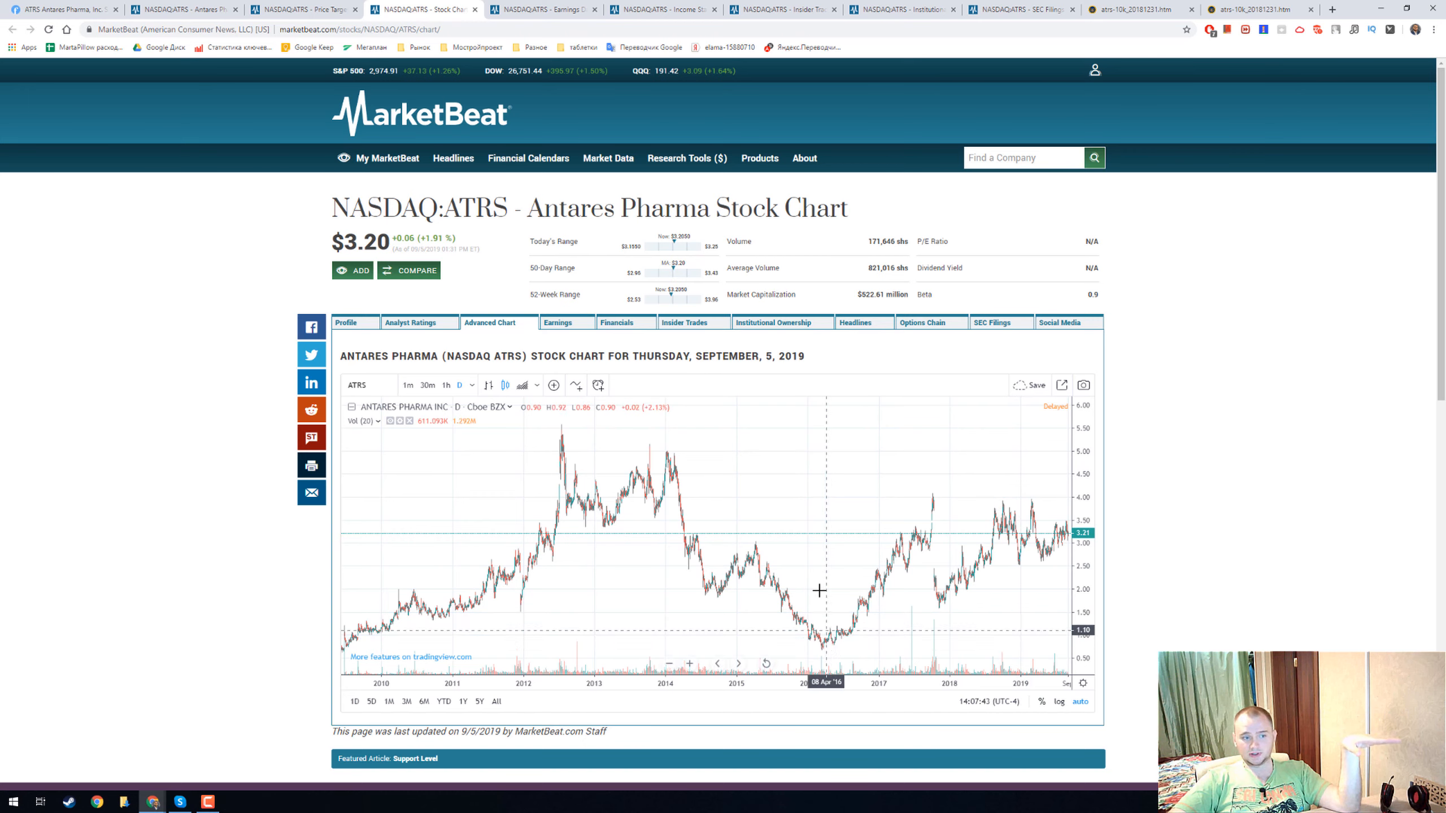
mouse_move(796, 509)
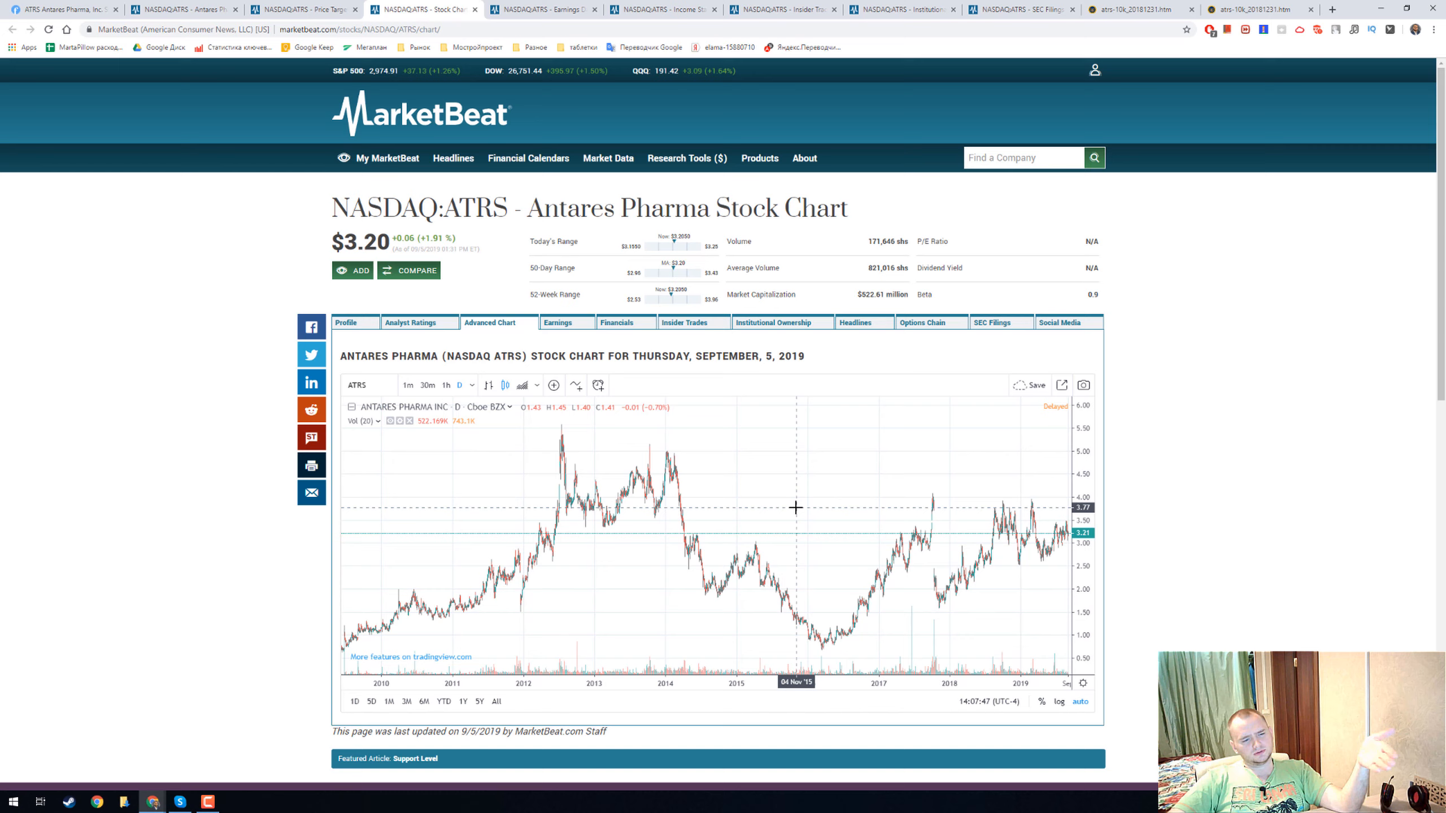
View the ATRS earnings page down to the quarterly EPS estimates table.
click(558, 324)
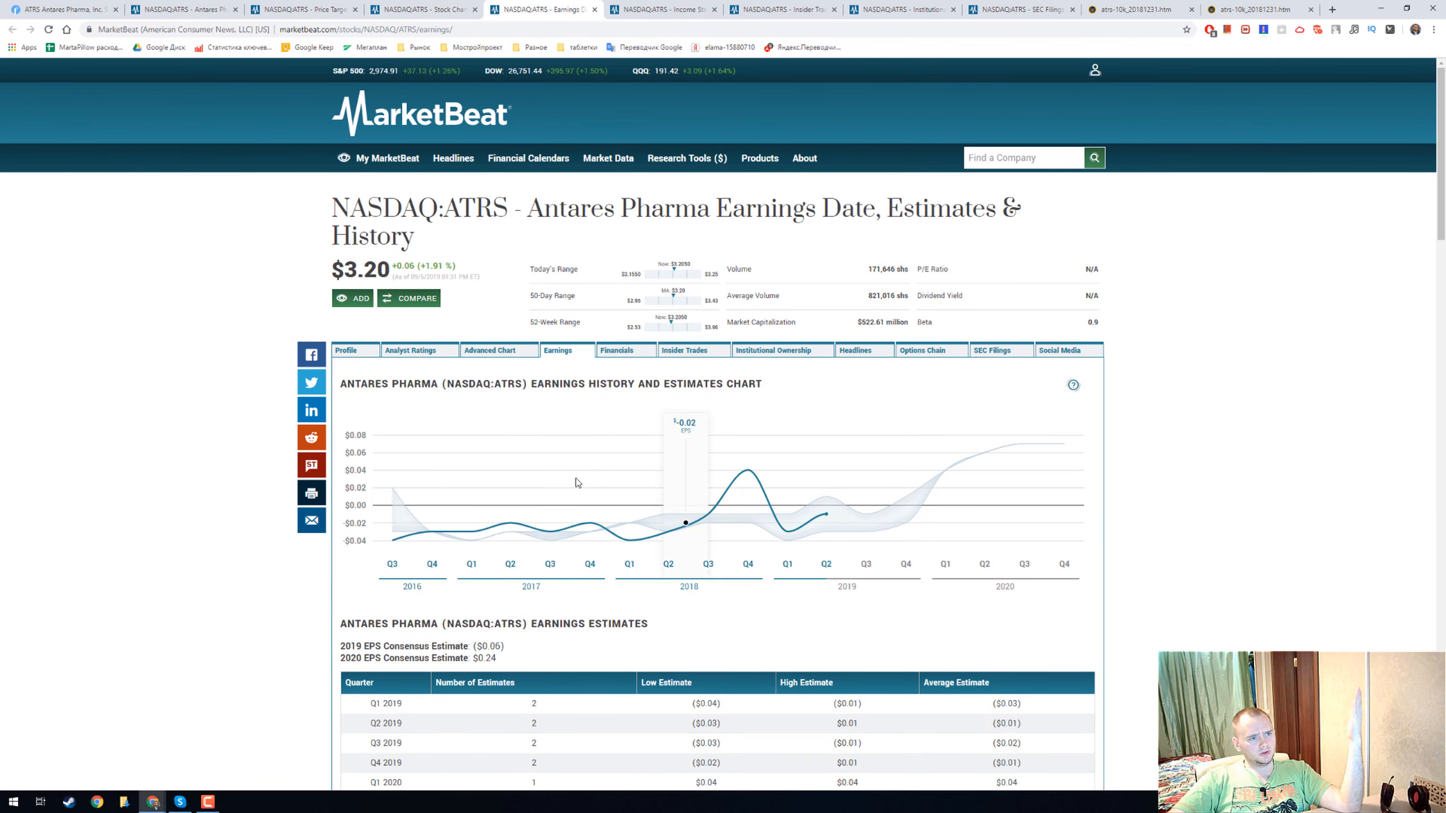
mouse_move(747, 489)
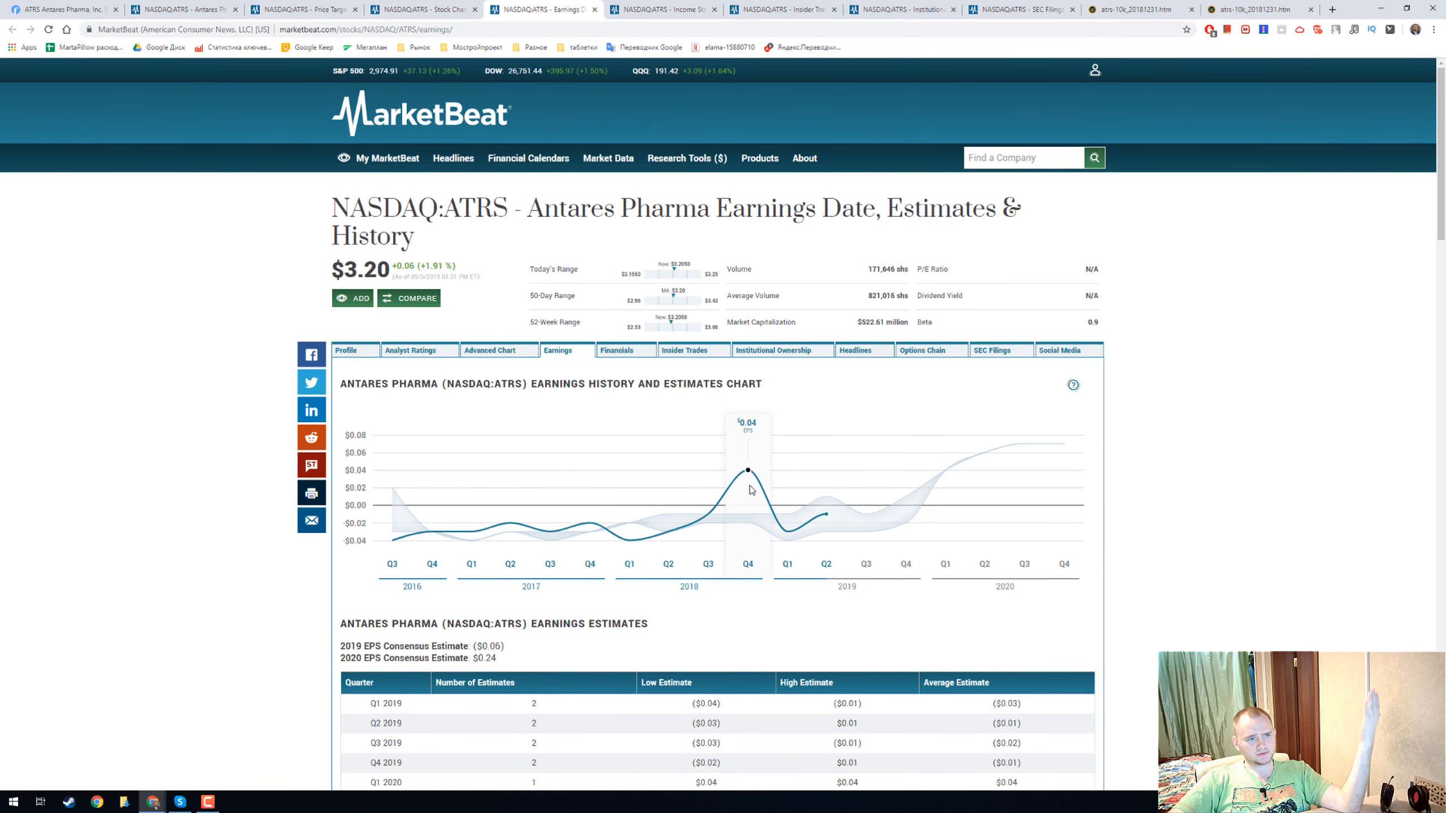
scroll(down, 3)
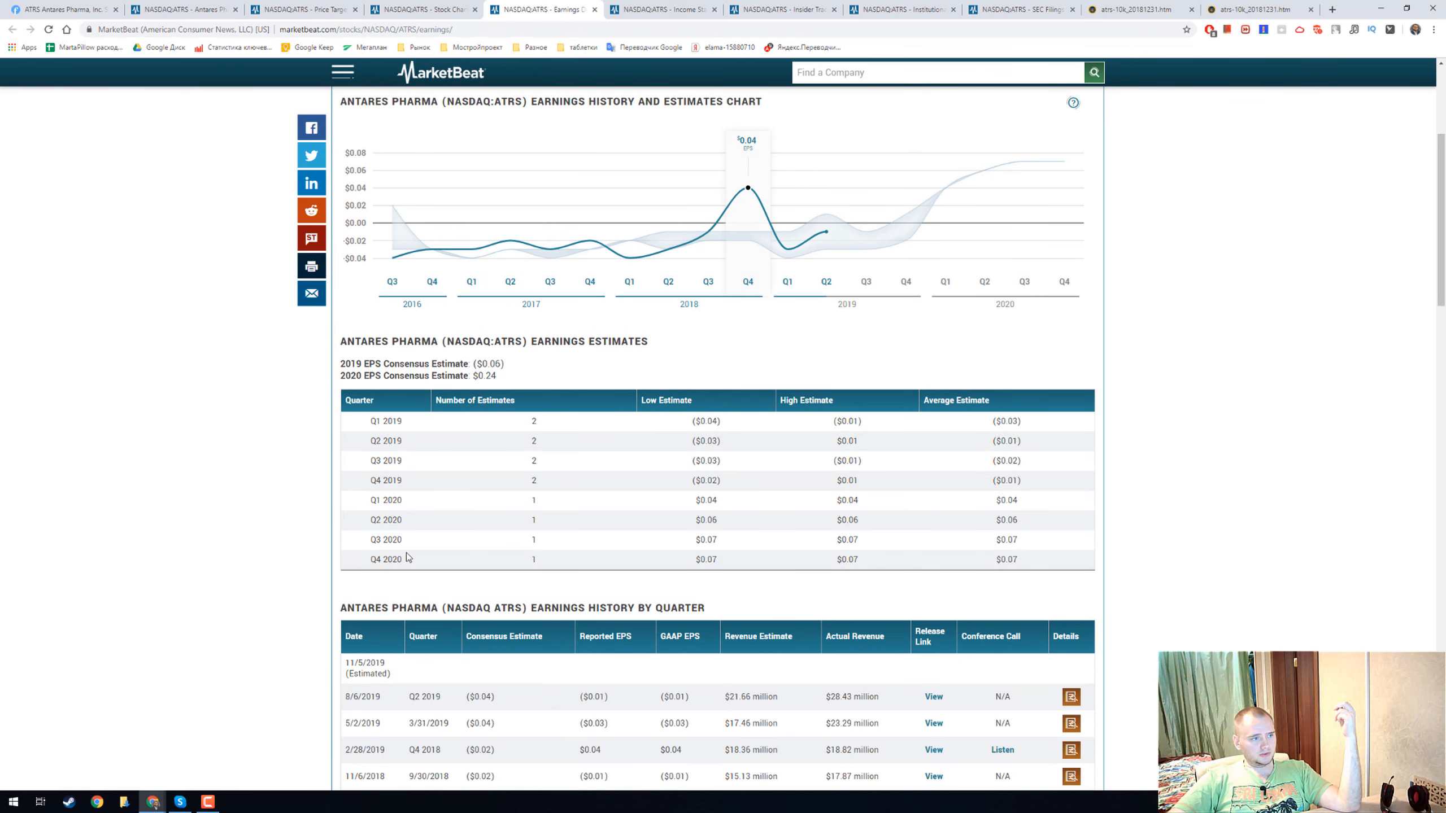
mouse_move(569, 550)
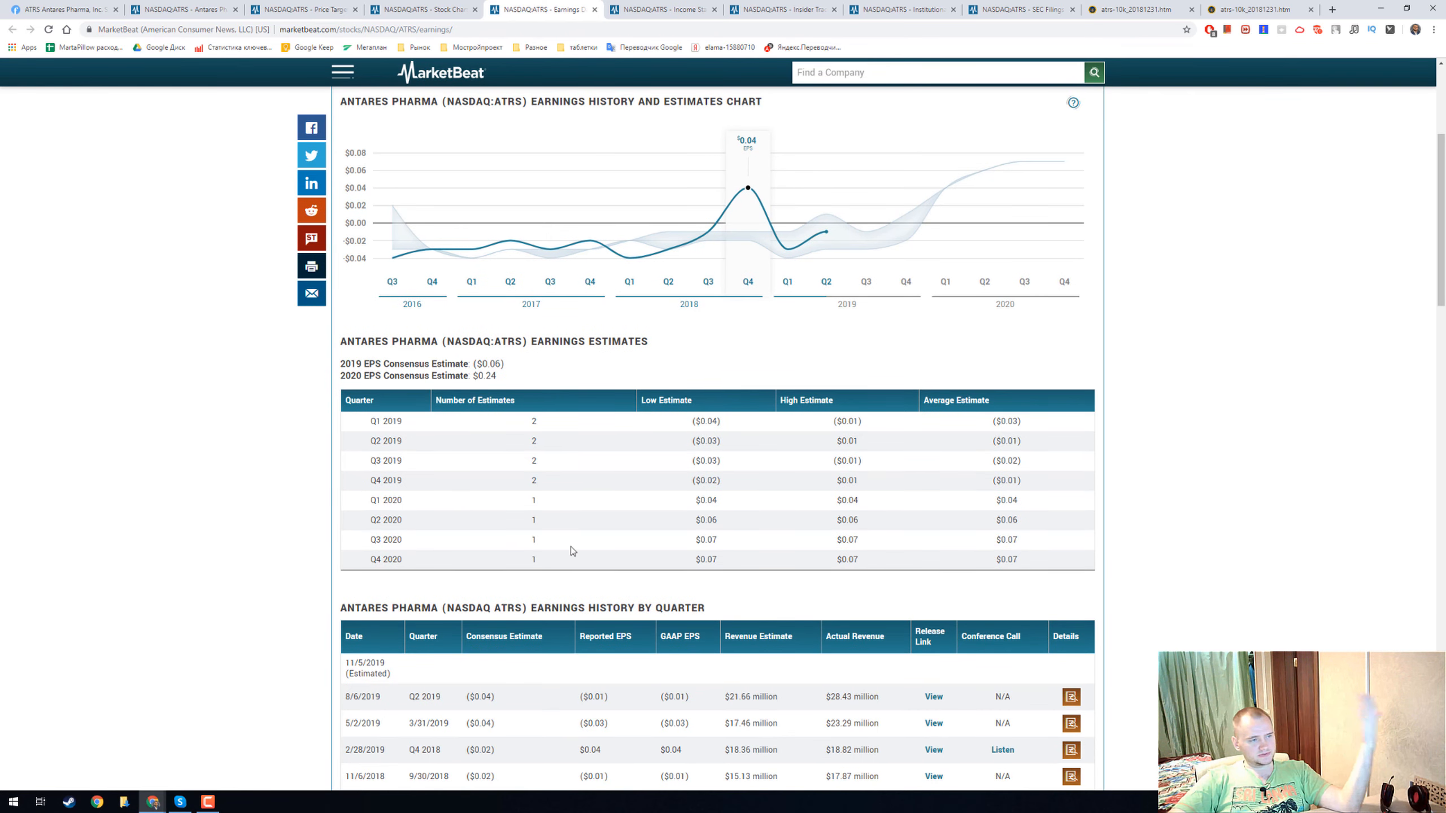
mouse_move(556, 524)
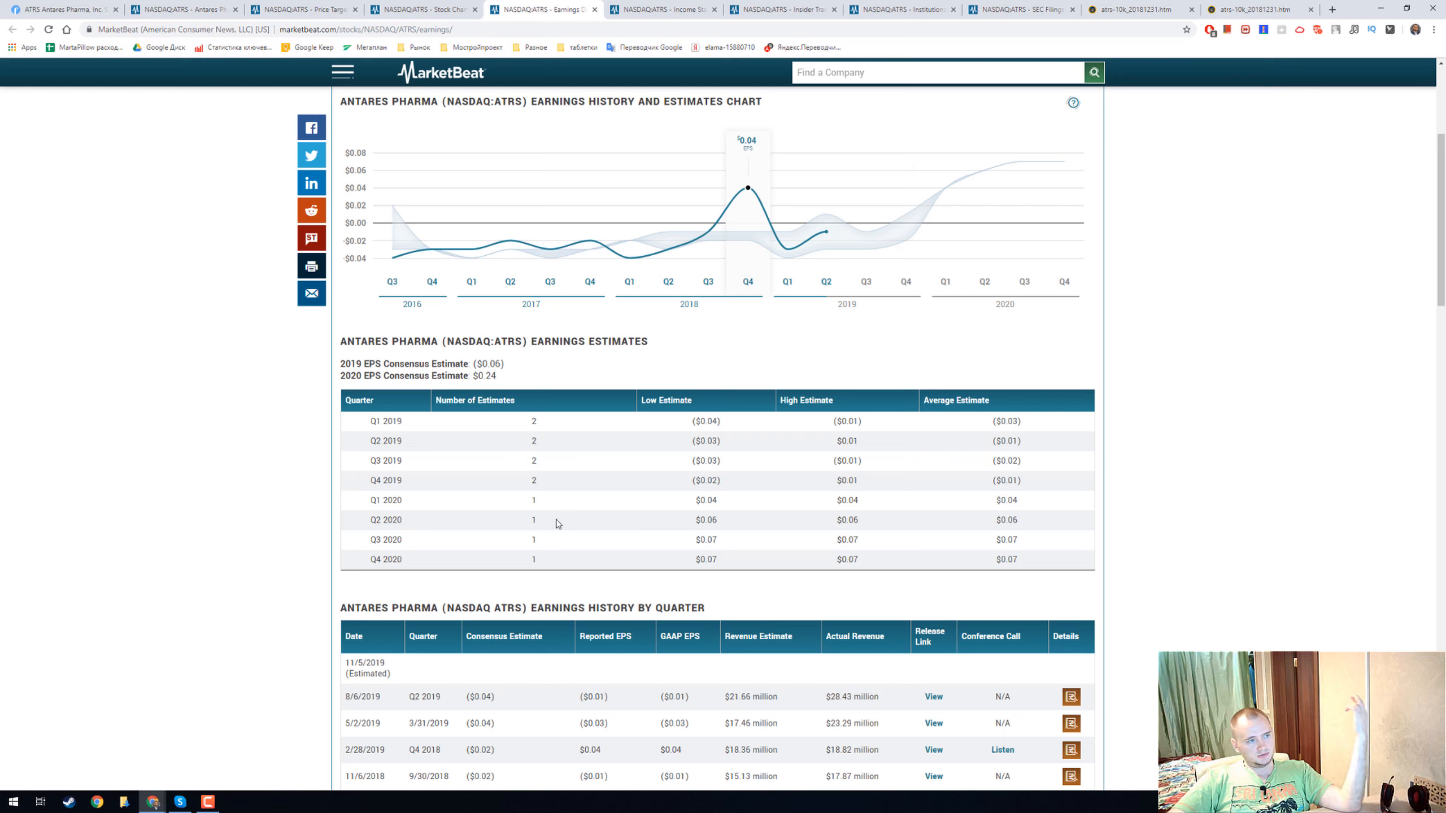
mouse_move(700, 556)
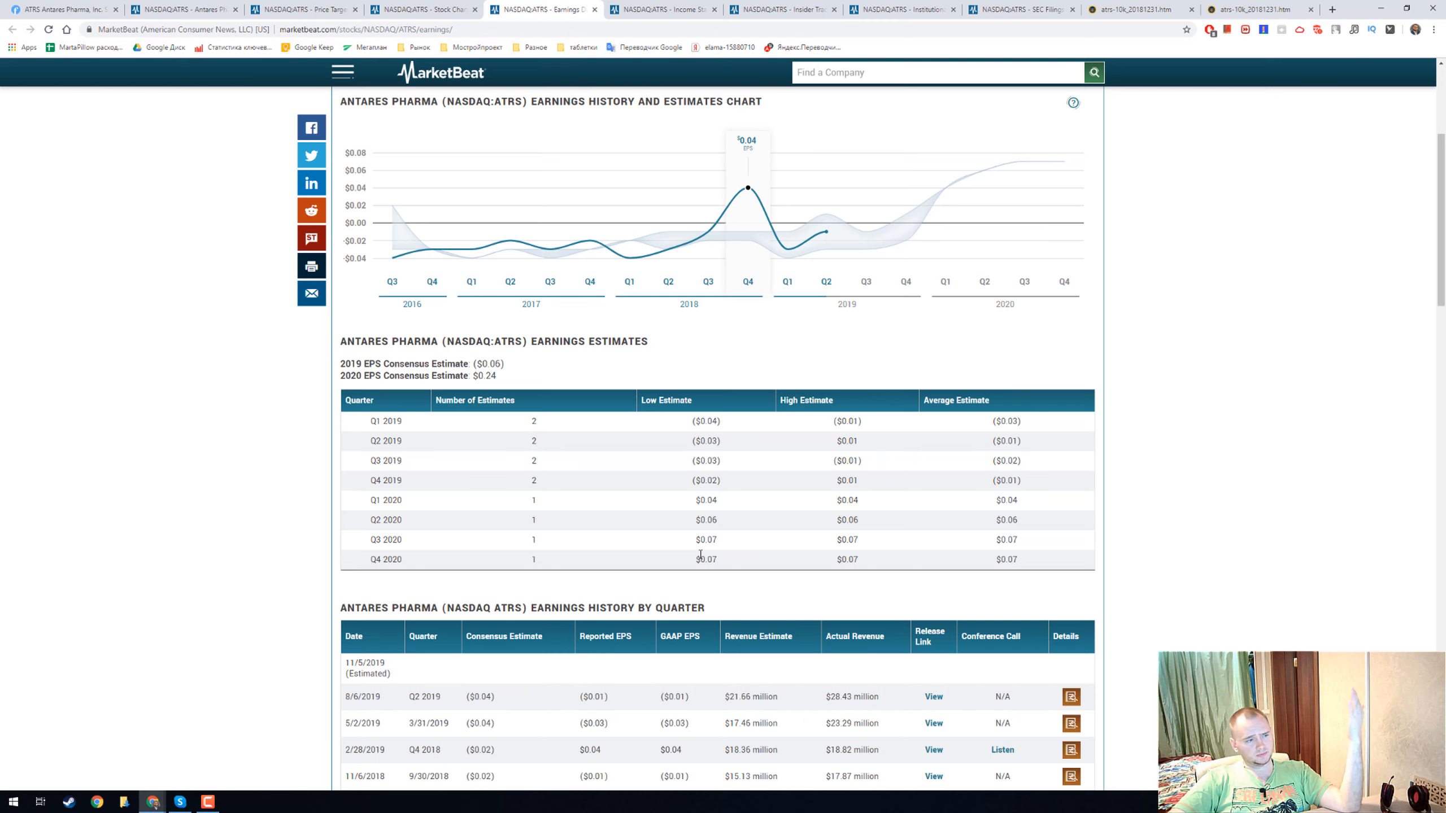
View Antares Pharma's annual income statement for 2014–2018.
click(656, 10)
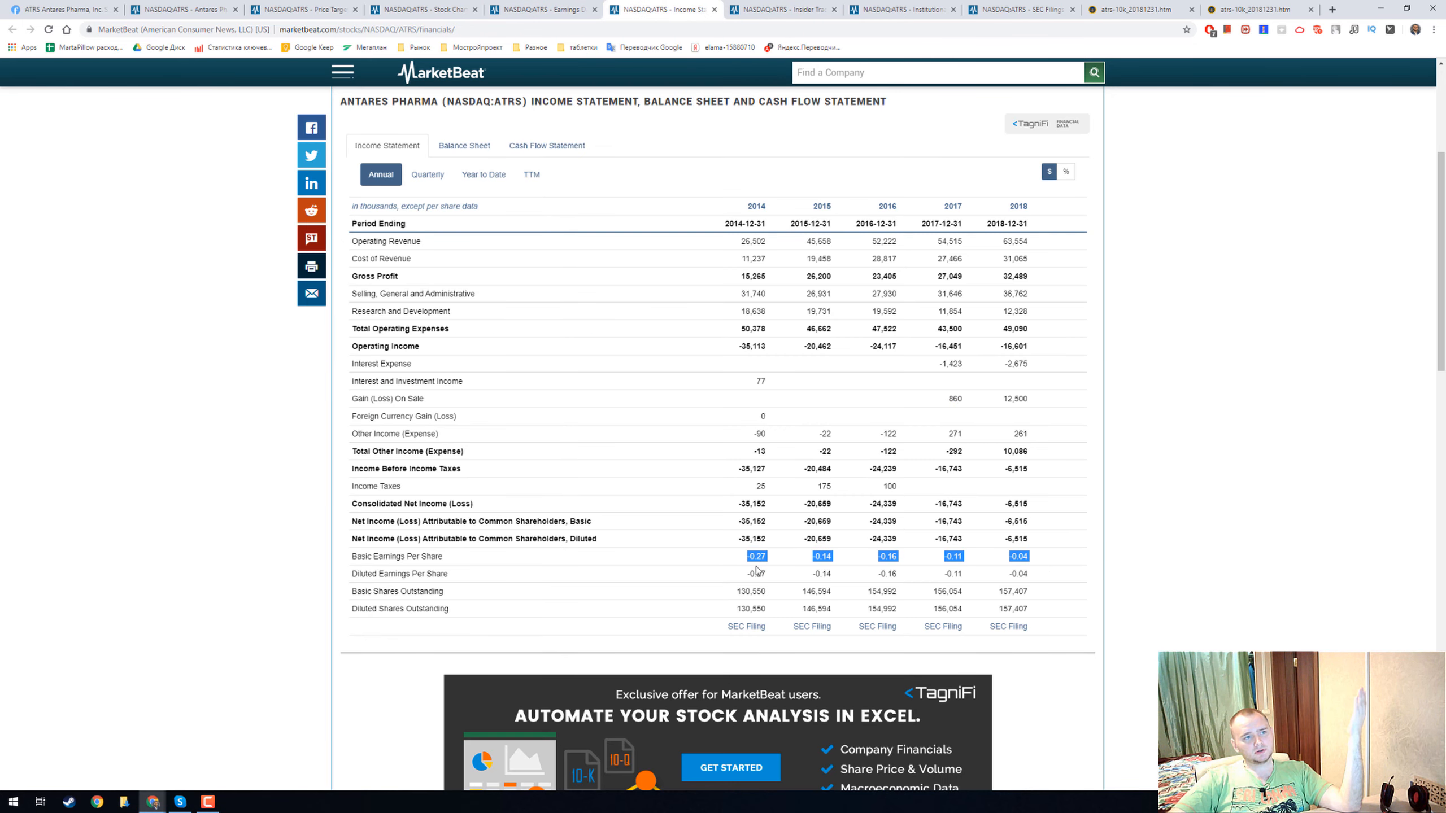
mouse_move(752, 569)
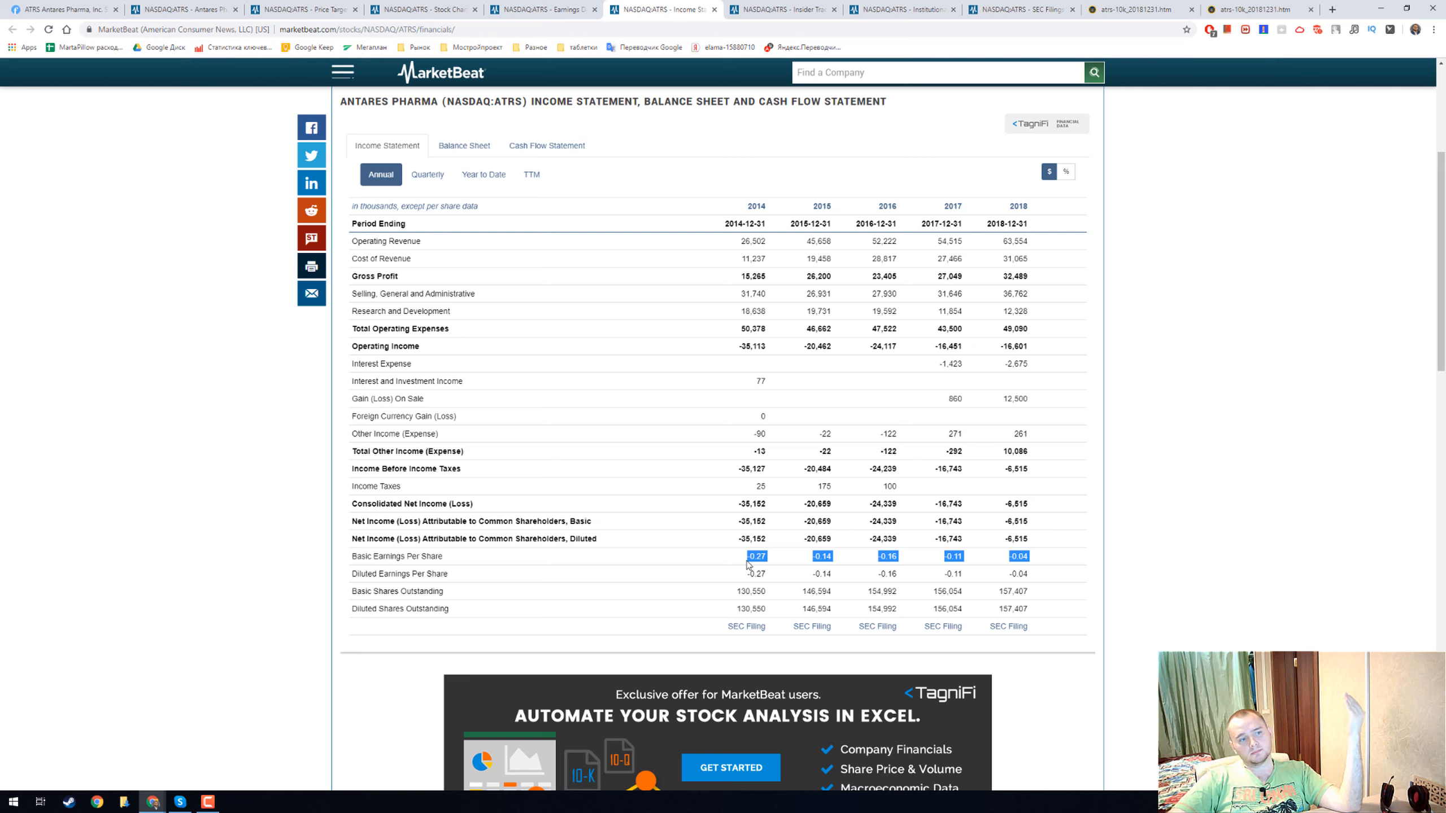
mouse_move(1040, 565)
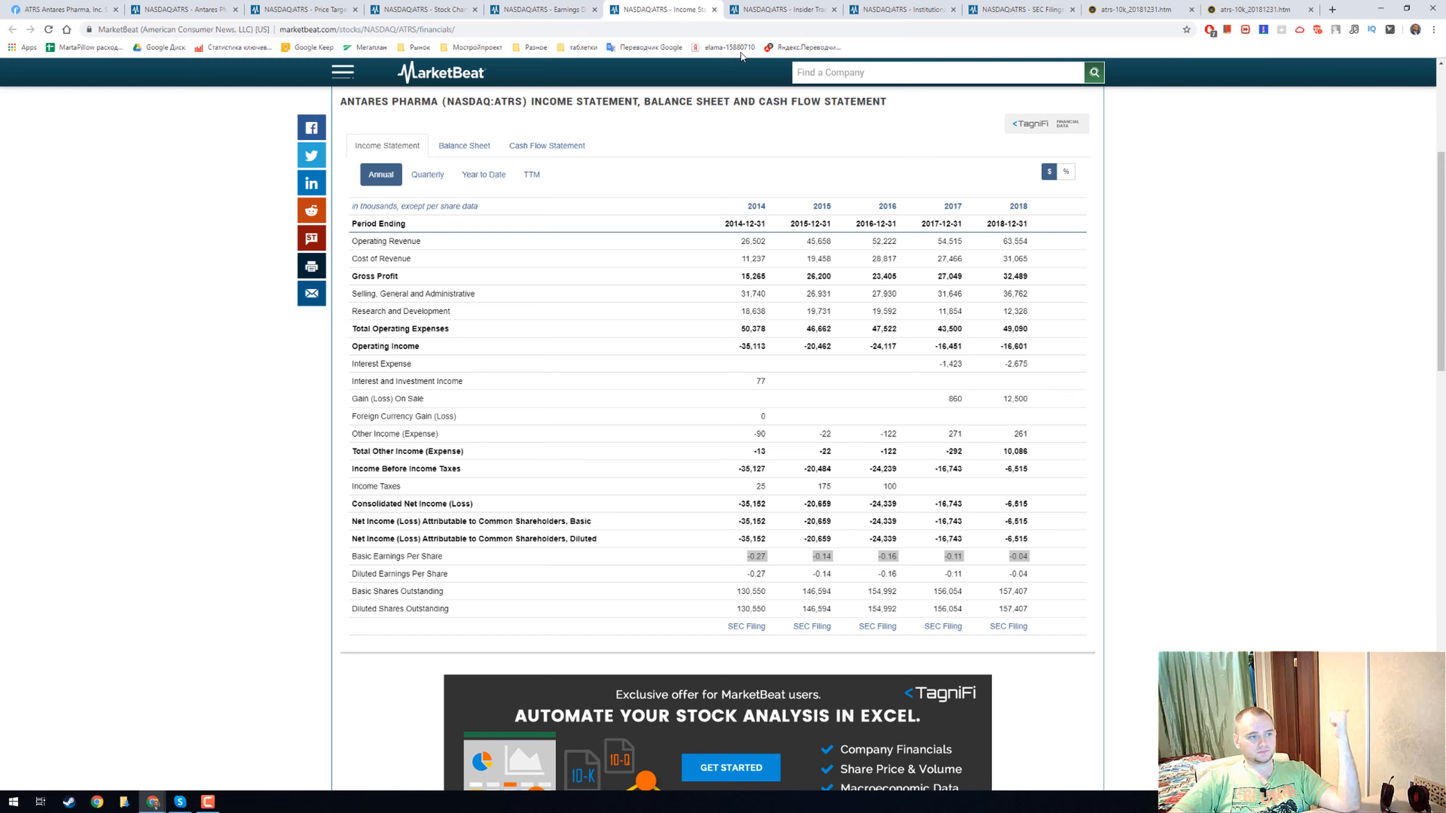
Review the institutional holders list, then move to the SEC filings with Form 8-K and Form 4 entries.
click(685, 153)
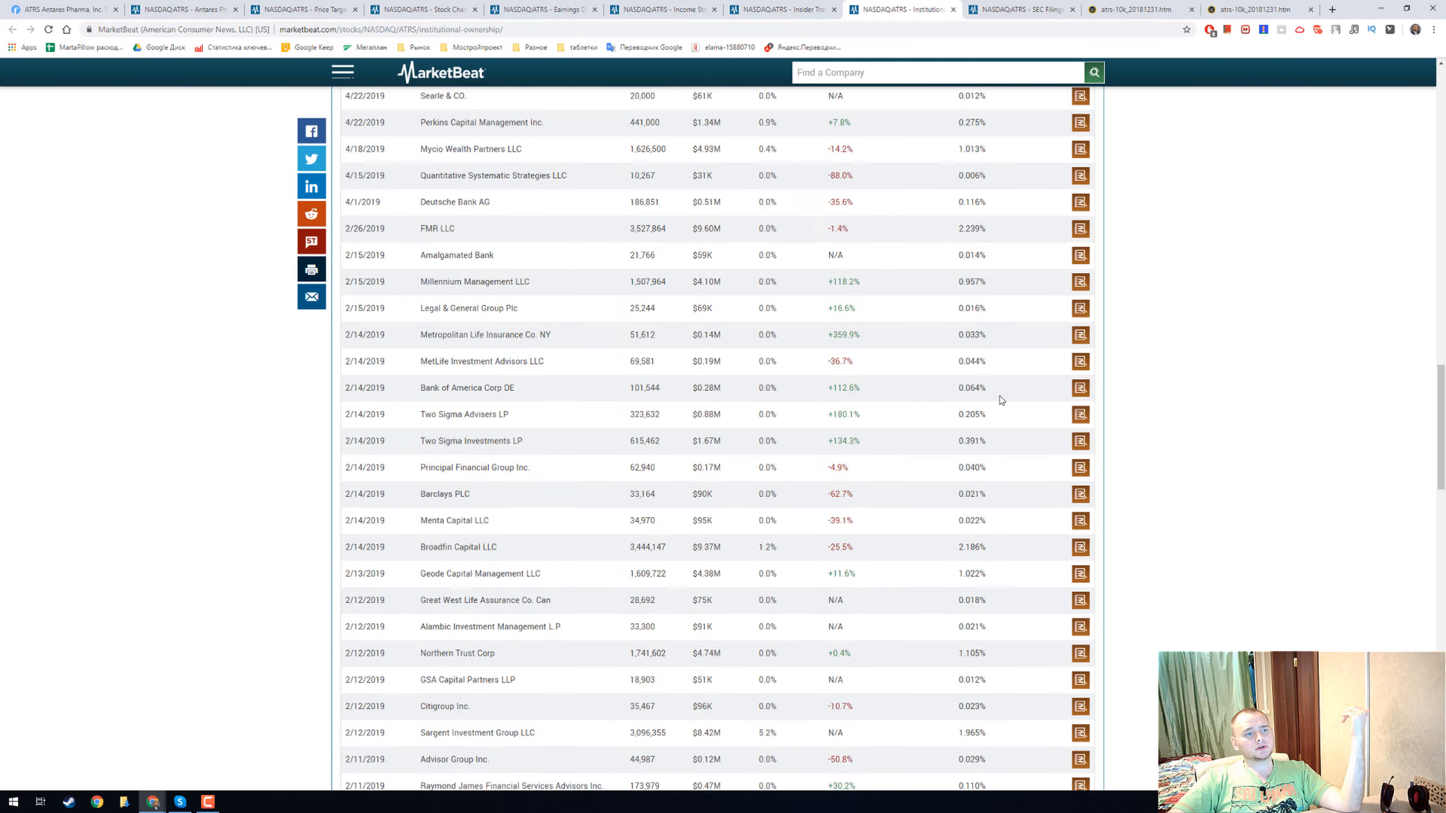
scroll(up, 3)
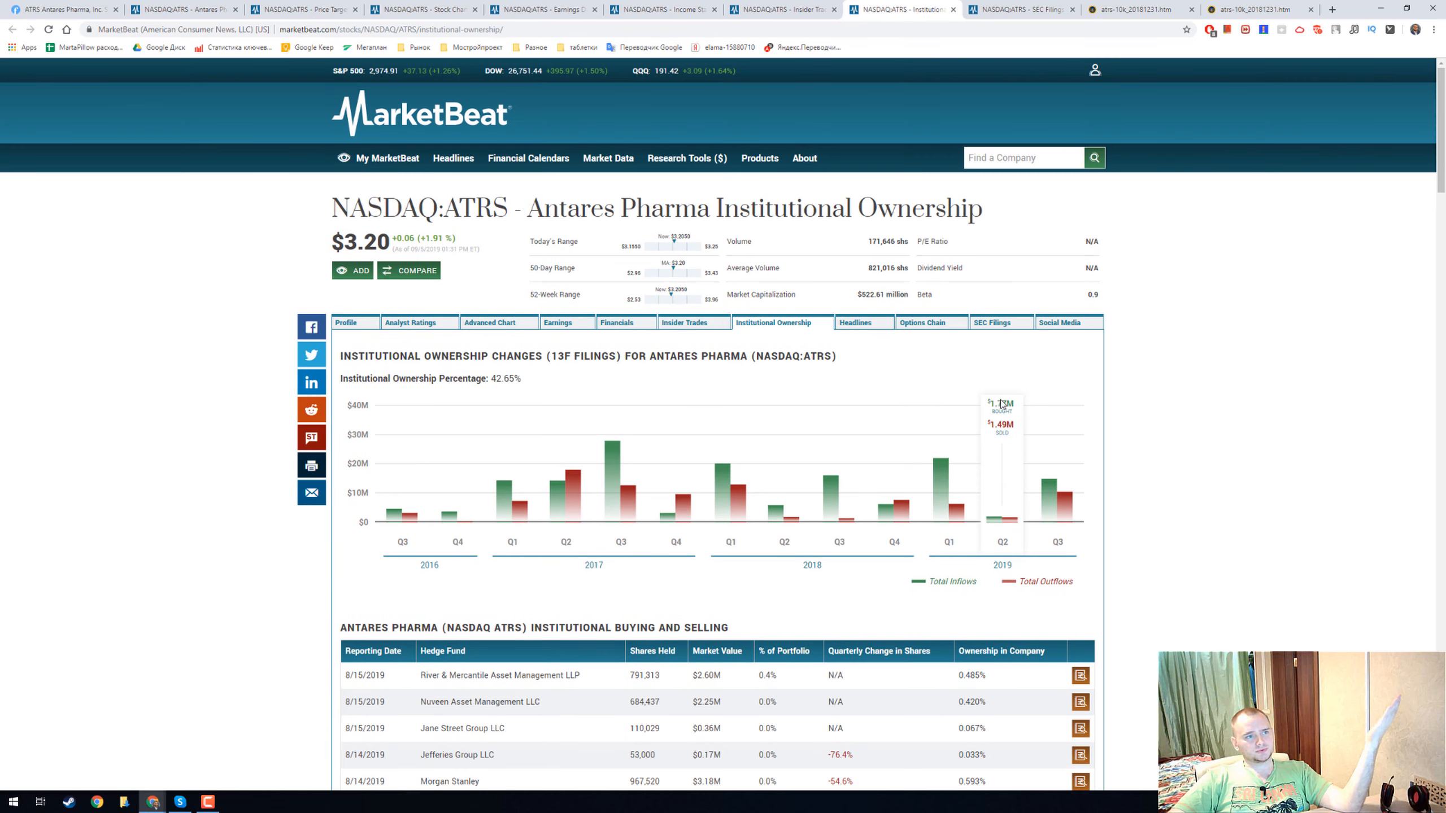
mouse_move(512, 452)
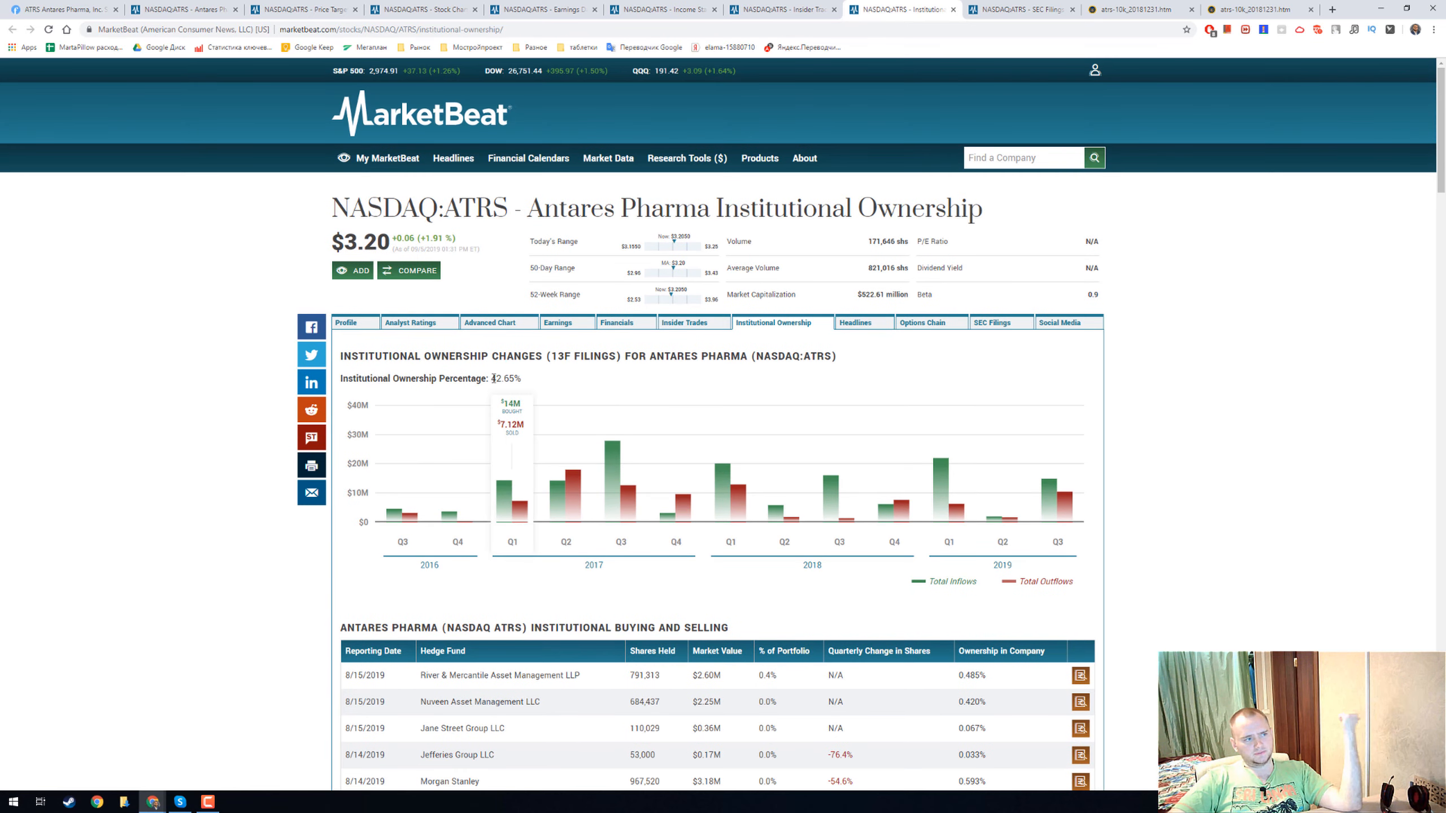
scroll(down, 3)
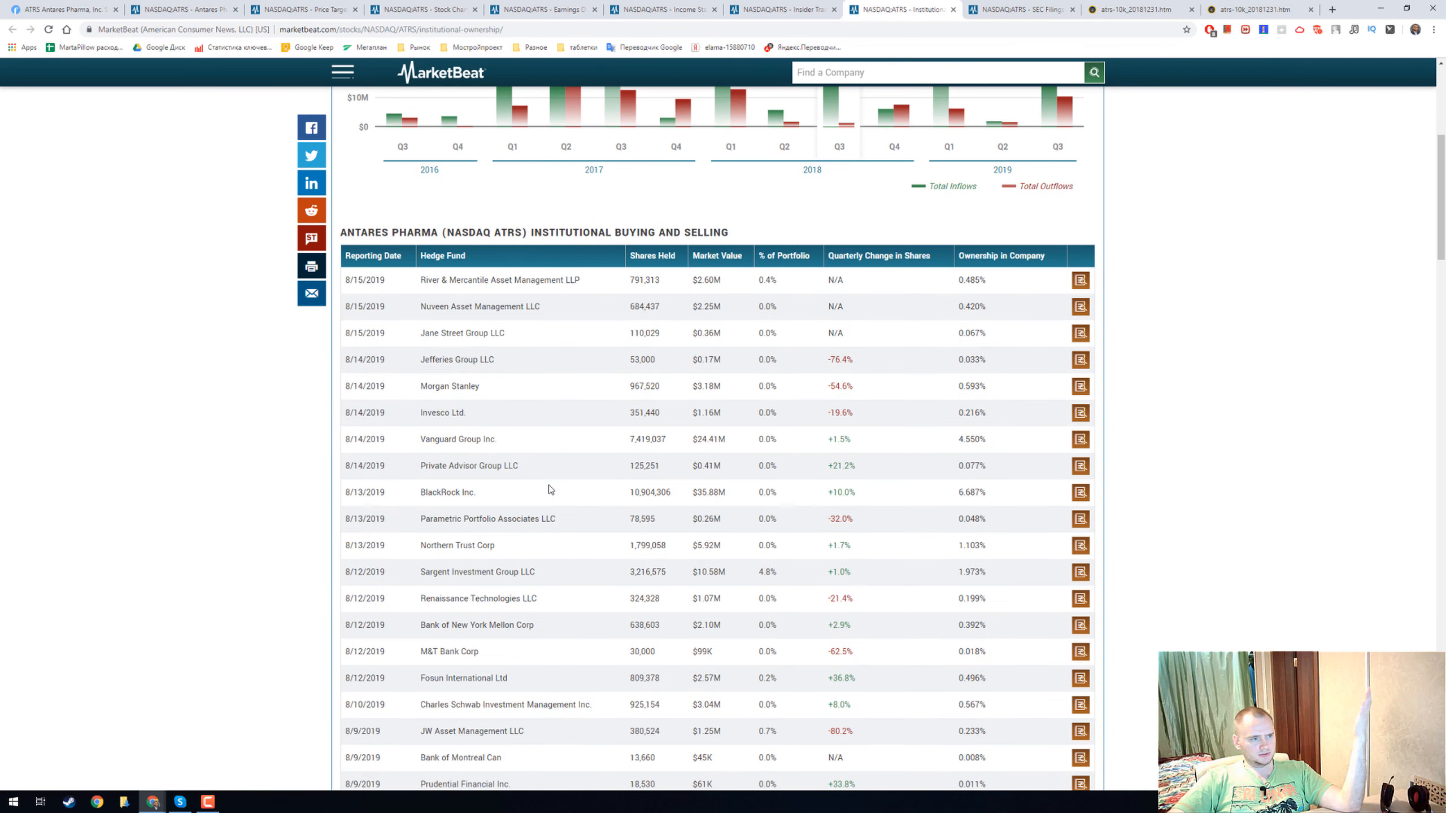
mouse_move(645, 461)
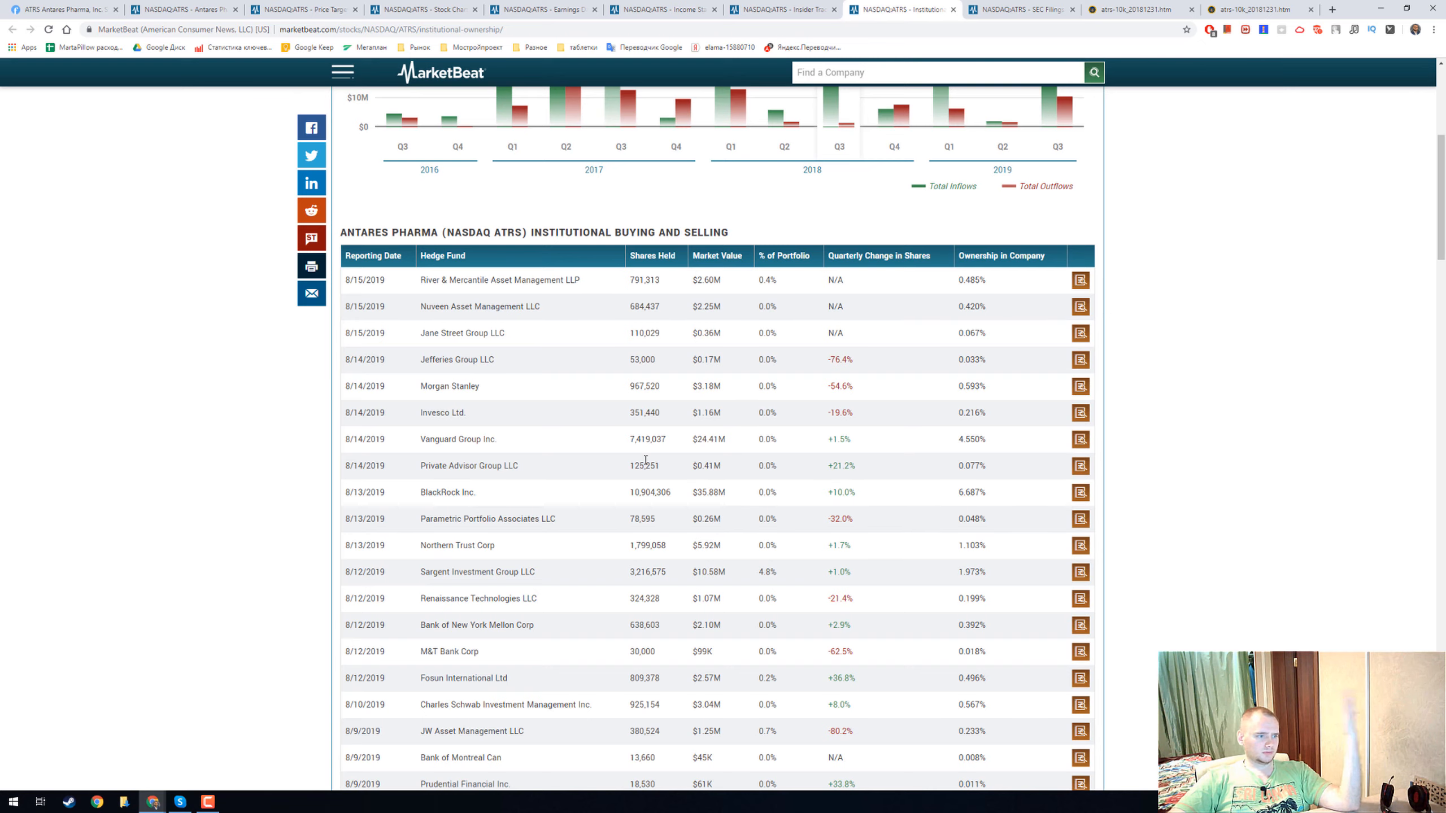
scroll(down, 3)
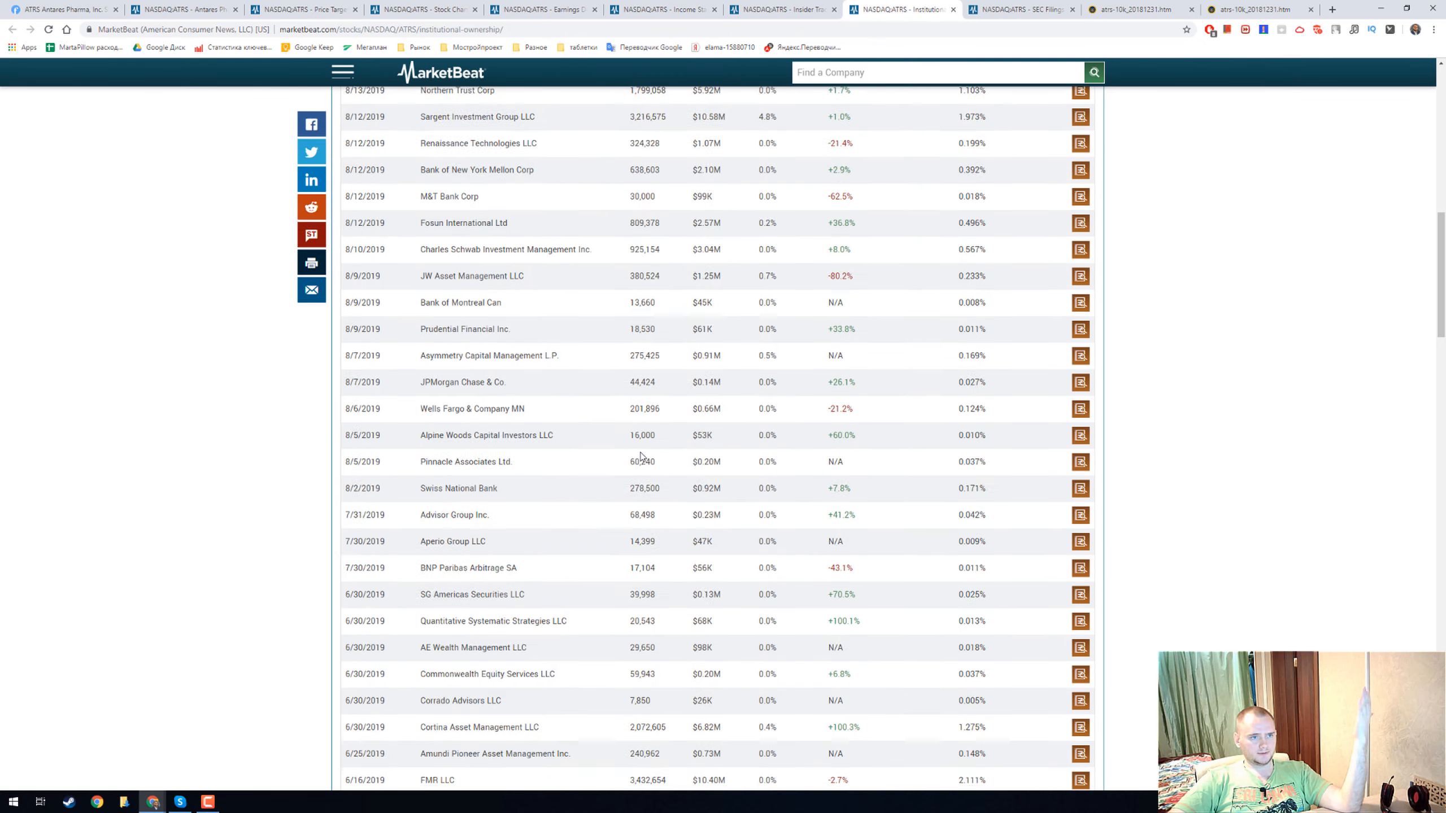
scroll(up, 3)
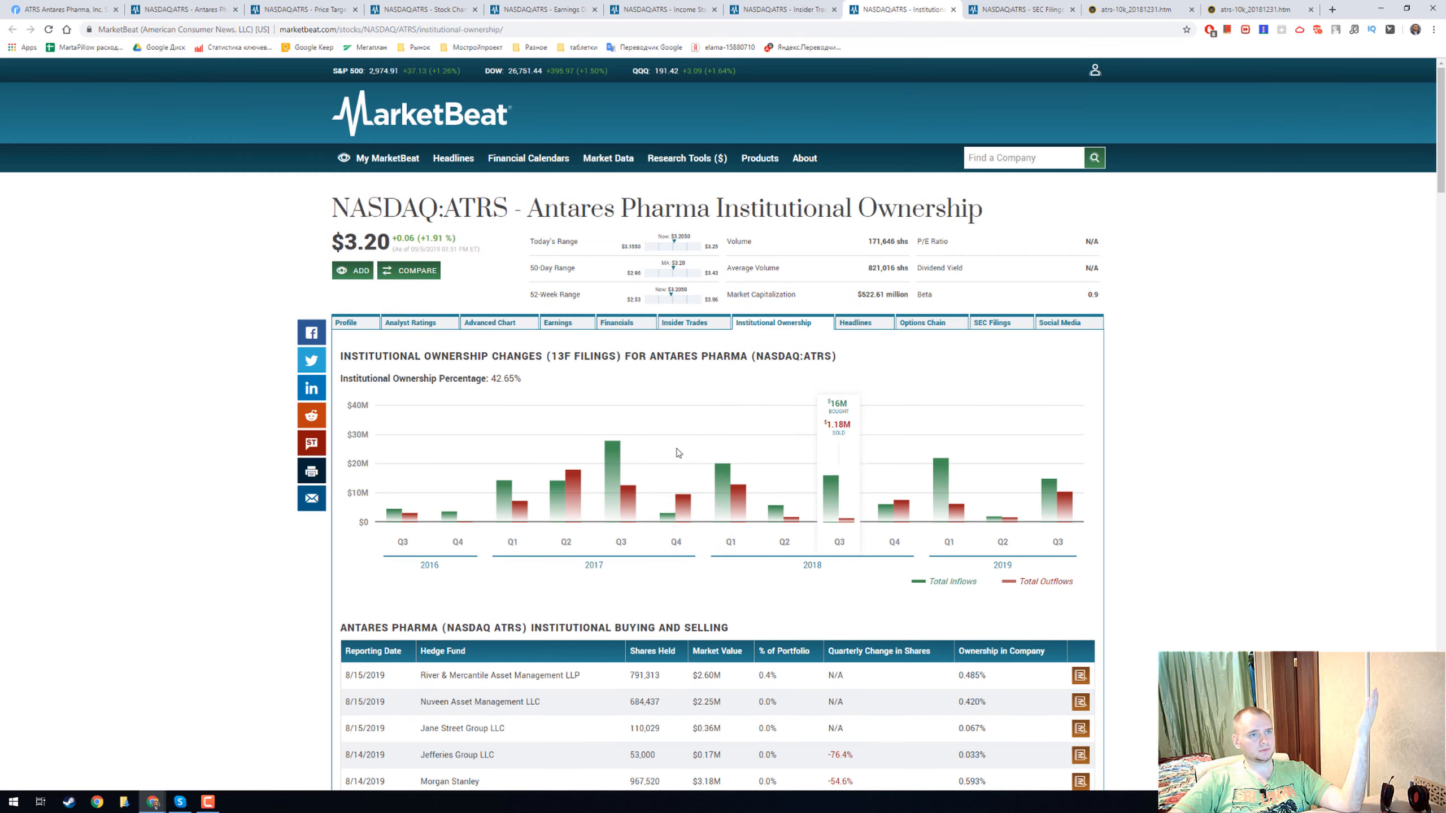
click(1015, 9)
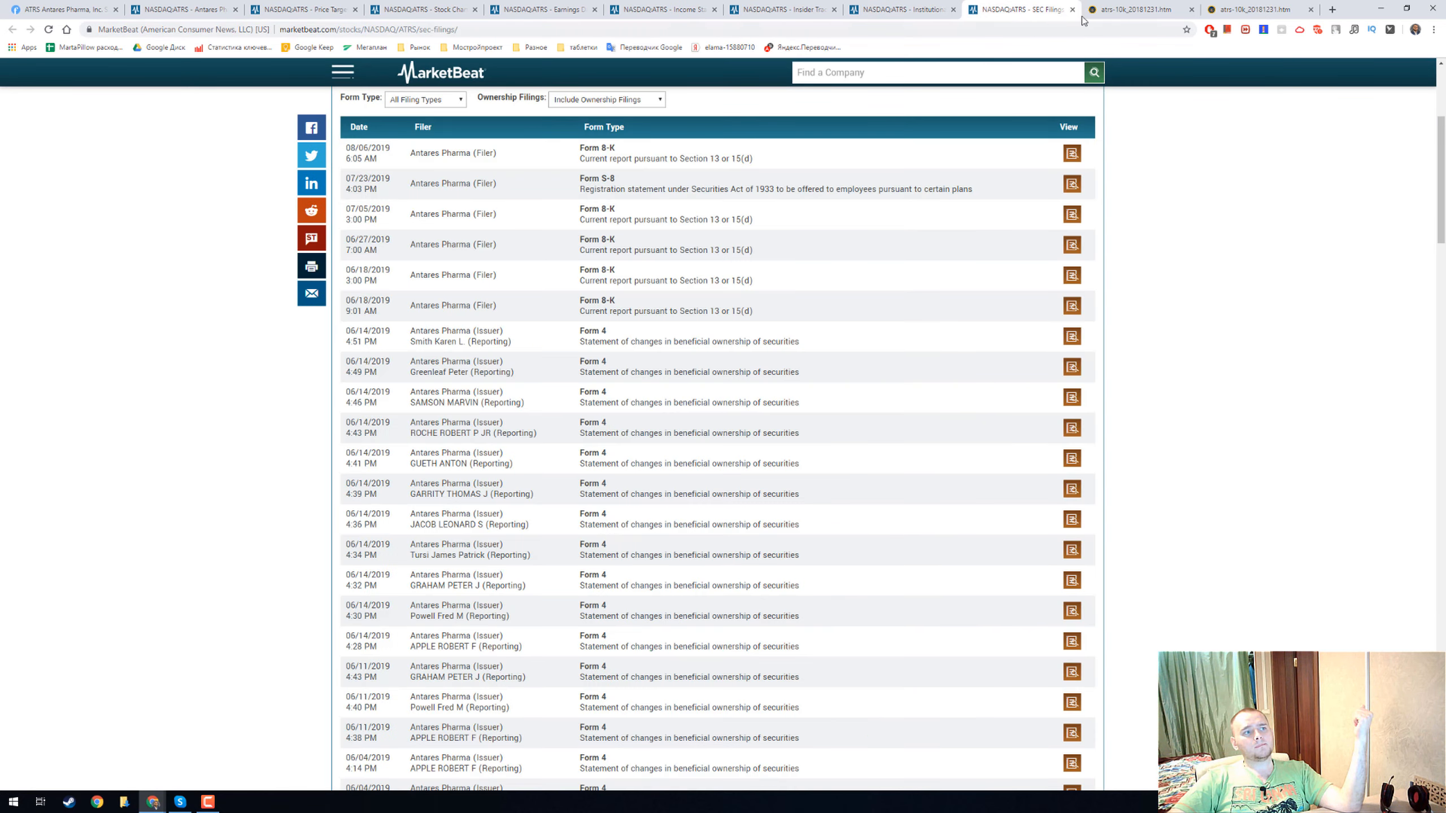
Go to the 2018 10-K's Item 1 Business company overview and mark wording in its paragraph.
click(1142, 9)
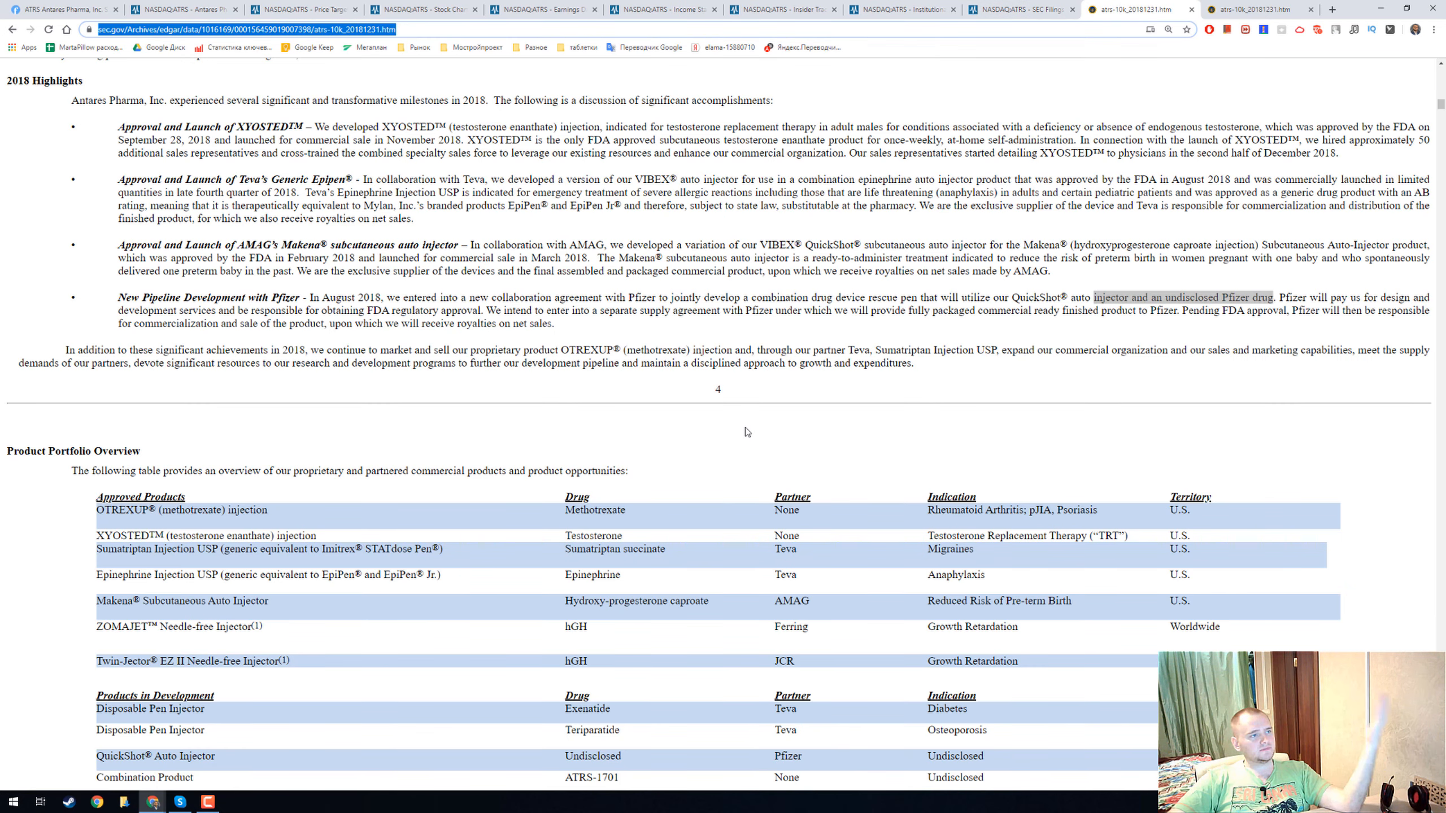
mouse_move(320, 172)
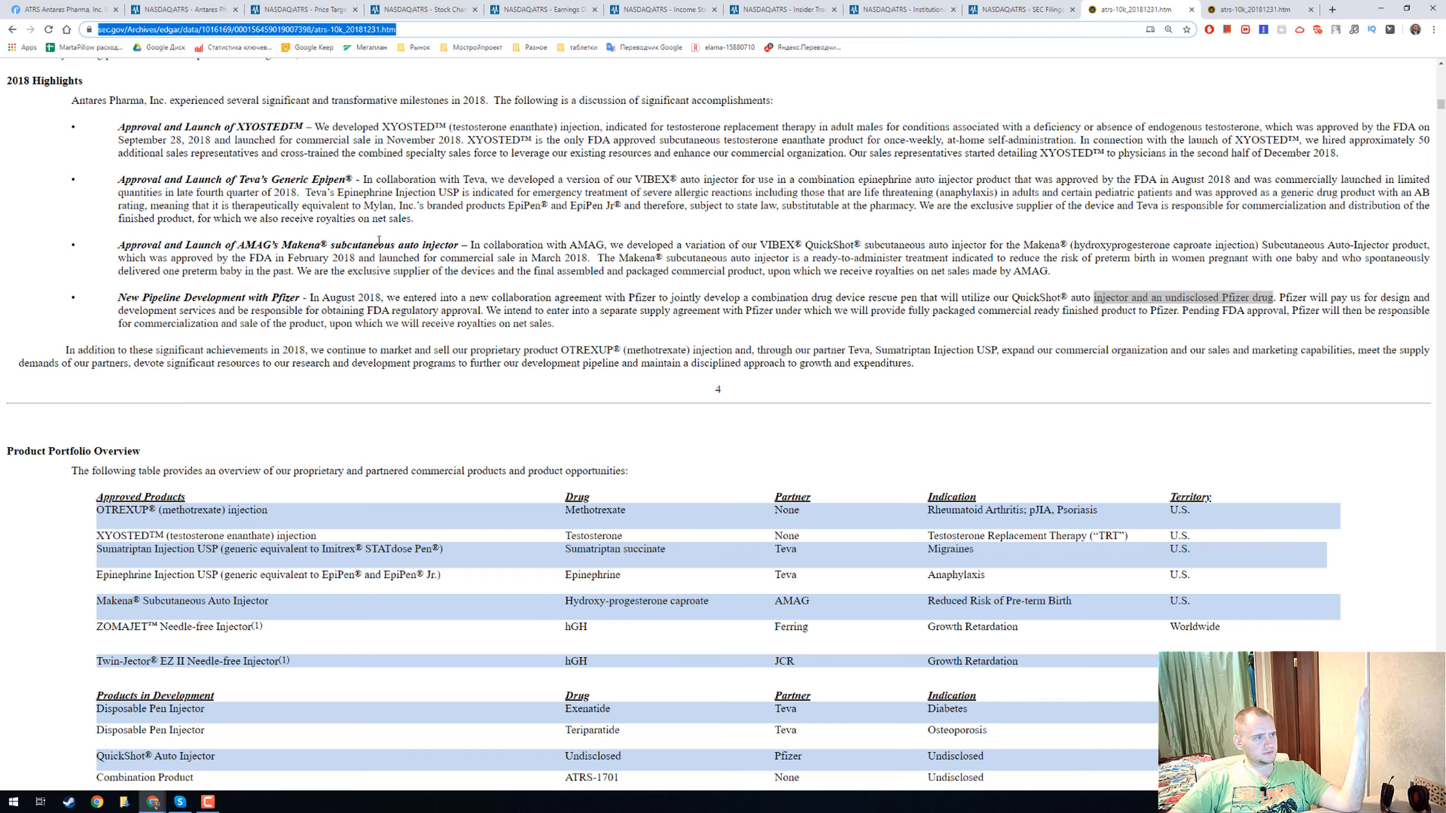
scroll(up, 3)
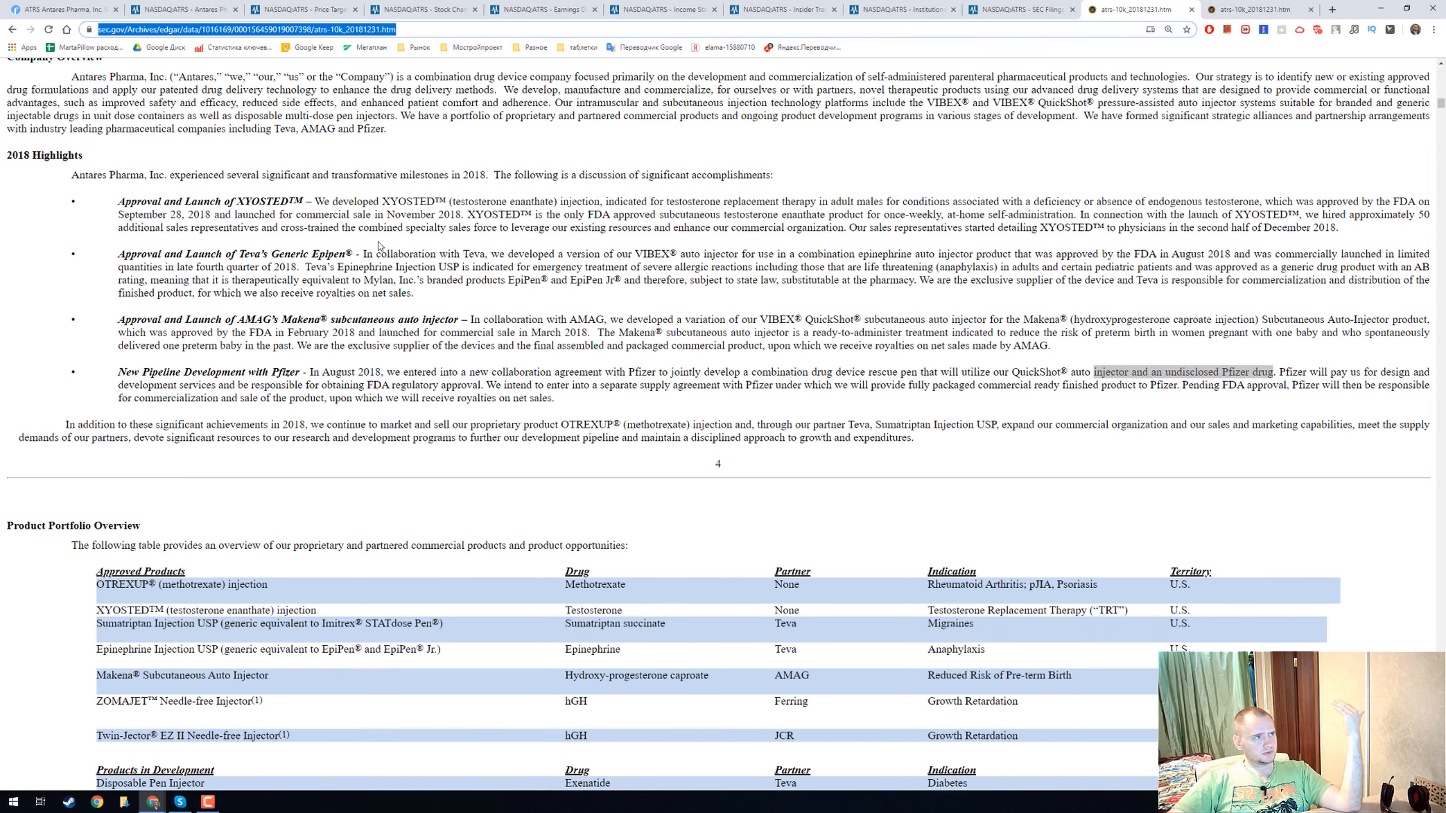
scroll(up, 3)
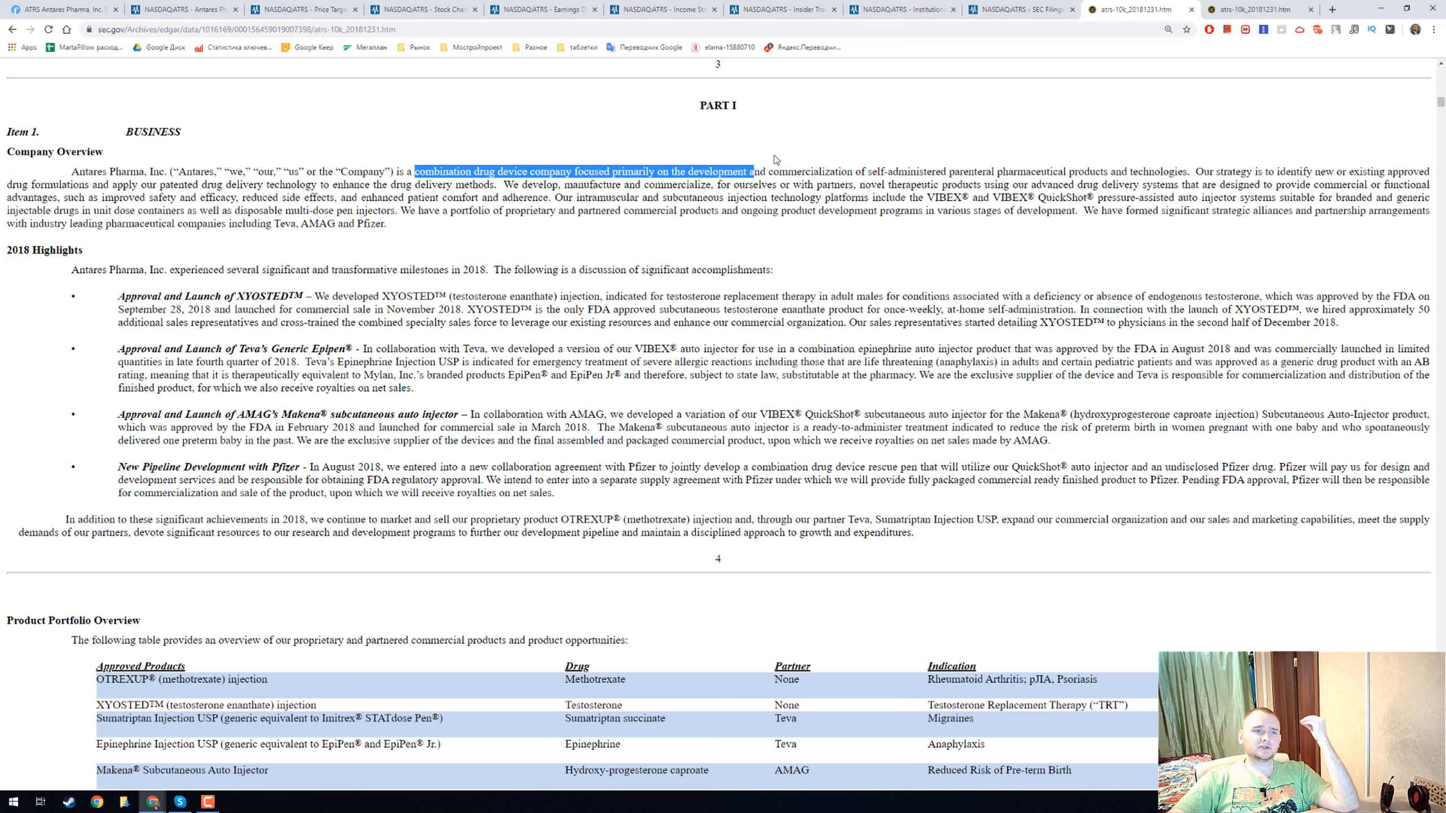
mouse_move(875, 172)
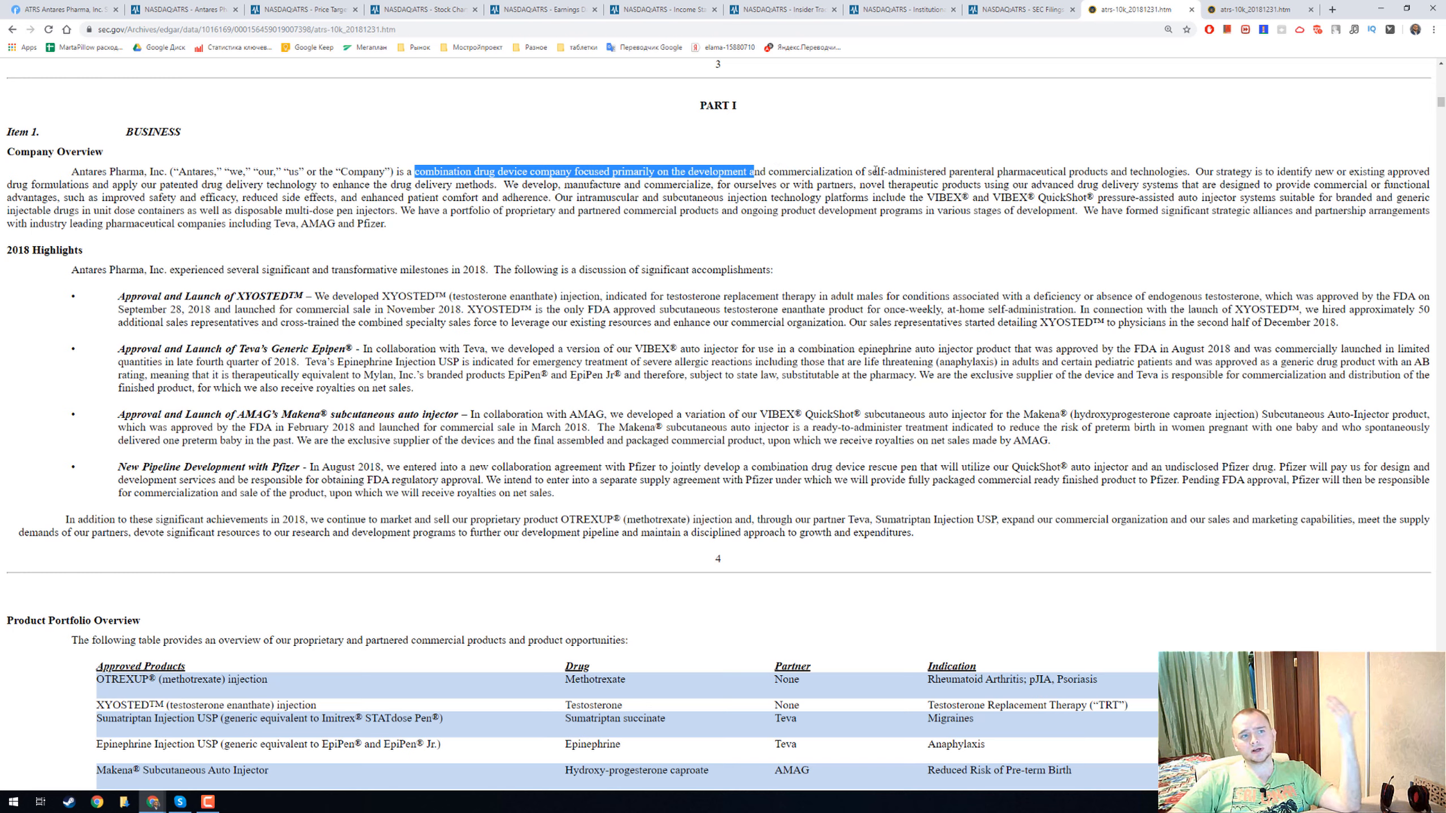
double_click(971, 171)
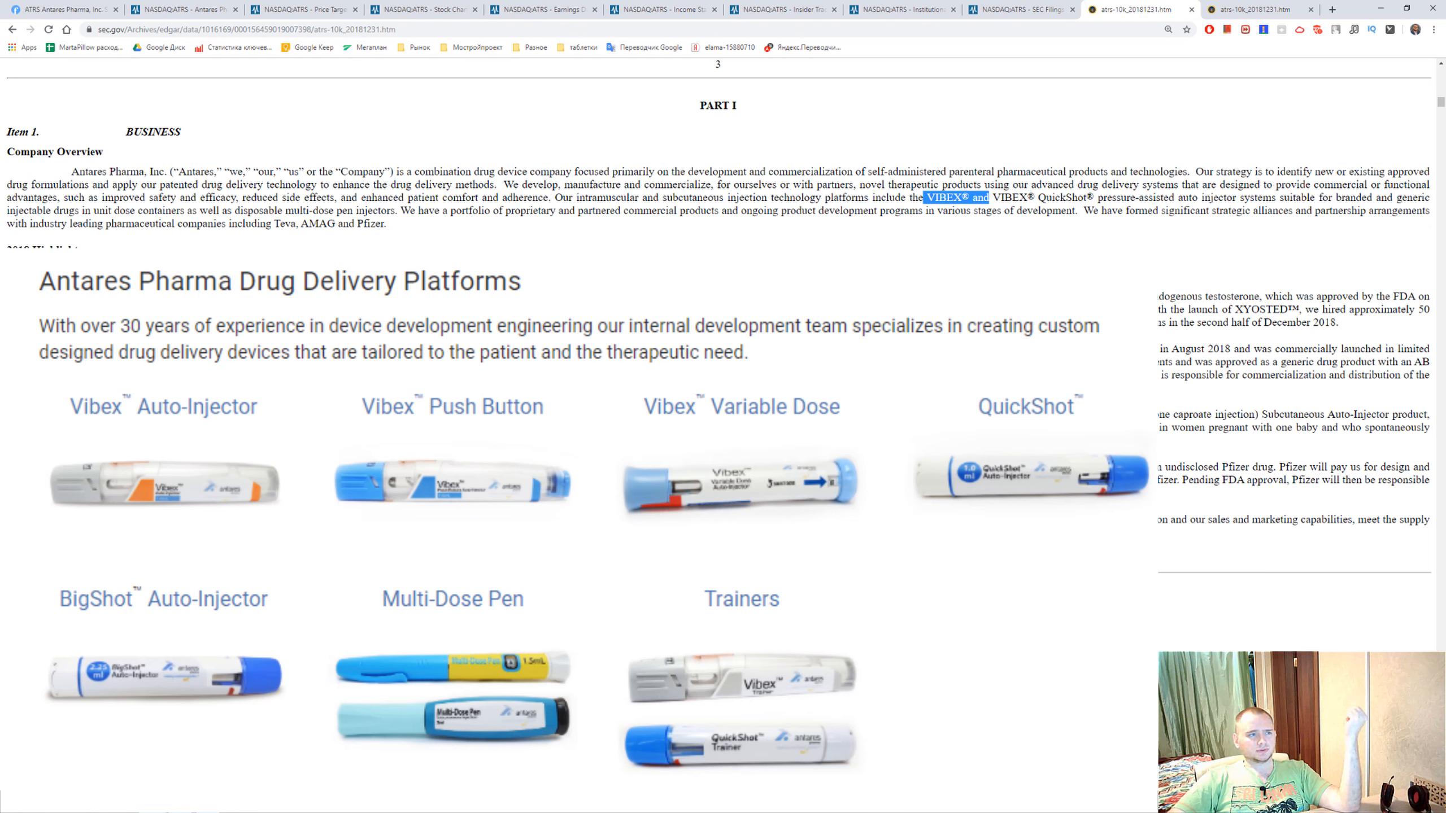
mouse_move(549, 229)
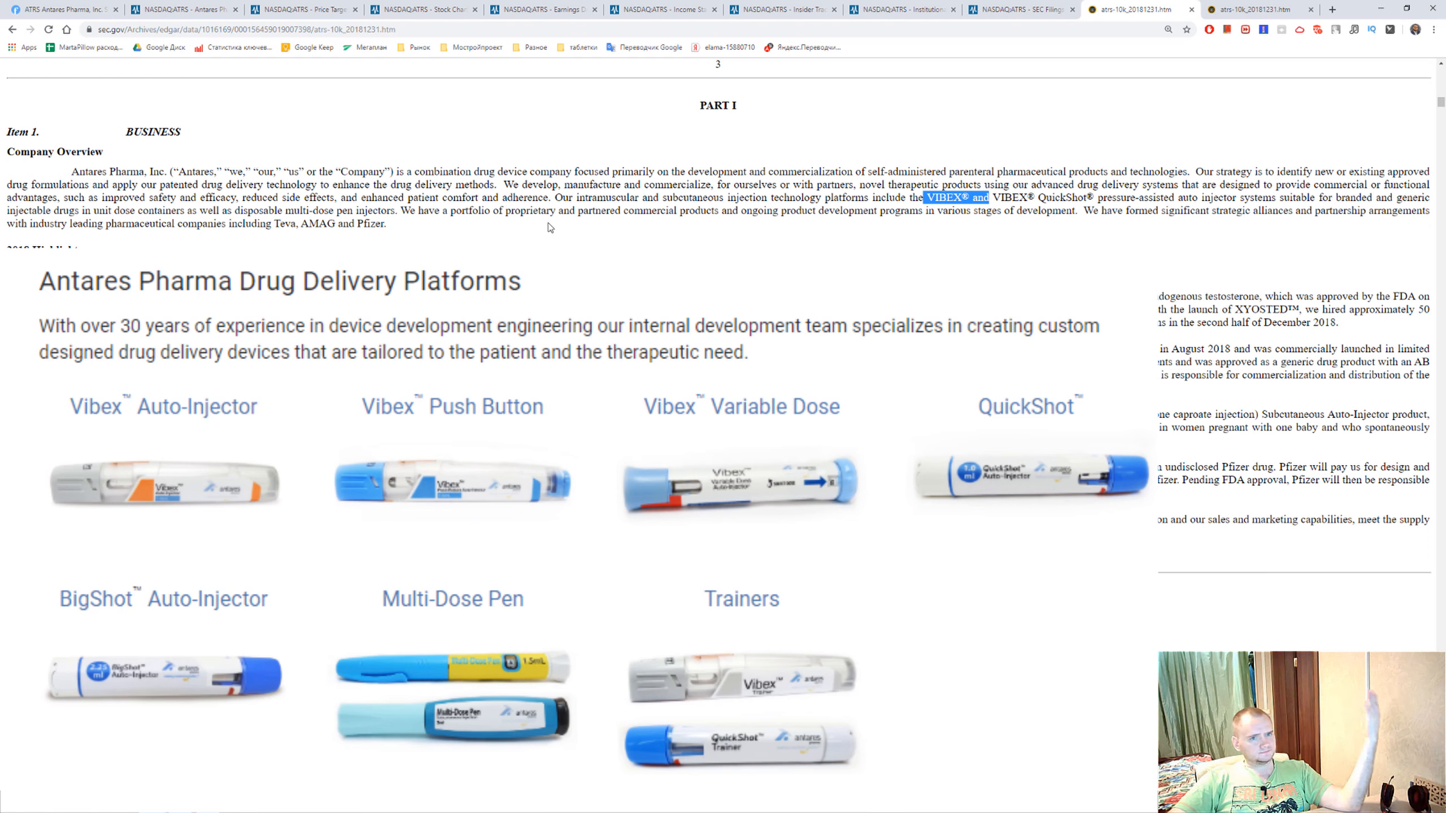
mouse_move(532, 235)
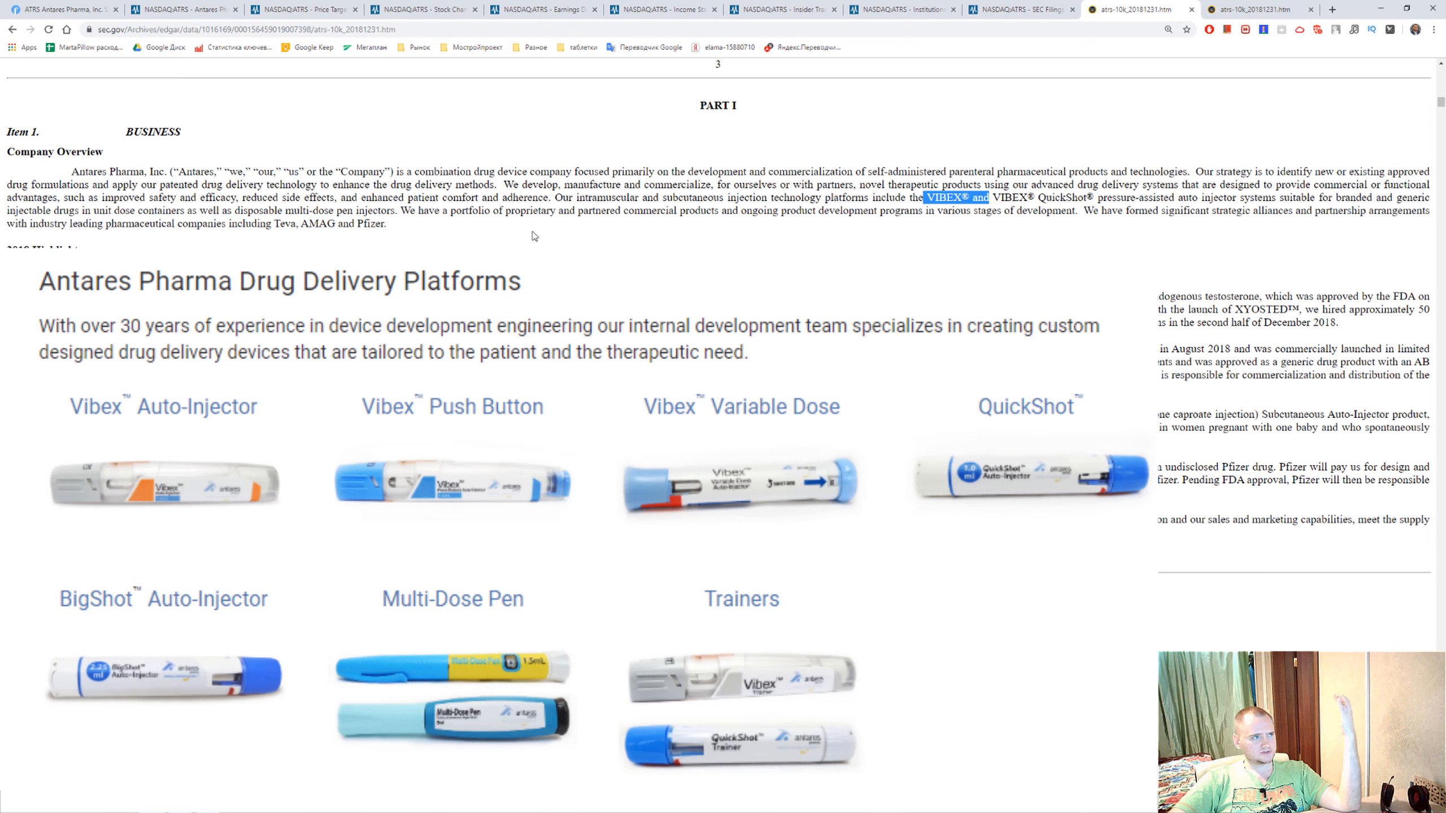
scroll(down, 3)
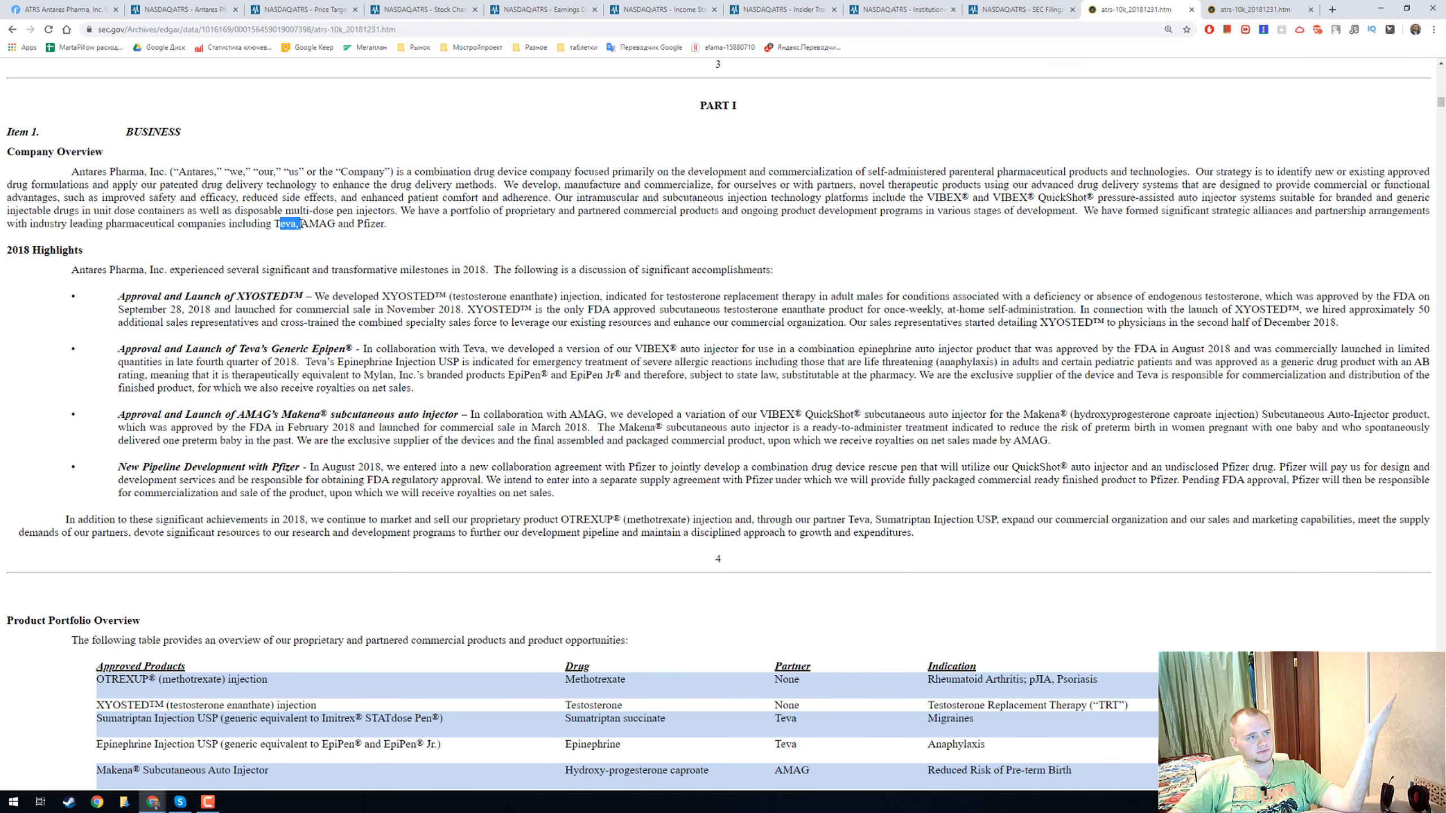
mouse_move(440, 228)
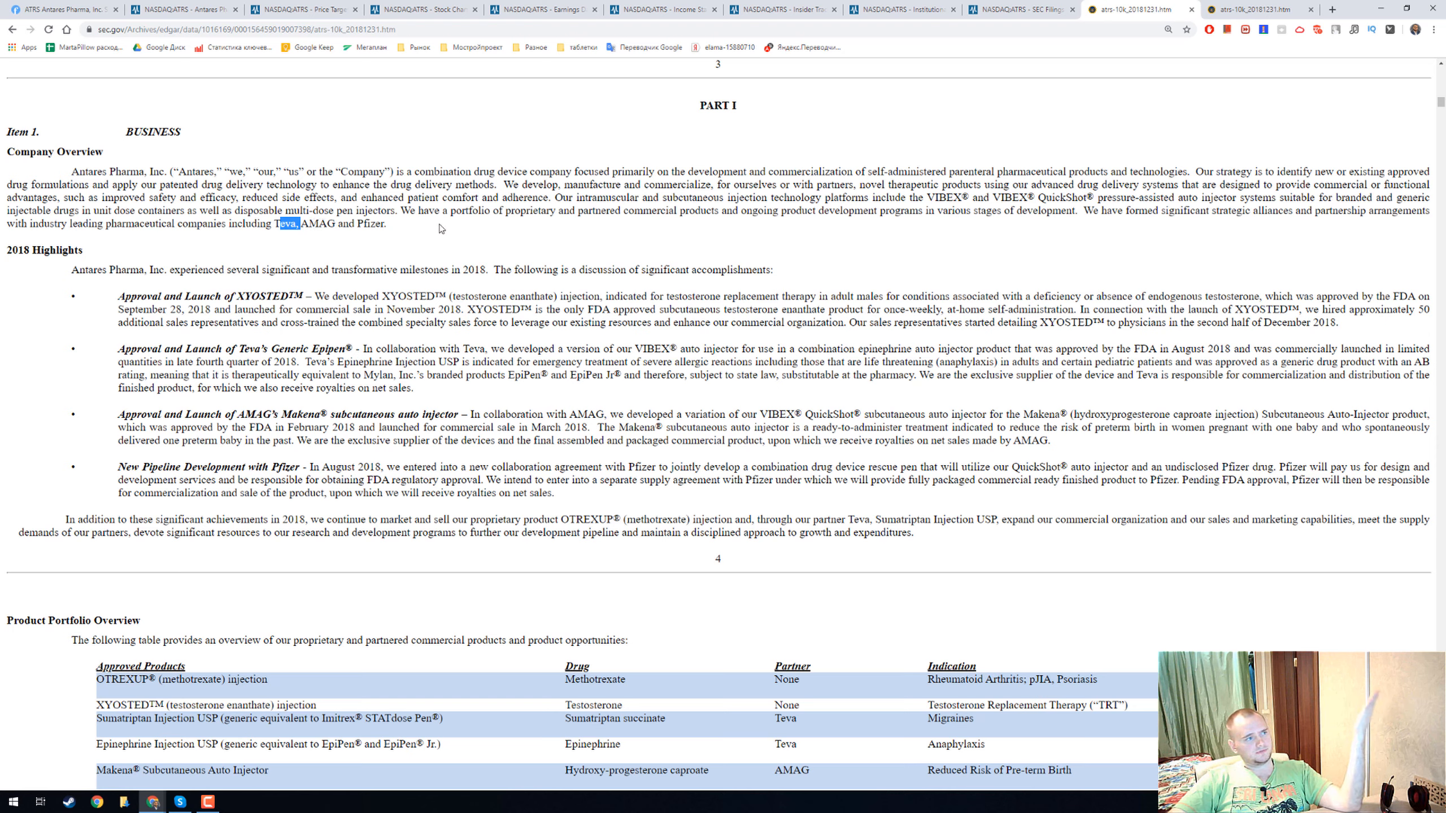
mouse_move(549, 314)
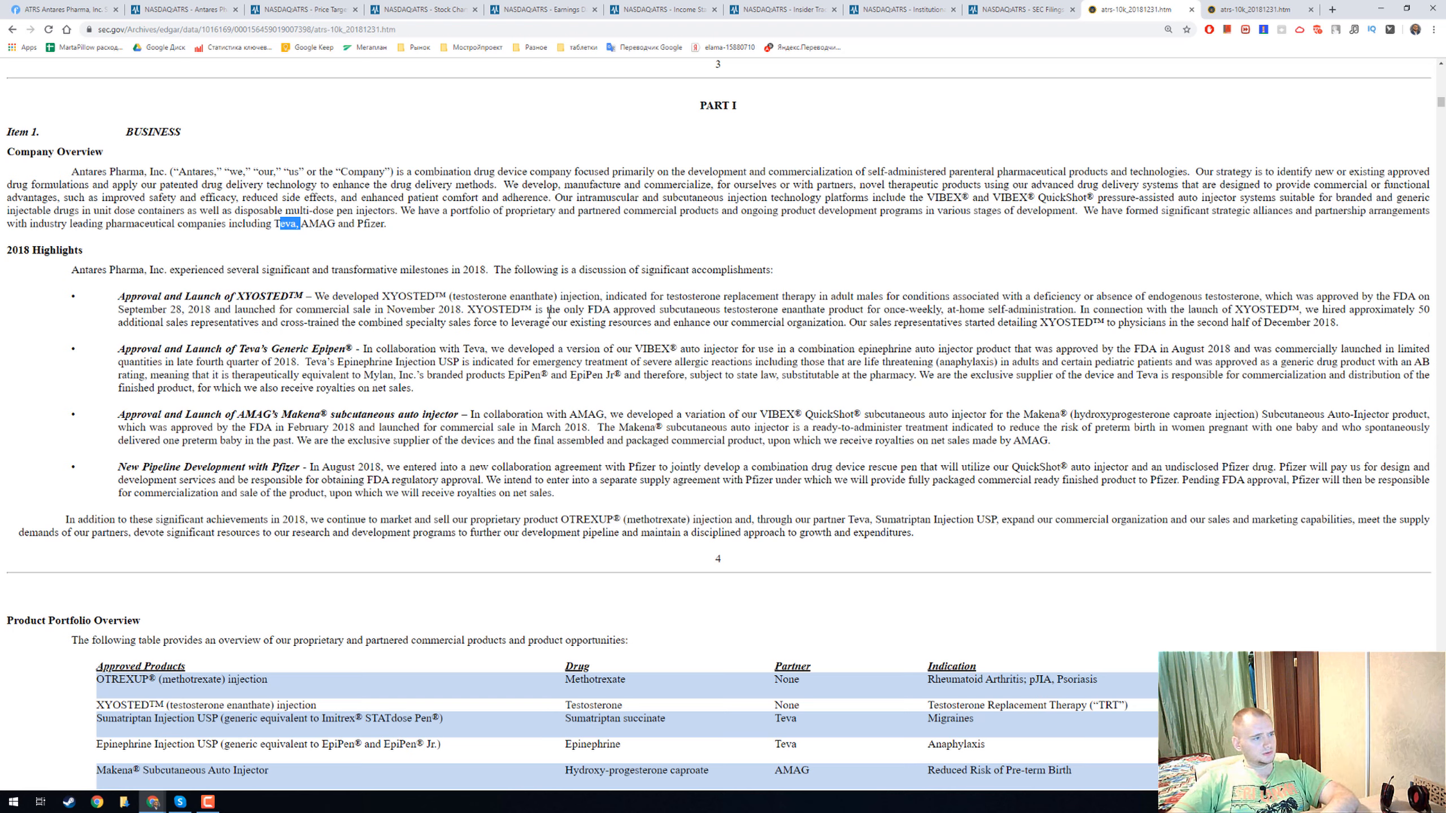
mouse_move(226, 401)
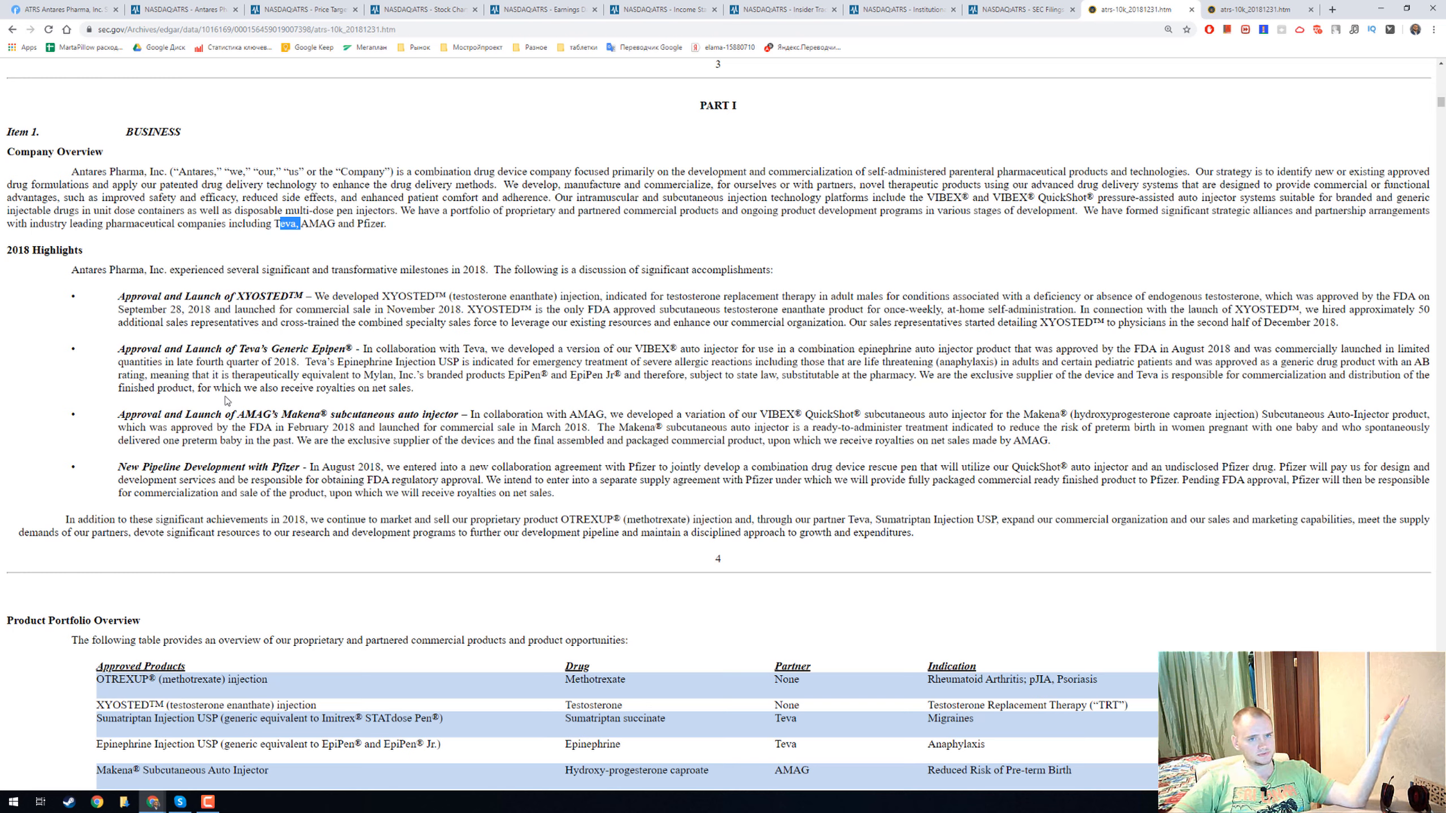
mouse_move(472, 321)
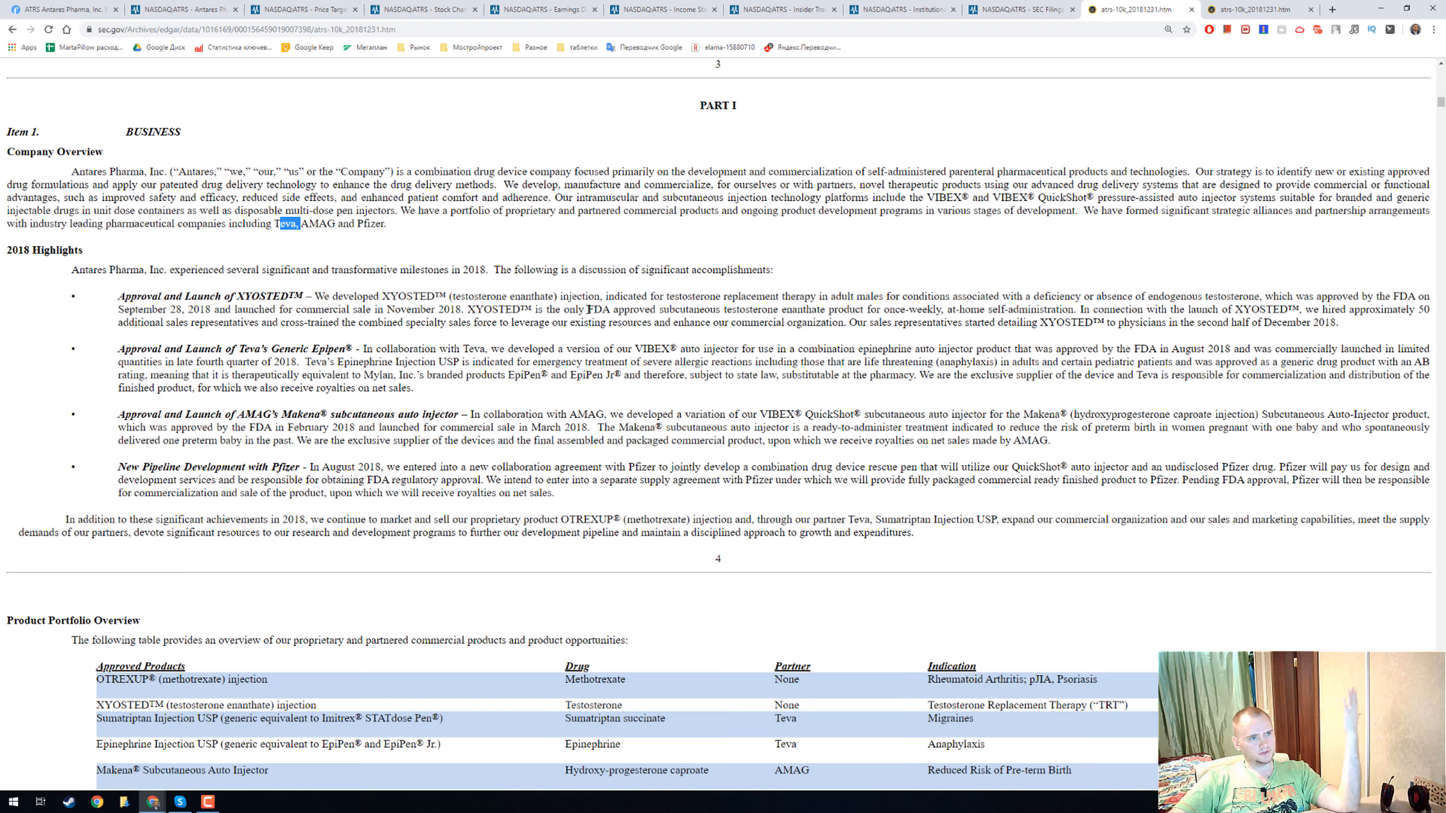
Mark 'FDA approved' for XYOSTED and the generic Epipen phrase, then reach the Product Portfolio Overview table.
double_click(621, 309)
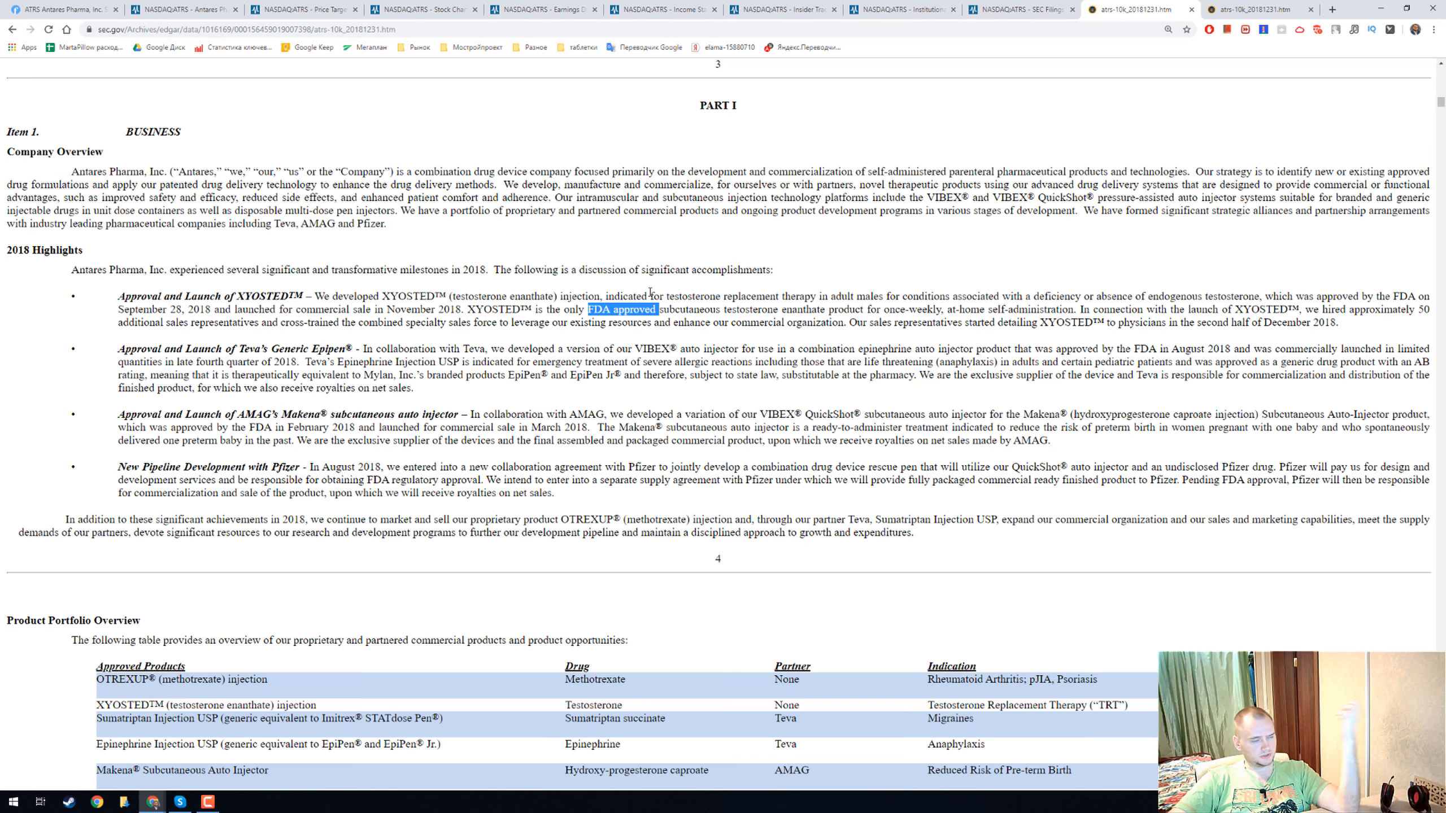
mouse_move(512, 371)
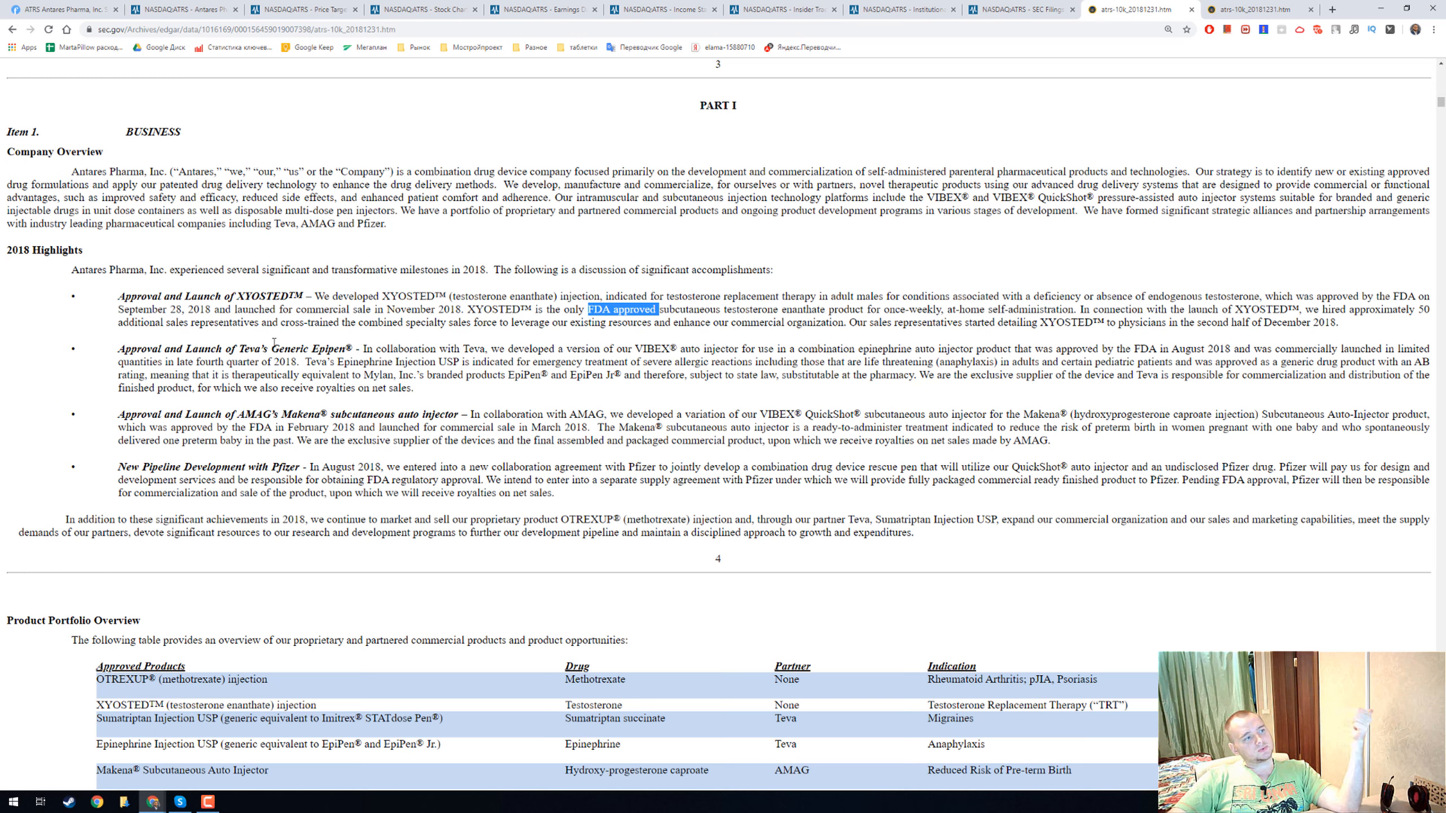
double_click(310, 348)
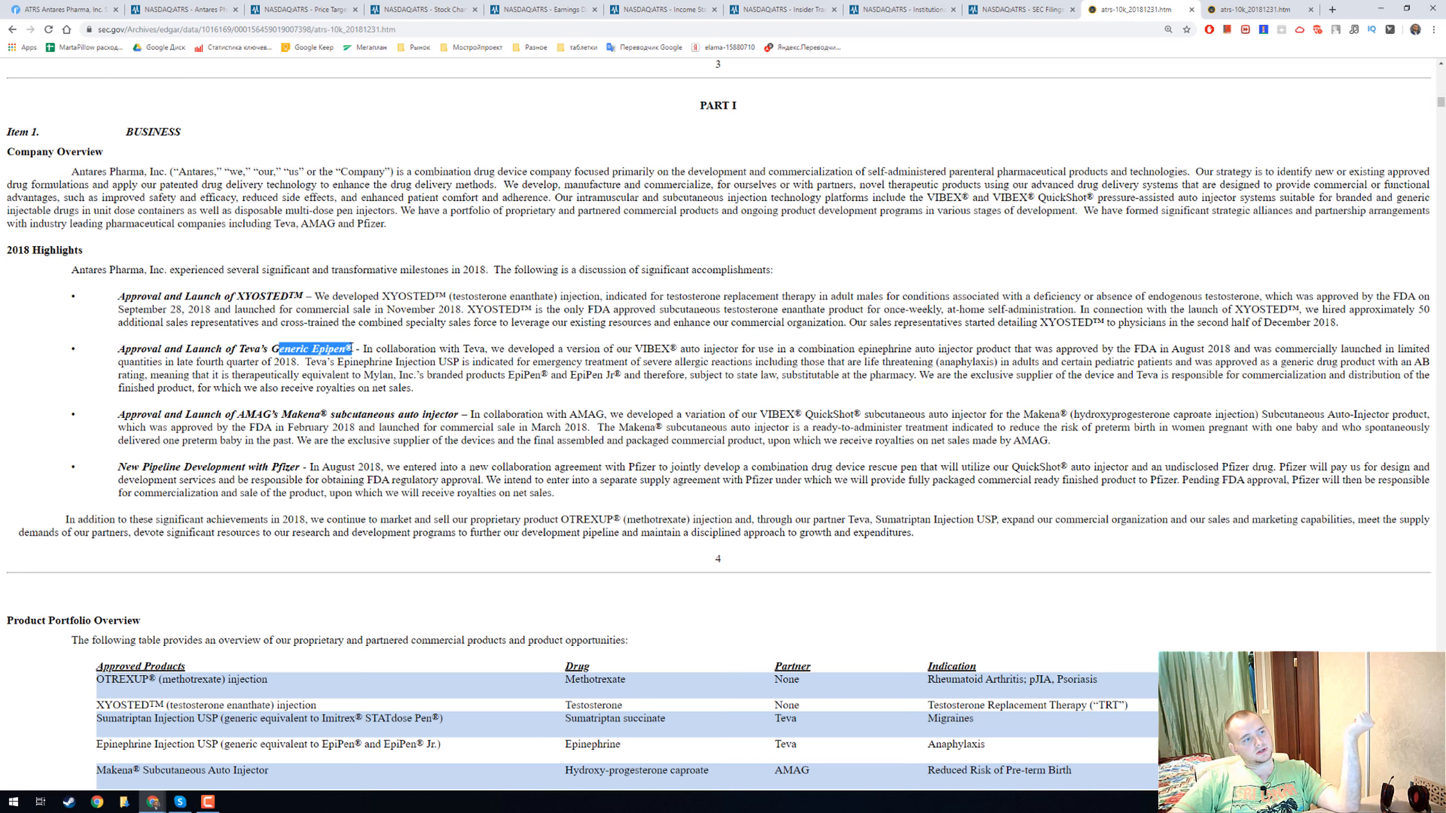
mouse_move(660, 407)
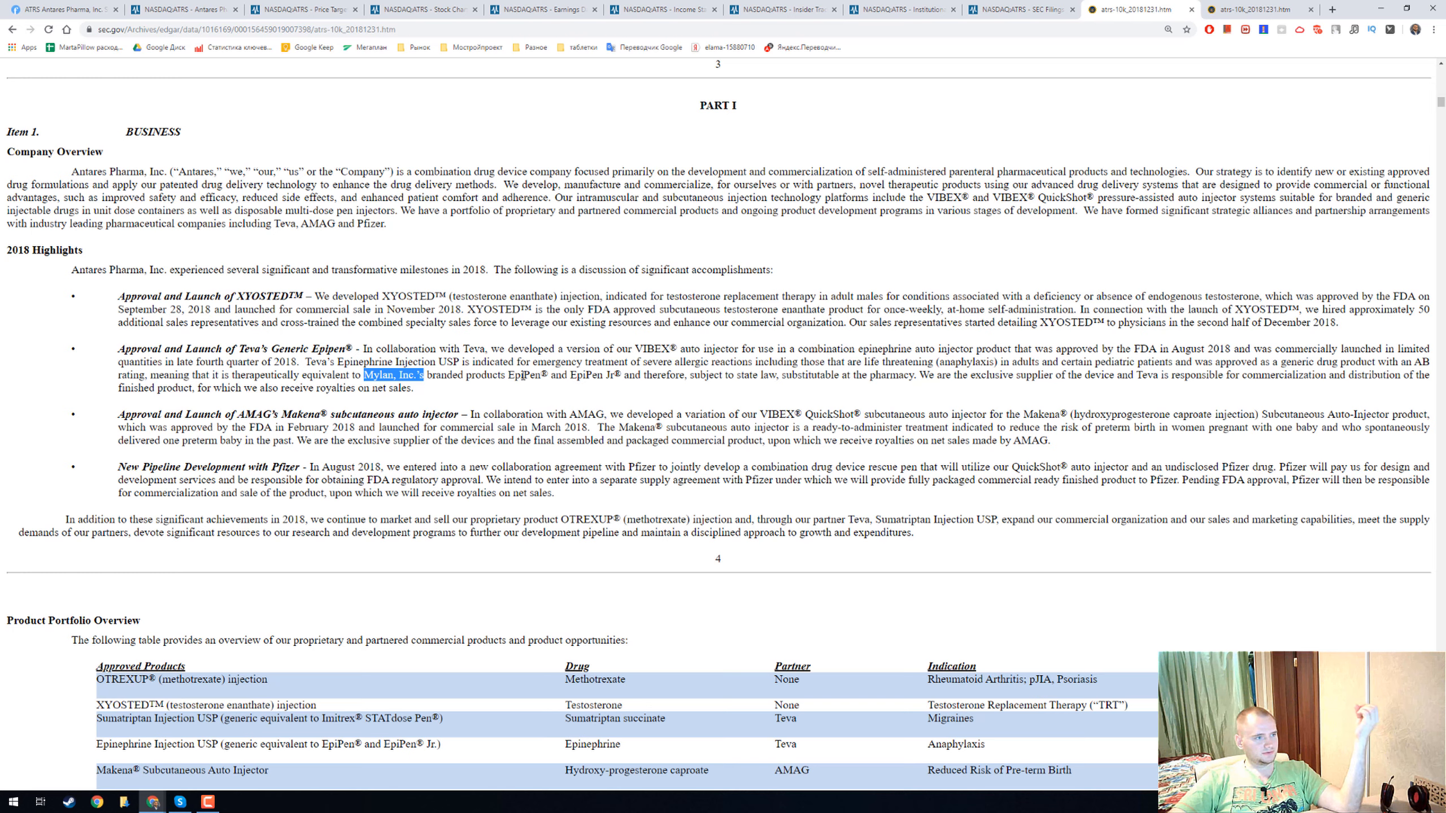
mouse_move(218, 456)
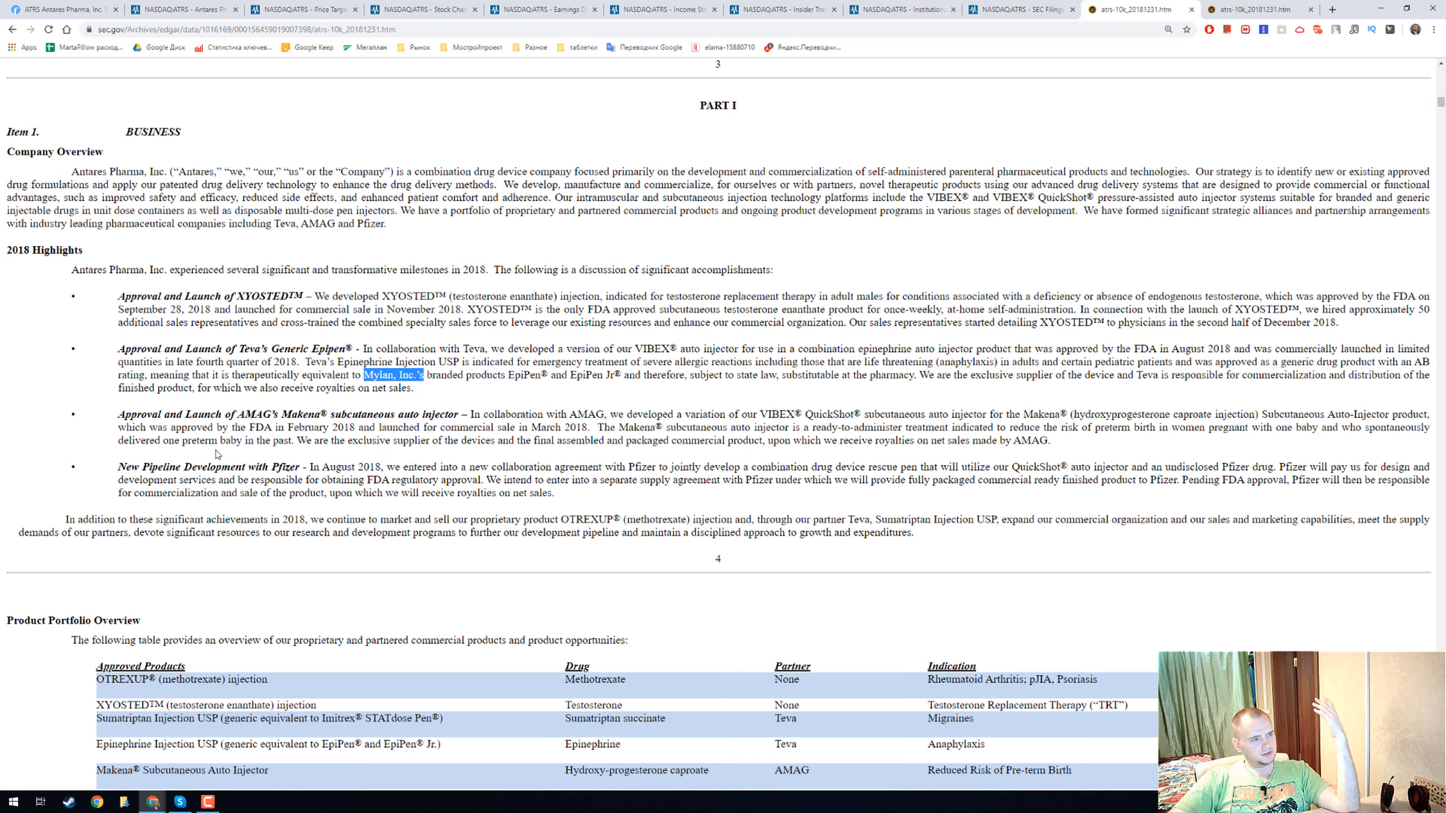
mouse_move(329, 425)
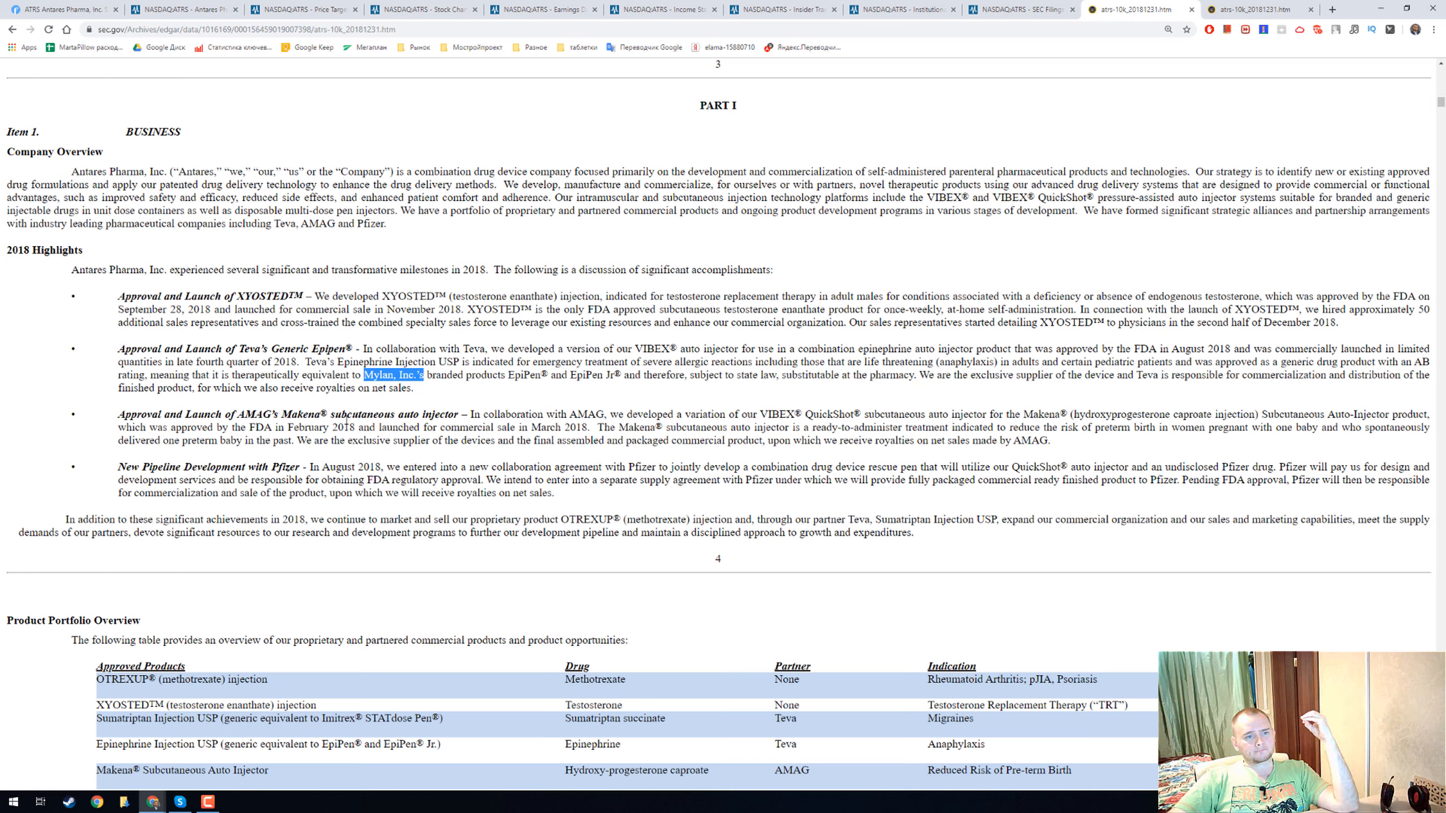
mouse_move(751, 414)
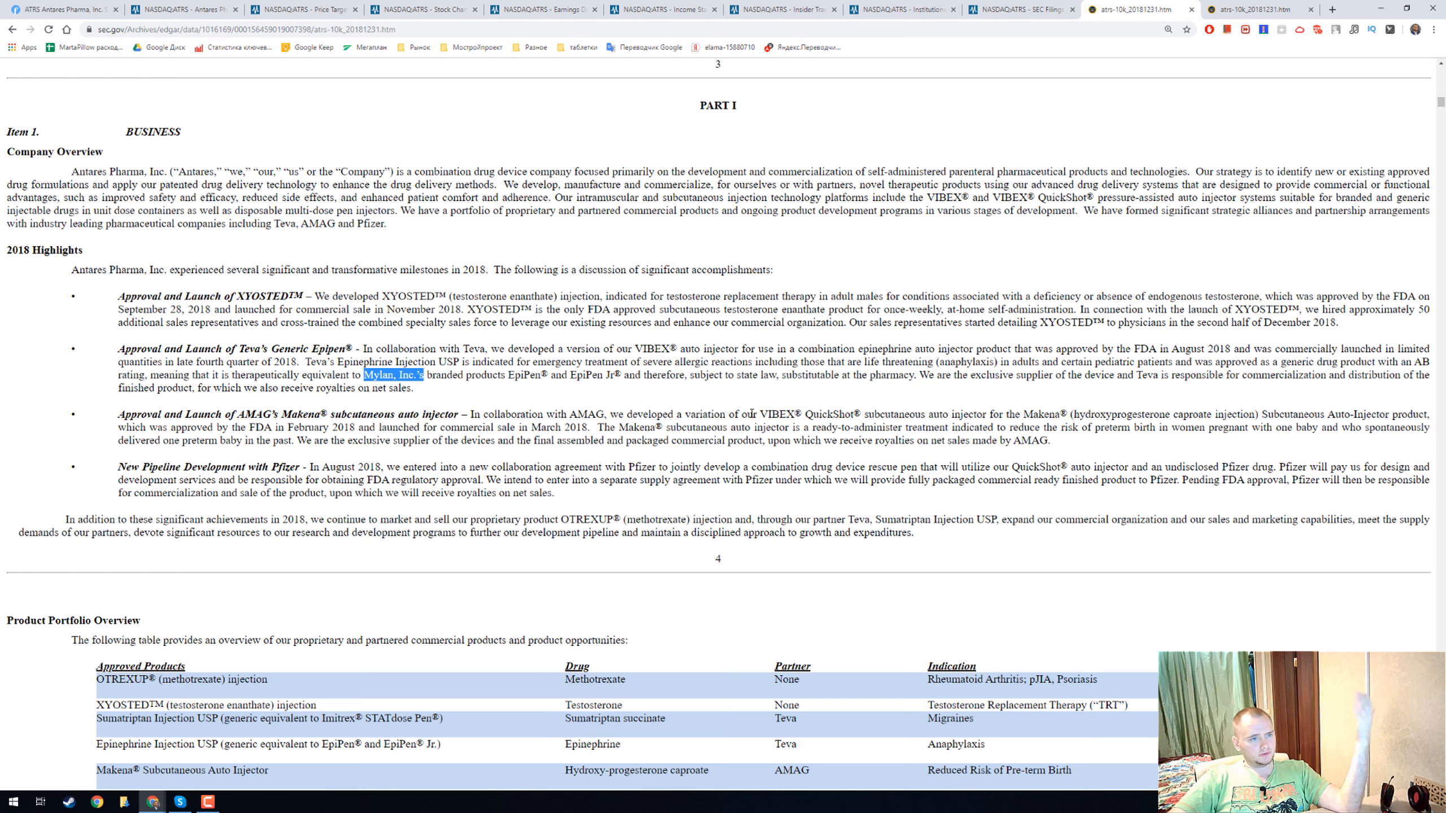
mouse_move(912, 474)
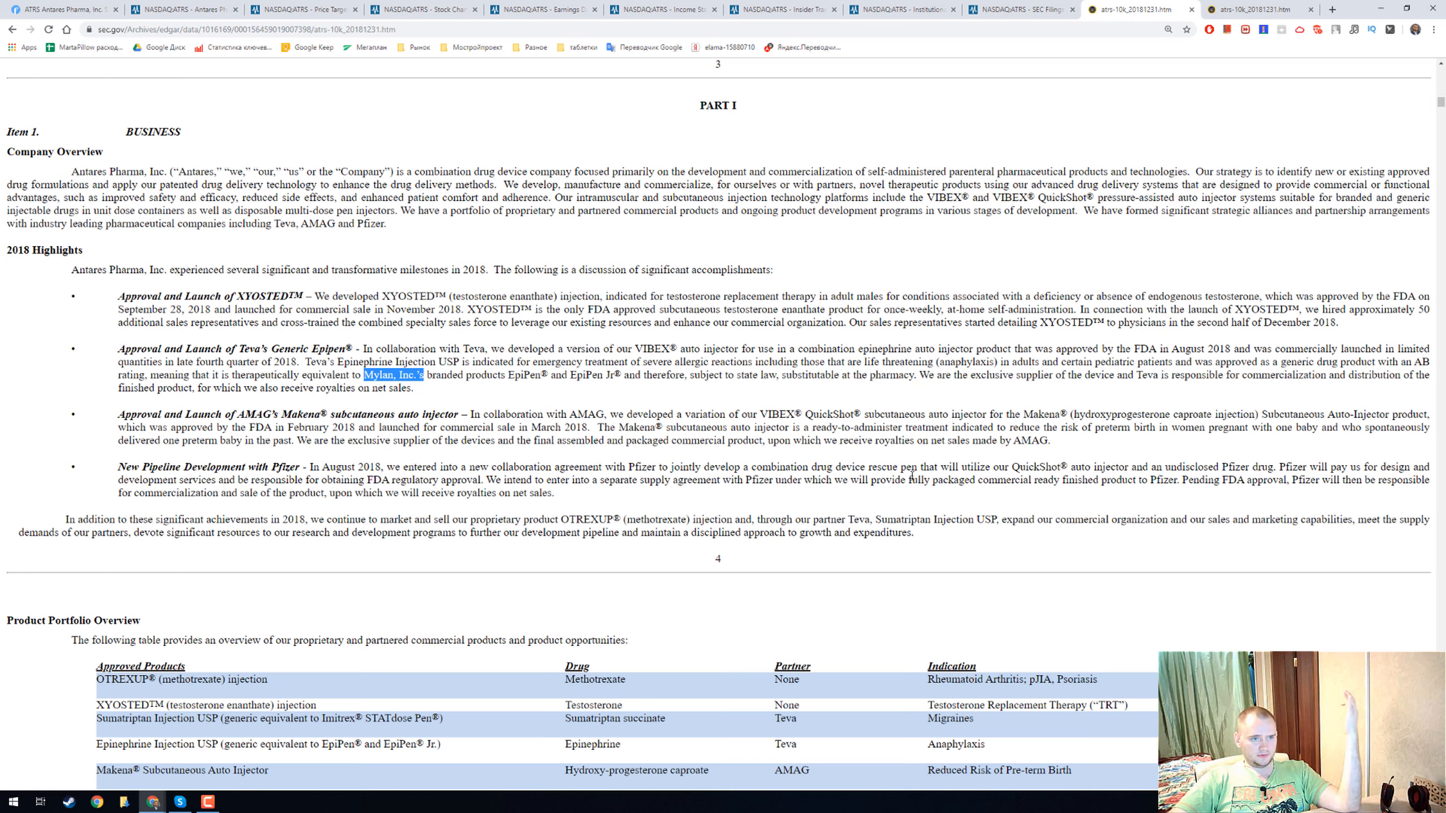
mouse_move(882, 457)
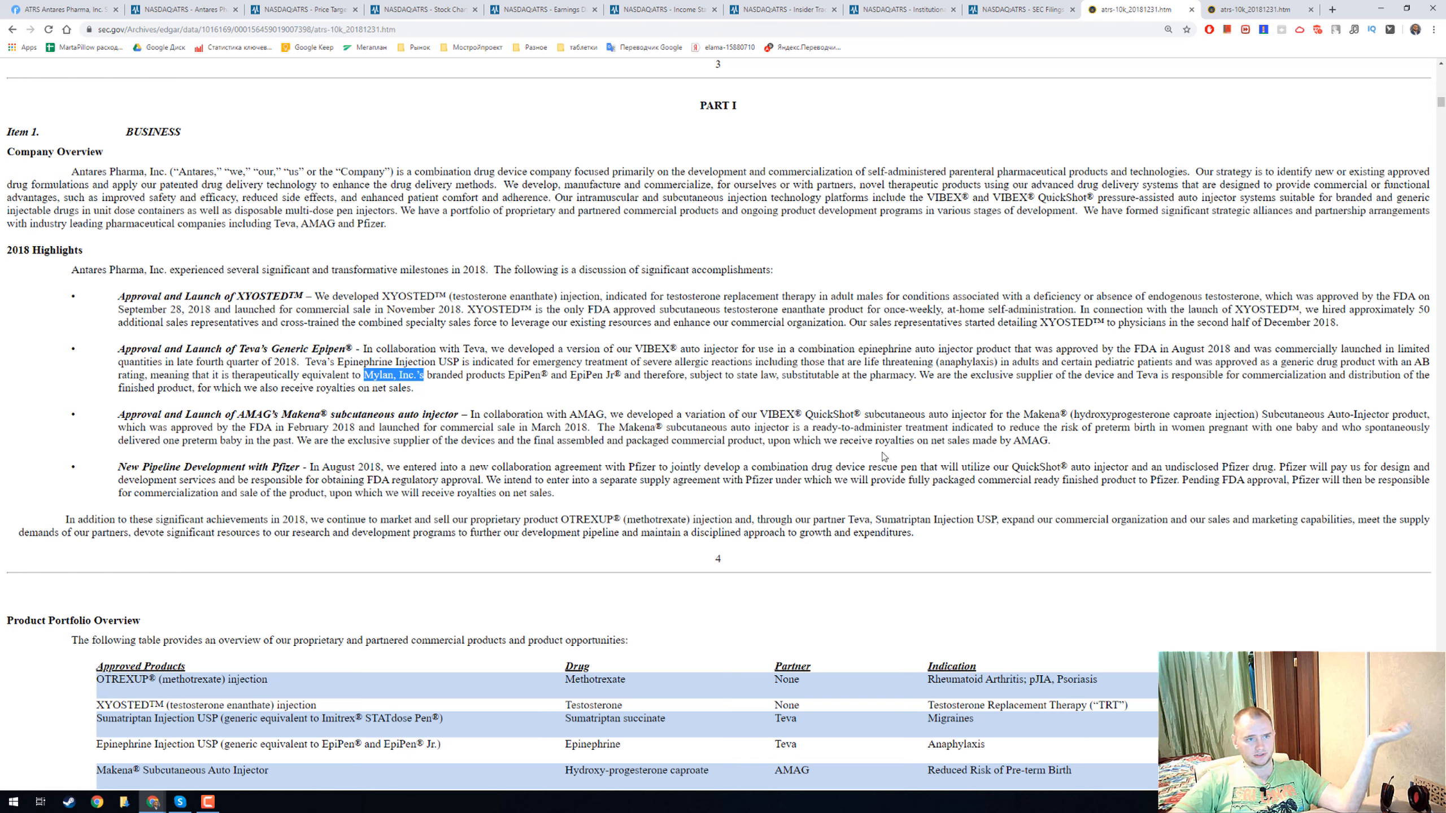
mouse_move(884, 459)
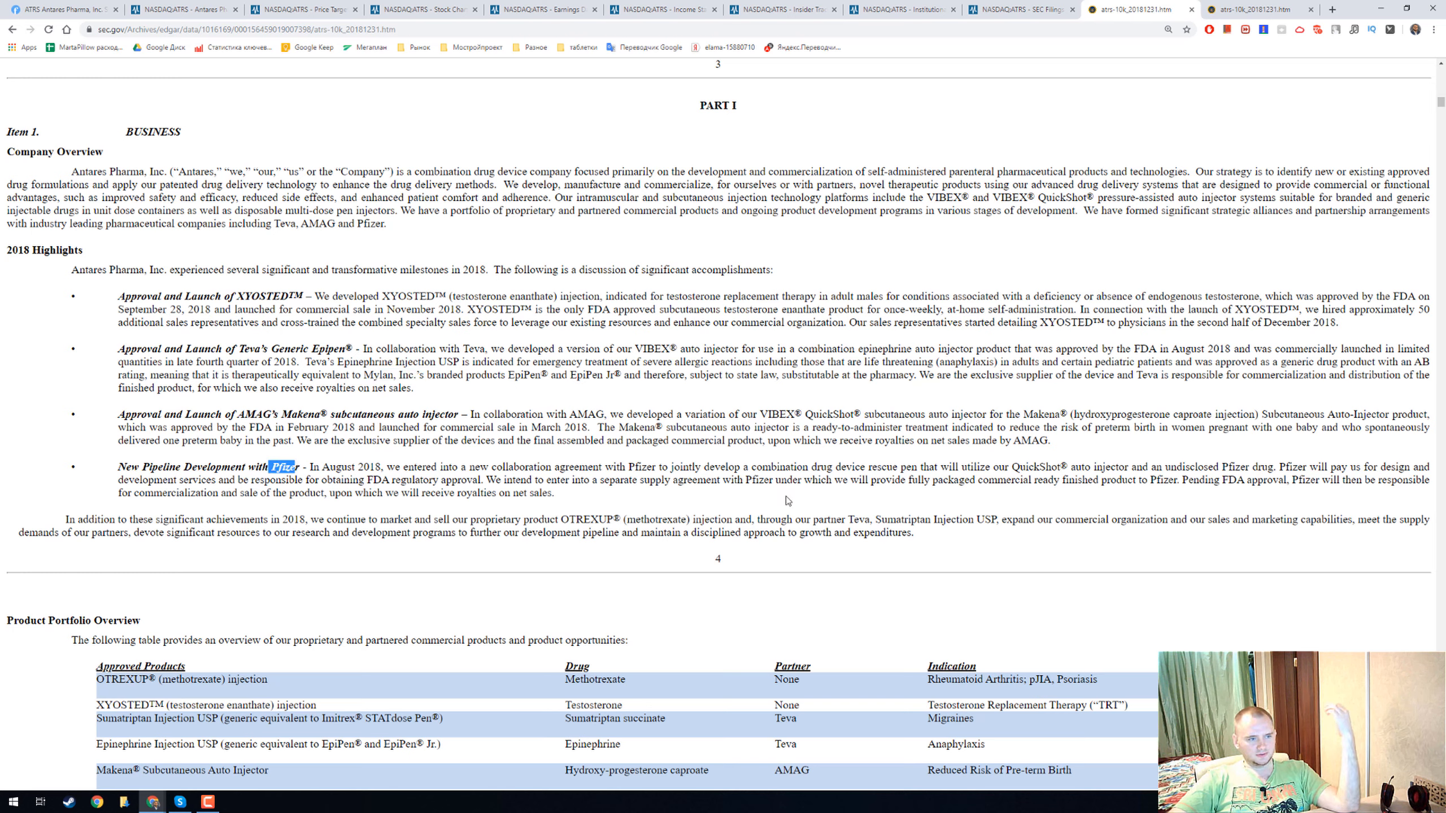
scroll(down, 3)
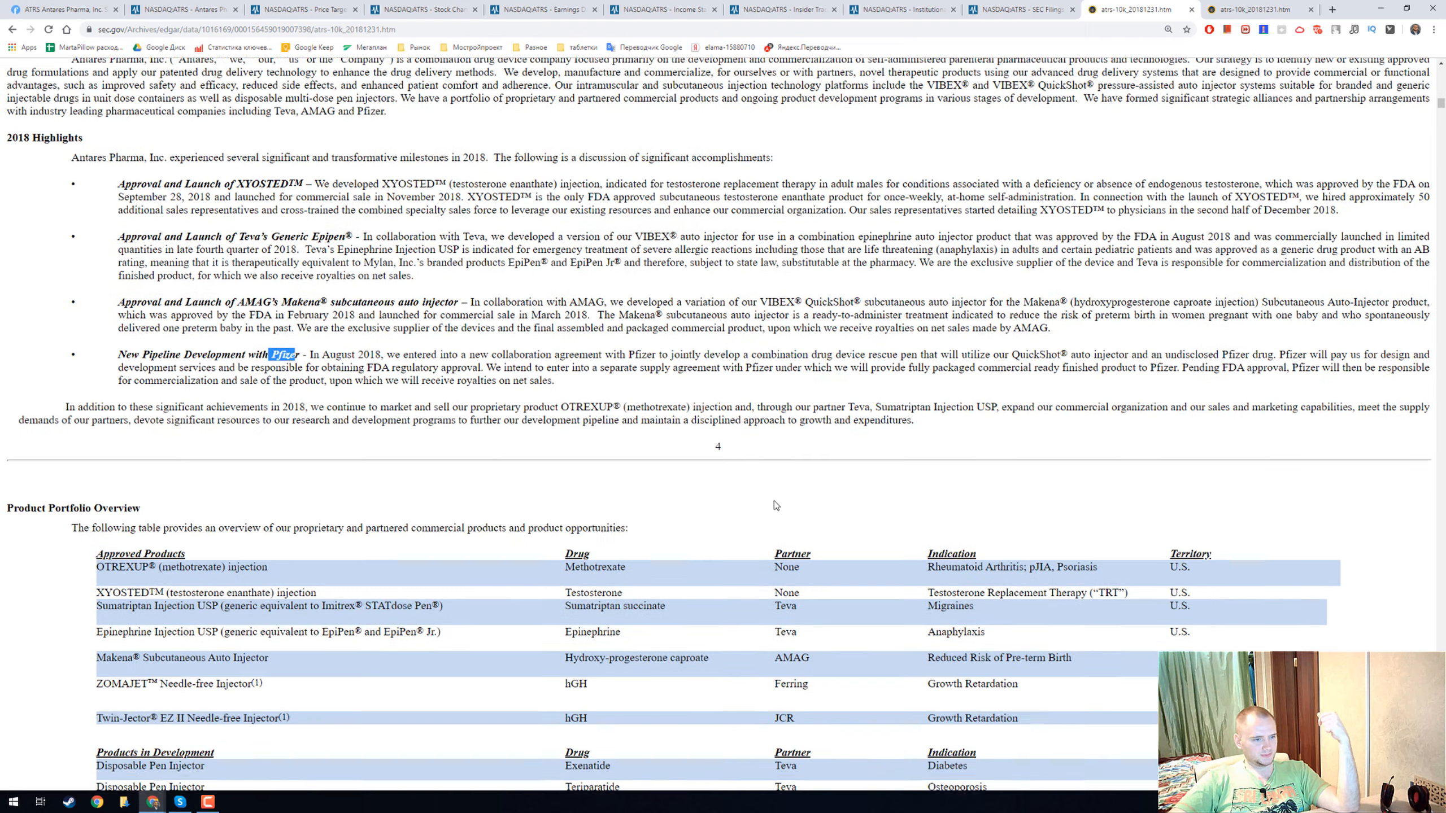
Mark the Pfizer pipeline's undisclosed drug and continue to Item 6 Selected Financial Data.
scroll(down, 3)
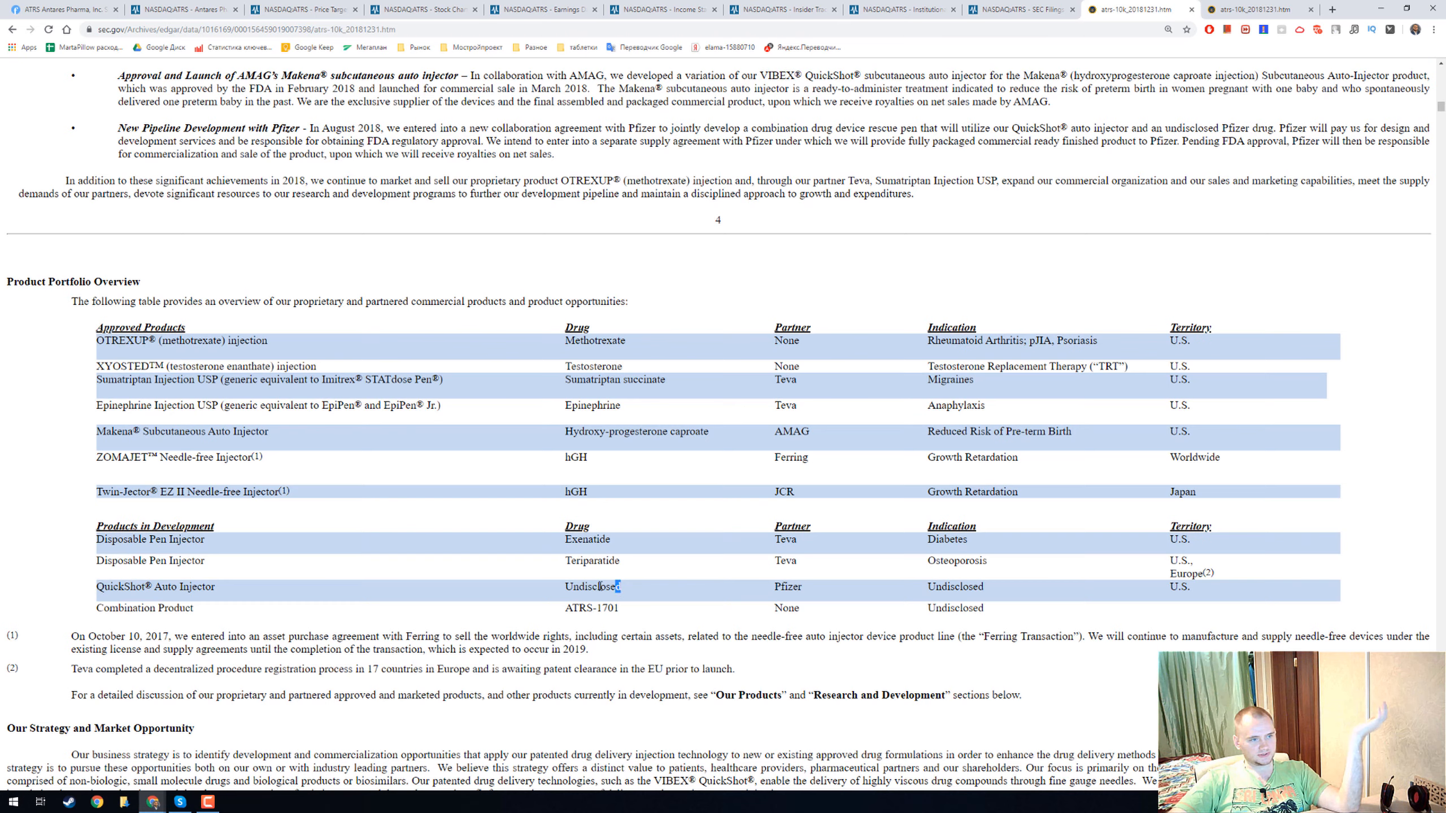
double_click(592, 586)
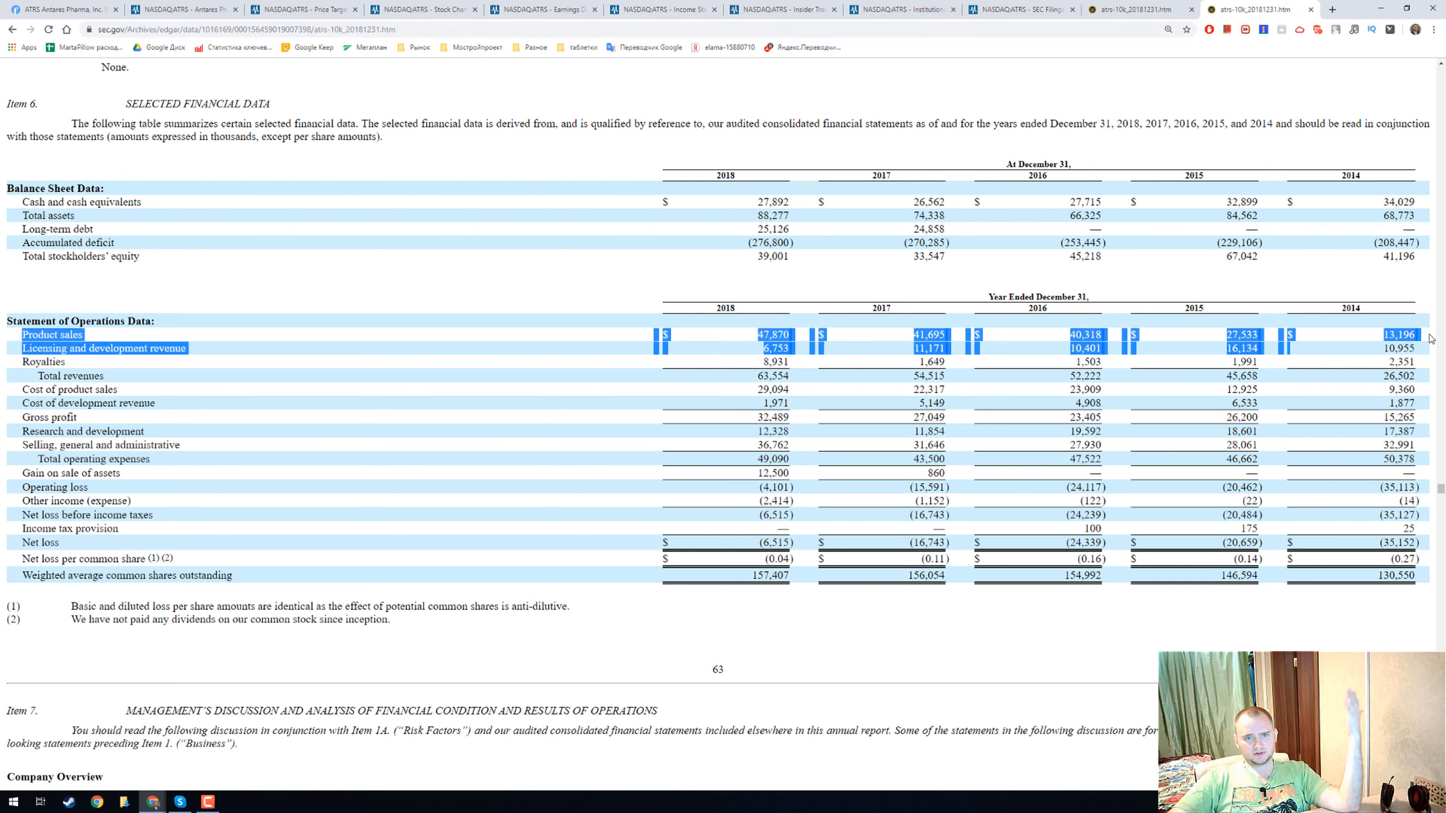
click(1282, 340)
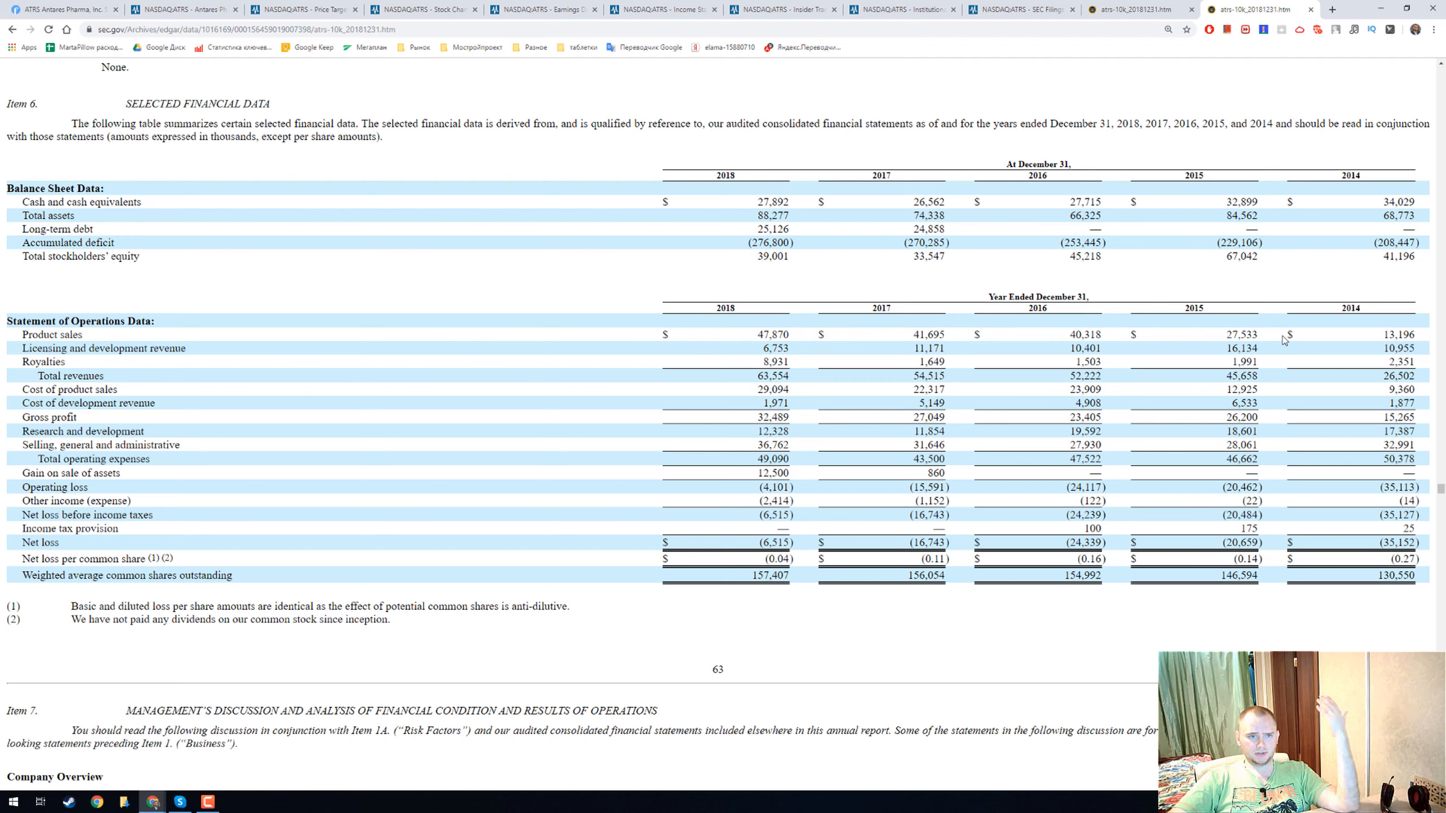
mouse_move(756, 344)
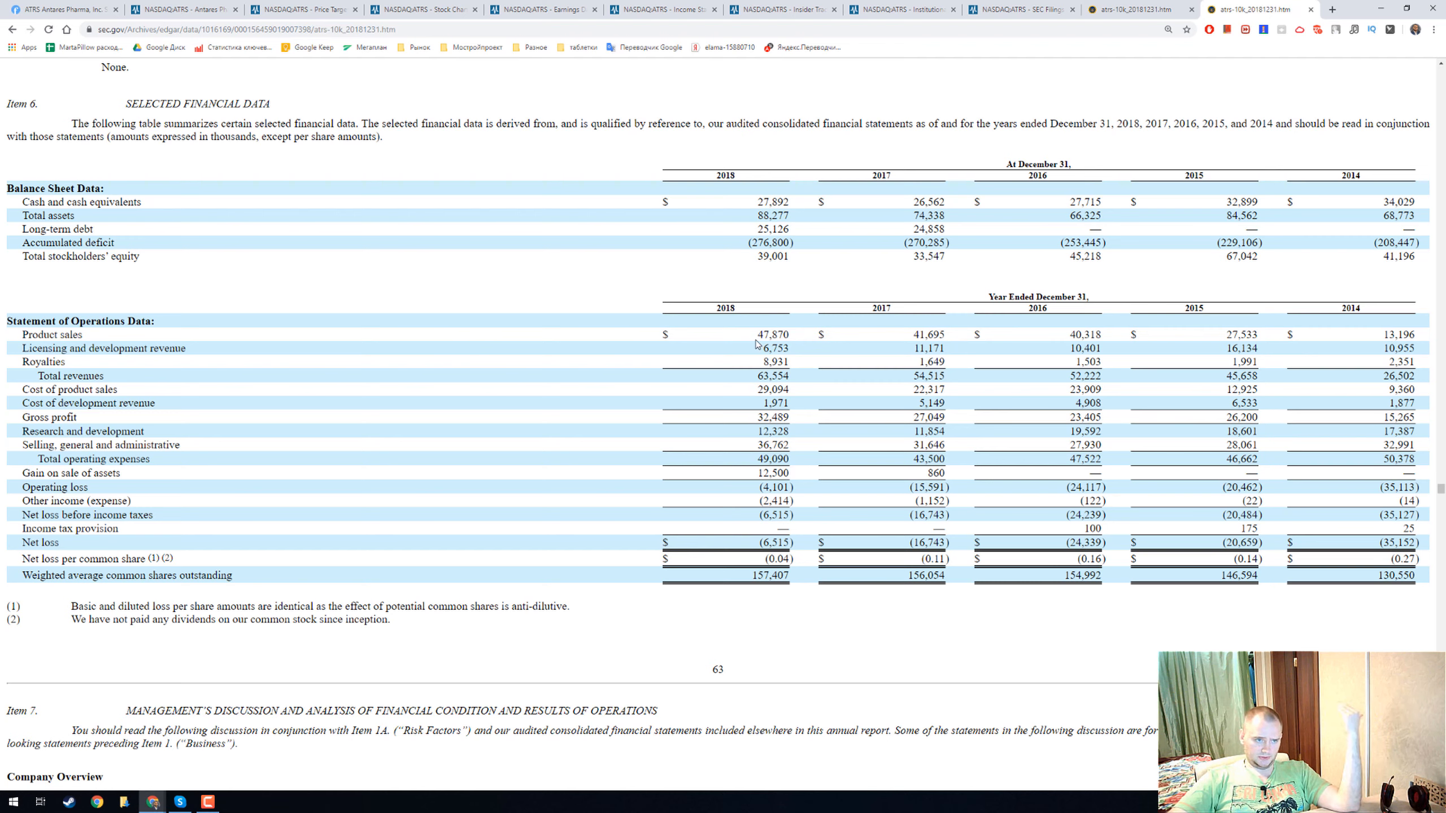
mouse_move(790, 365)
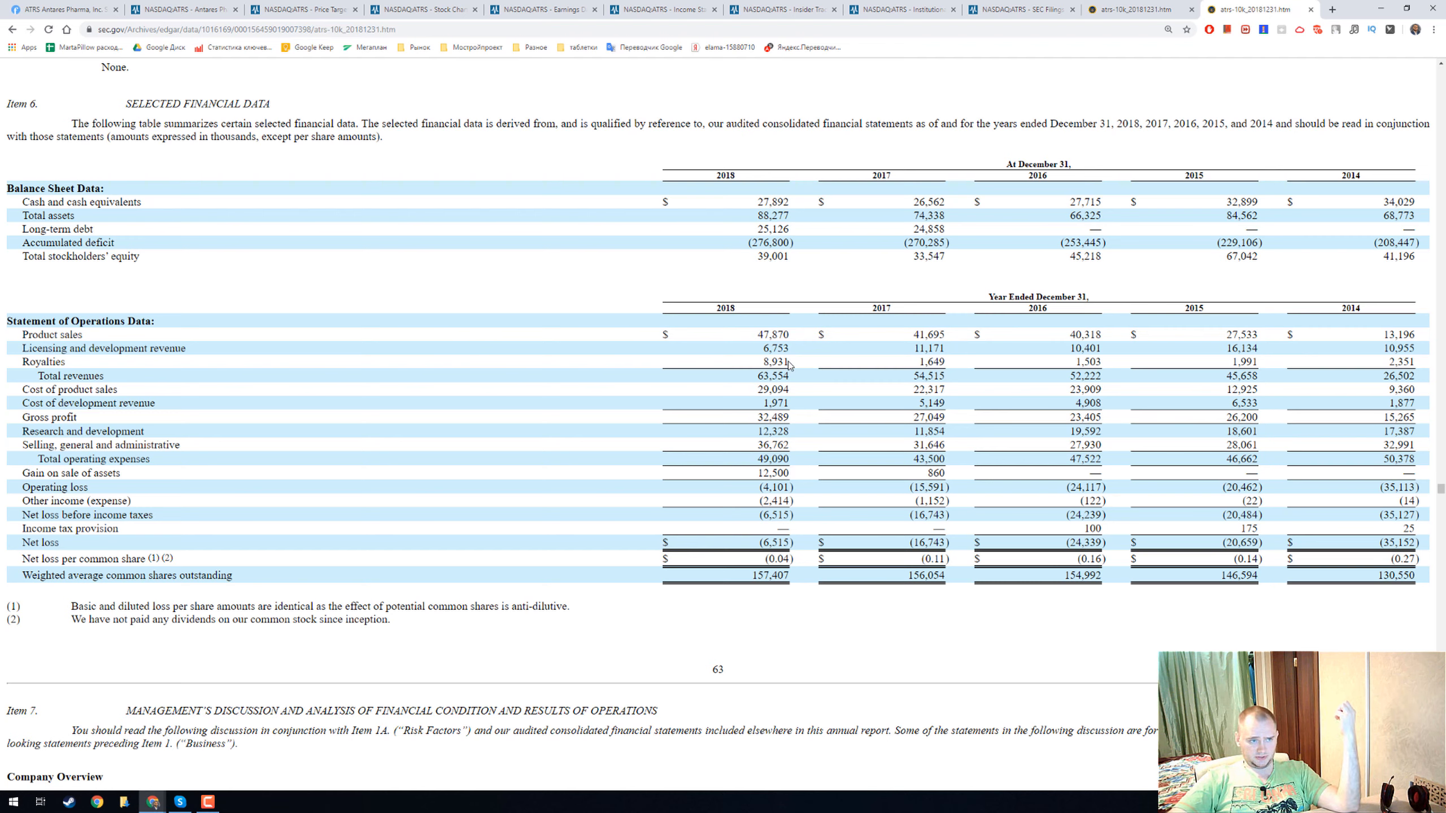
double_click(773, 361)
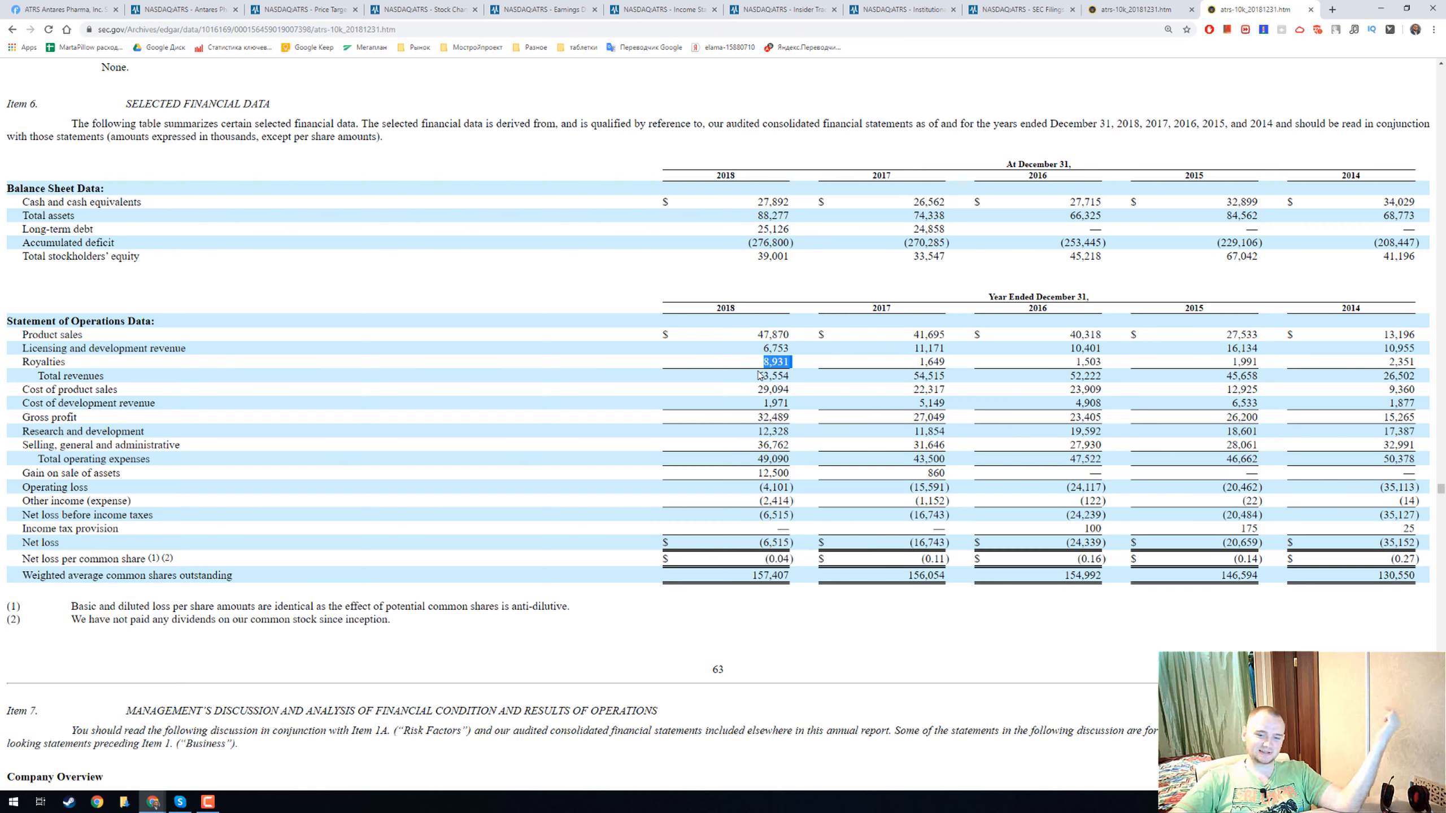
mouse_move(1128, 374)
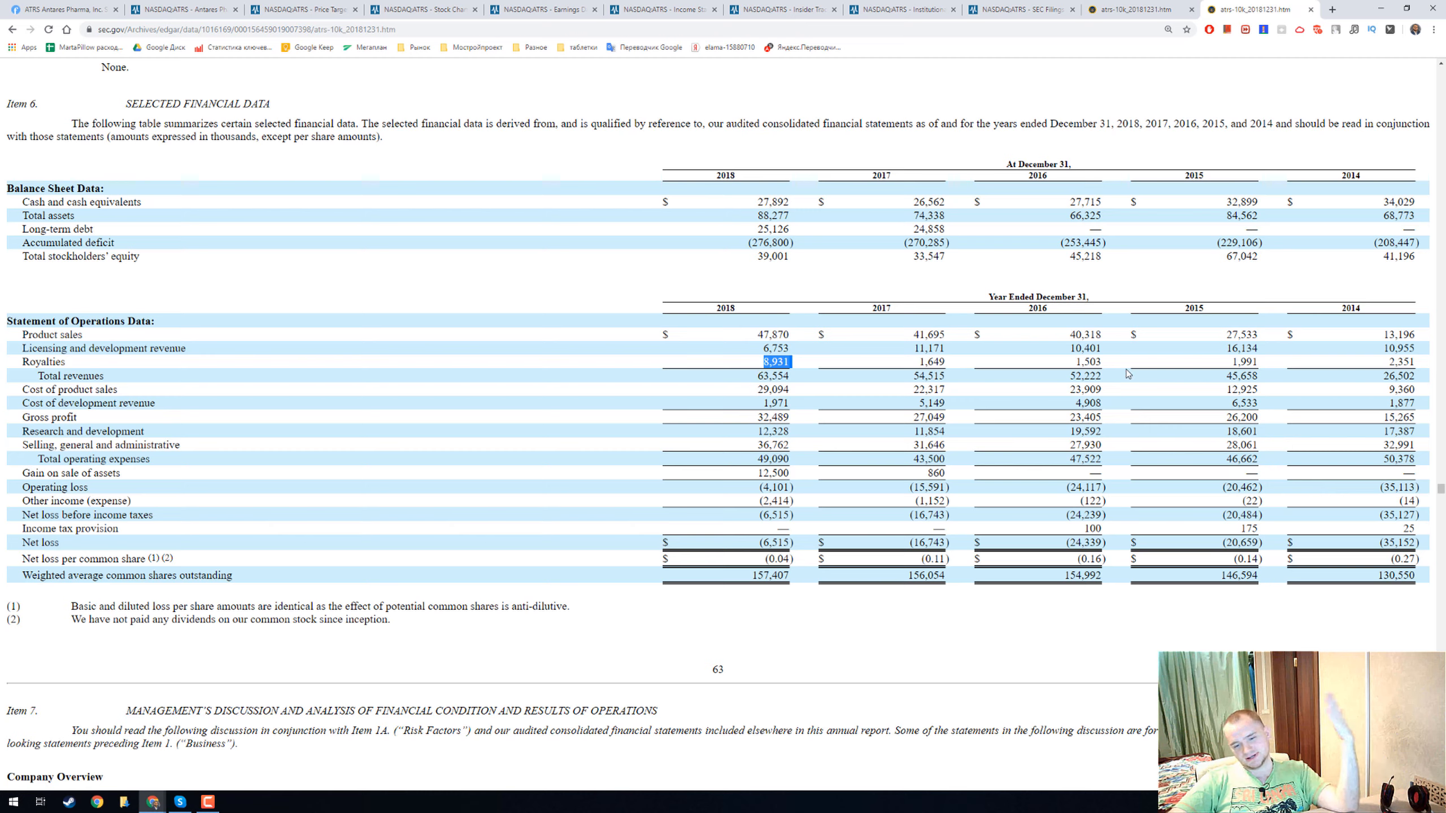